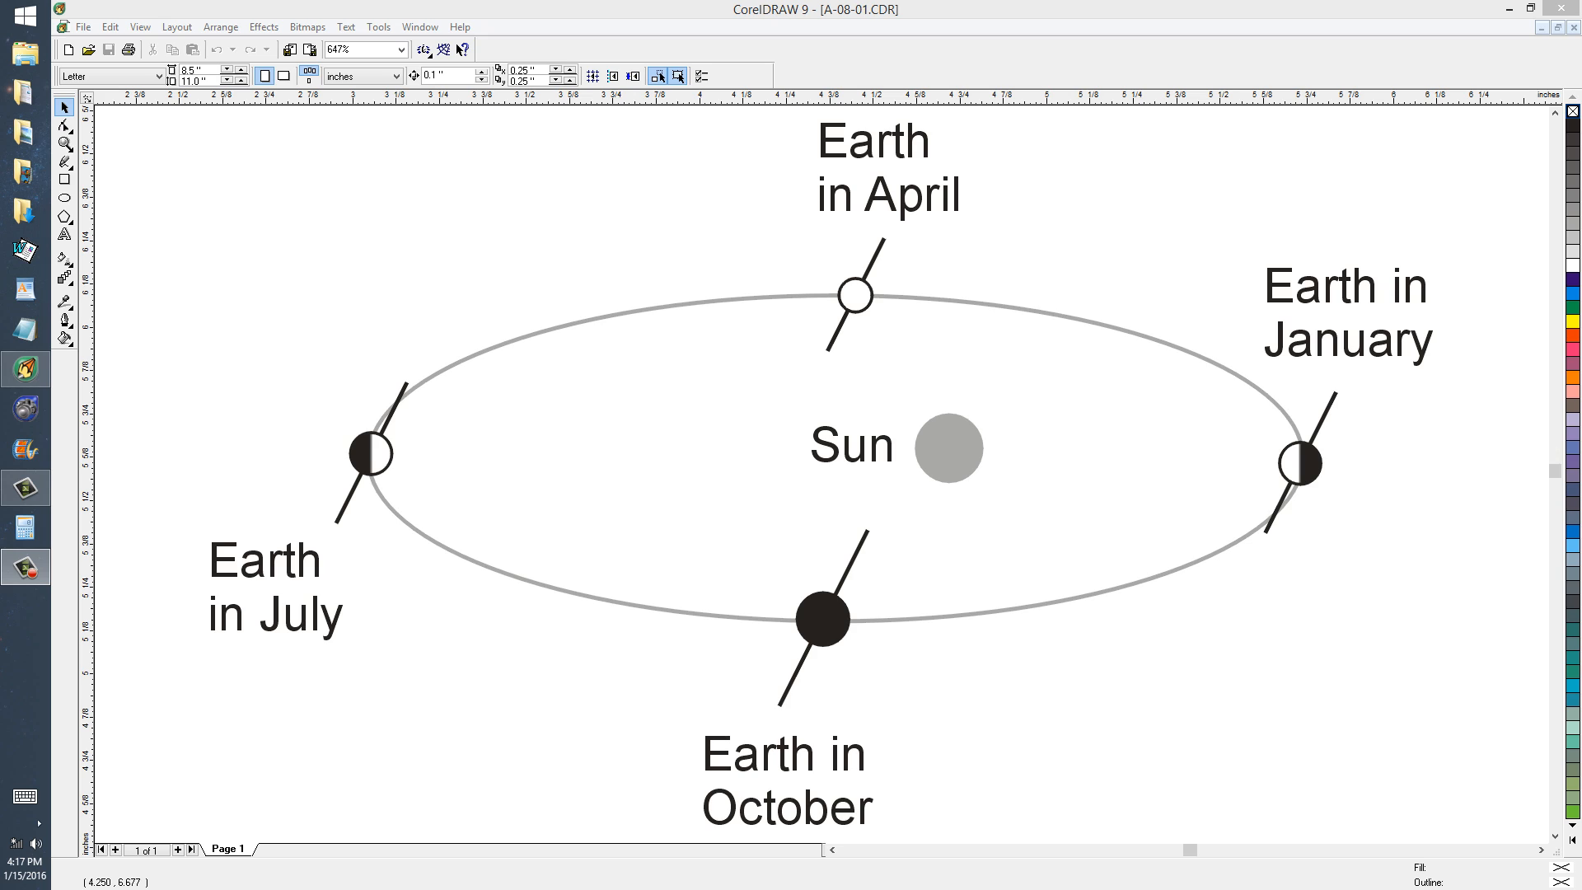
mouse_move(1496, 592)
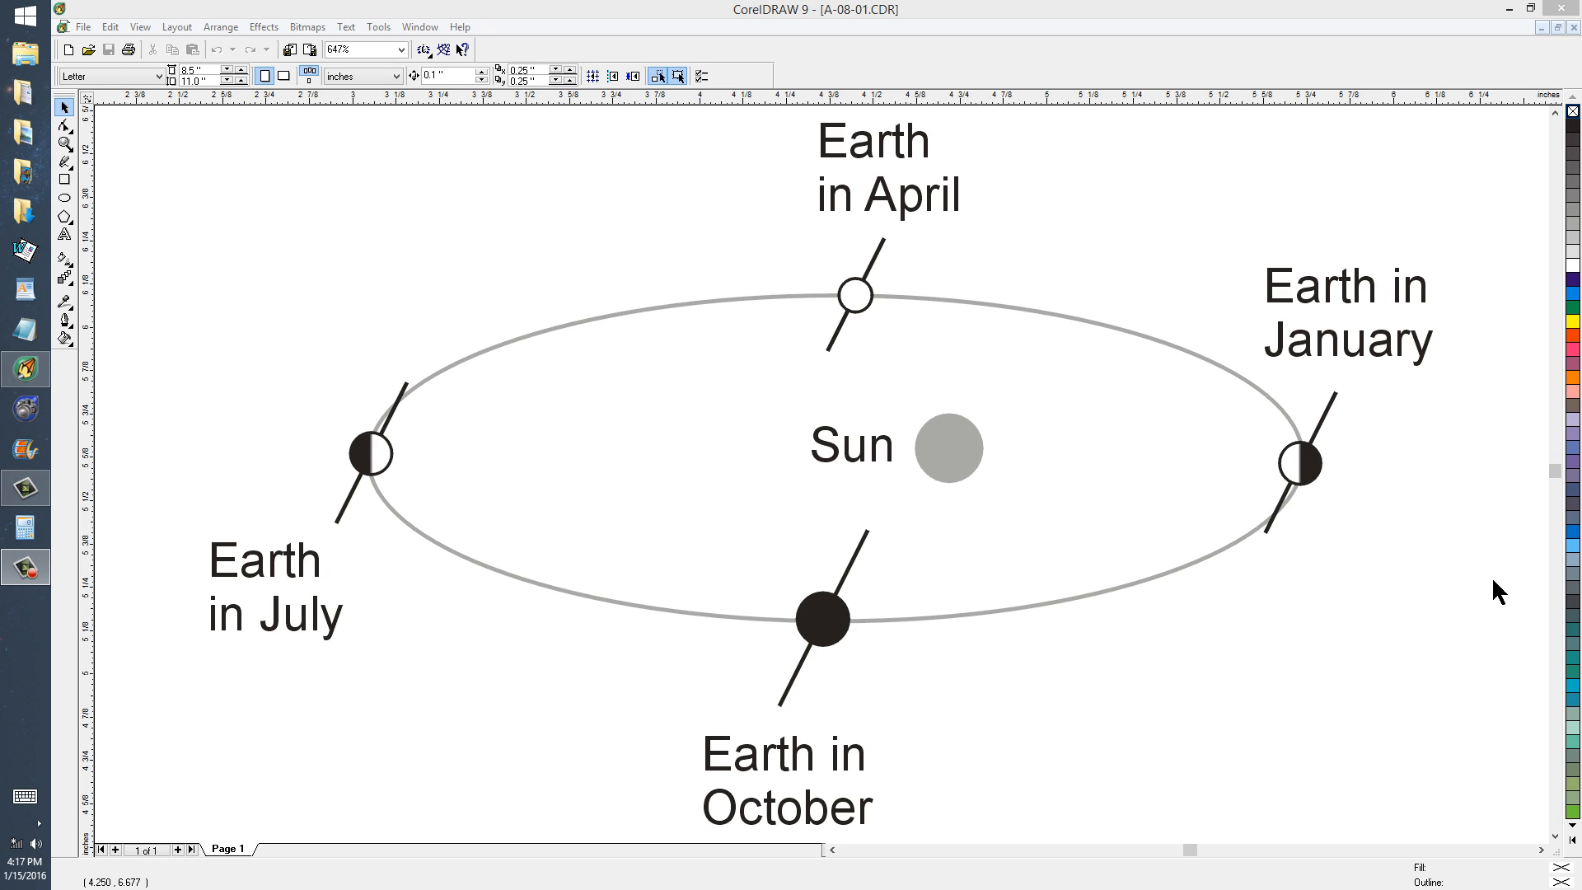
mouse_move(1210, 565)
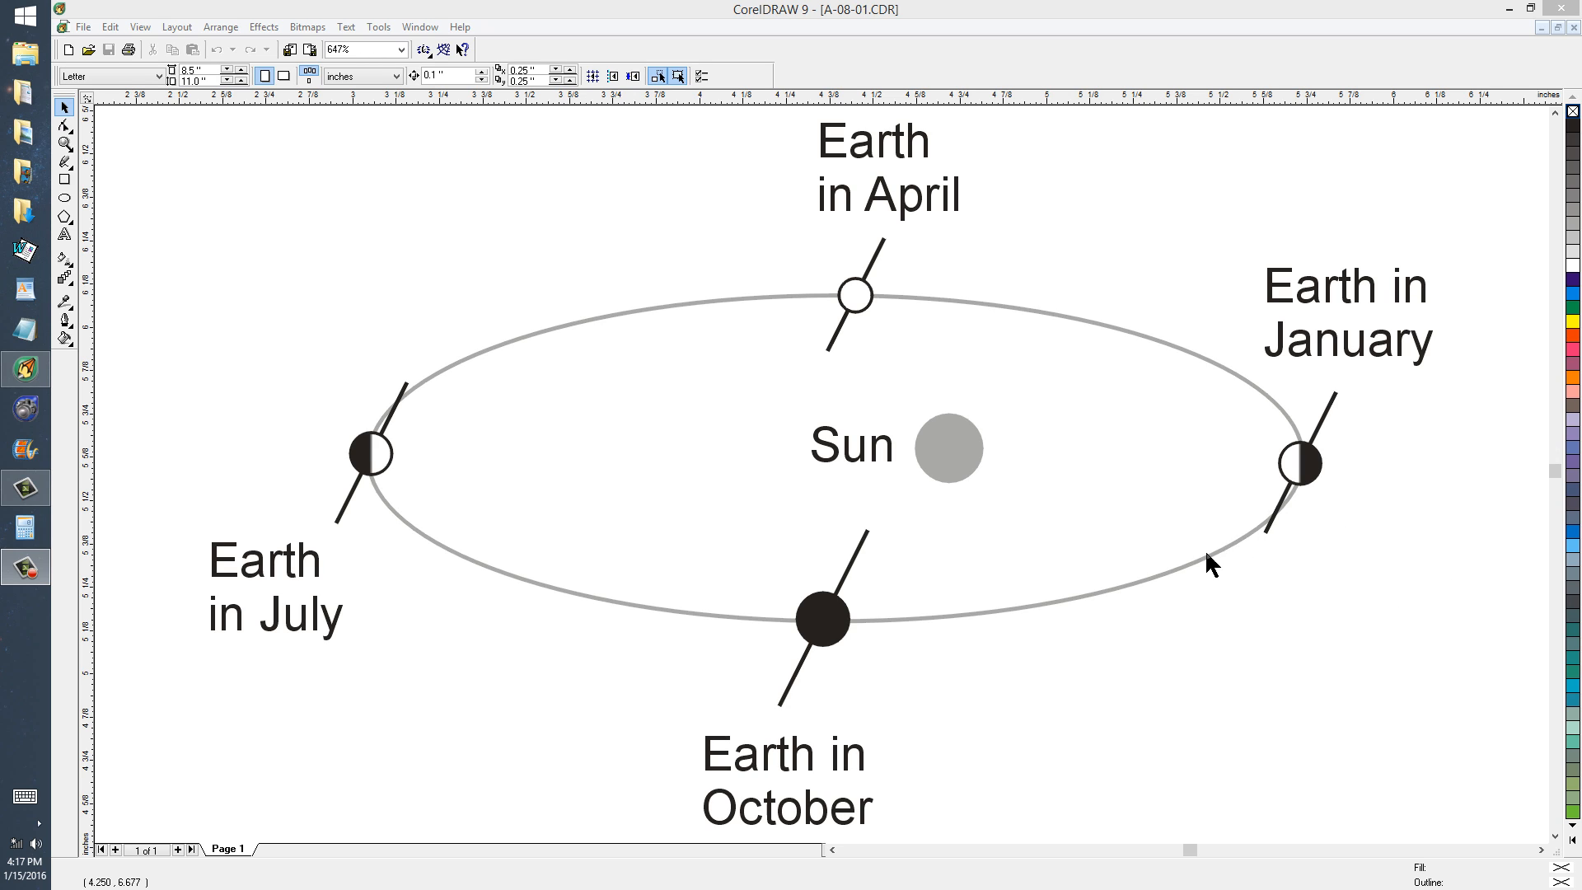
mouse_move(749, 634)
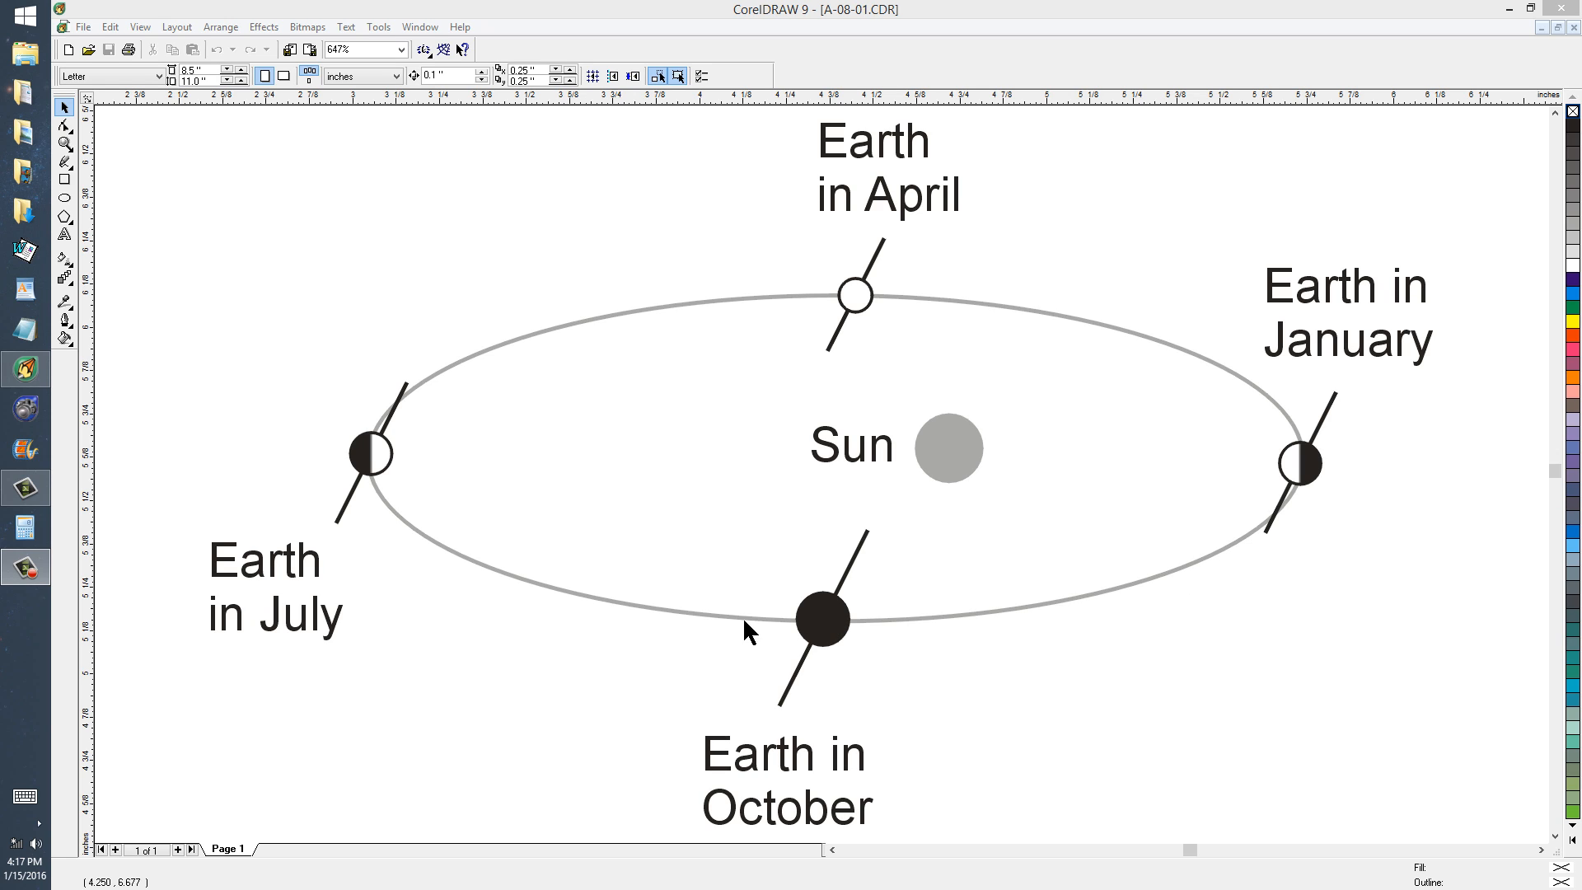
mouse_move(404, 521)
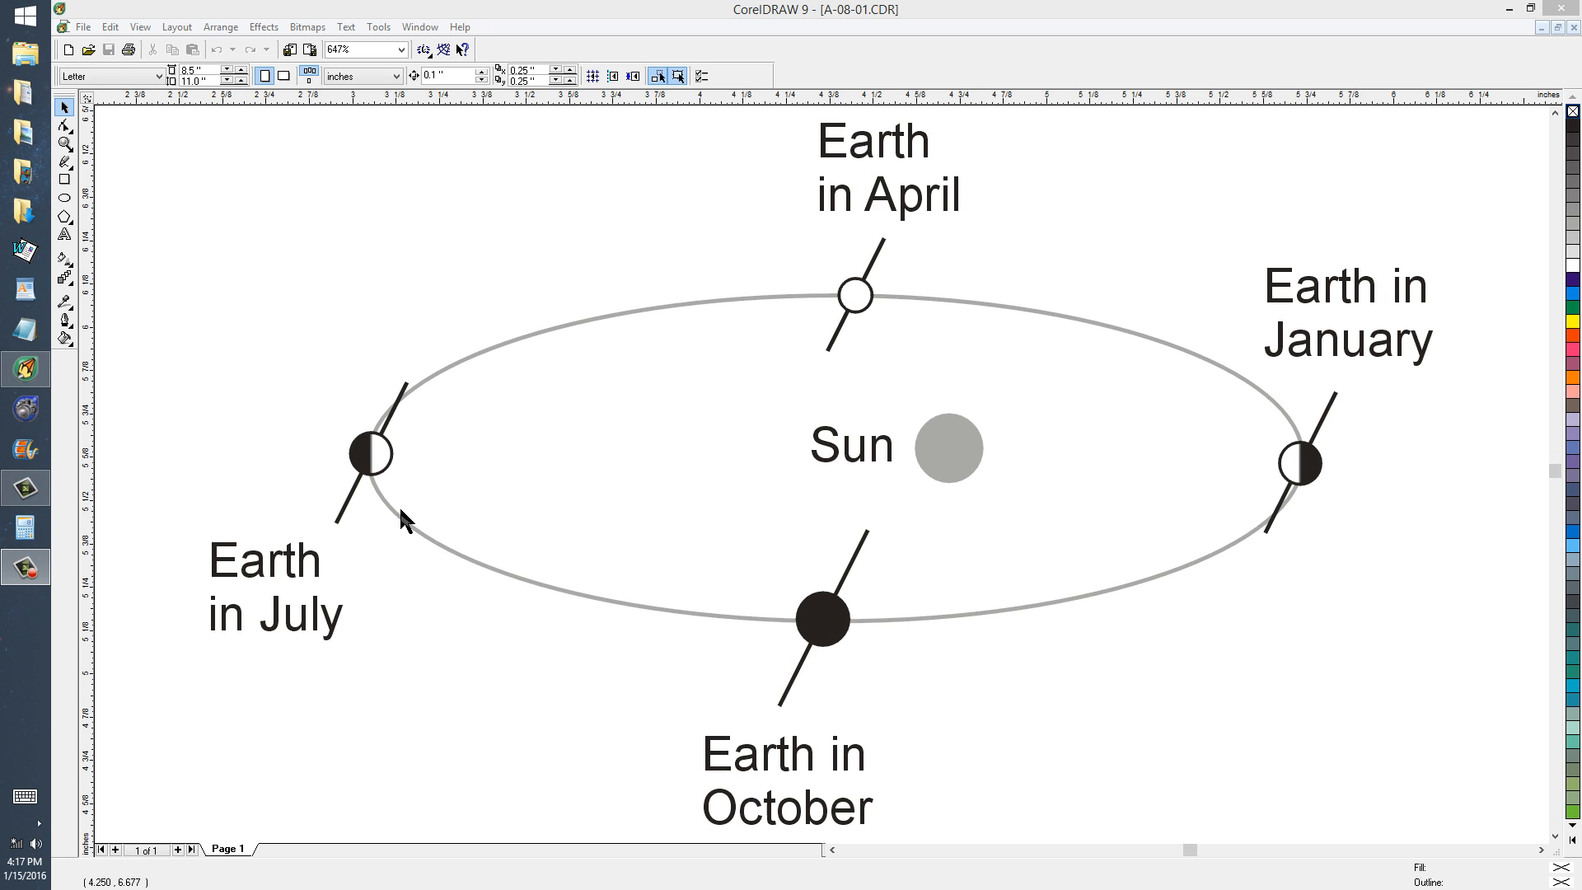
mouse_move(572, 341)
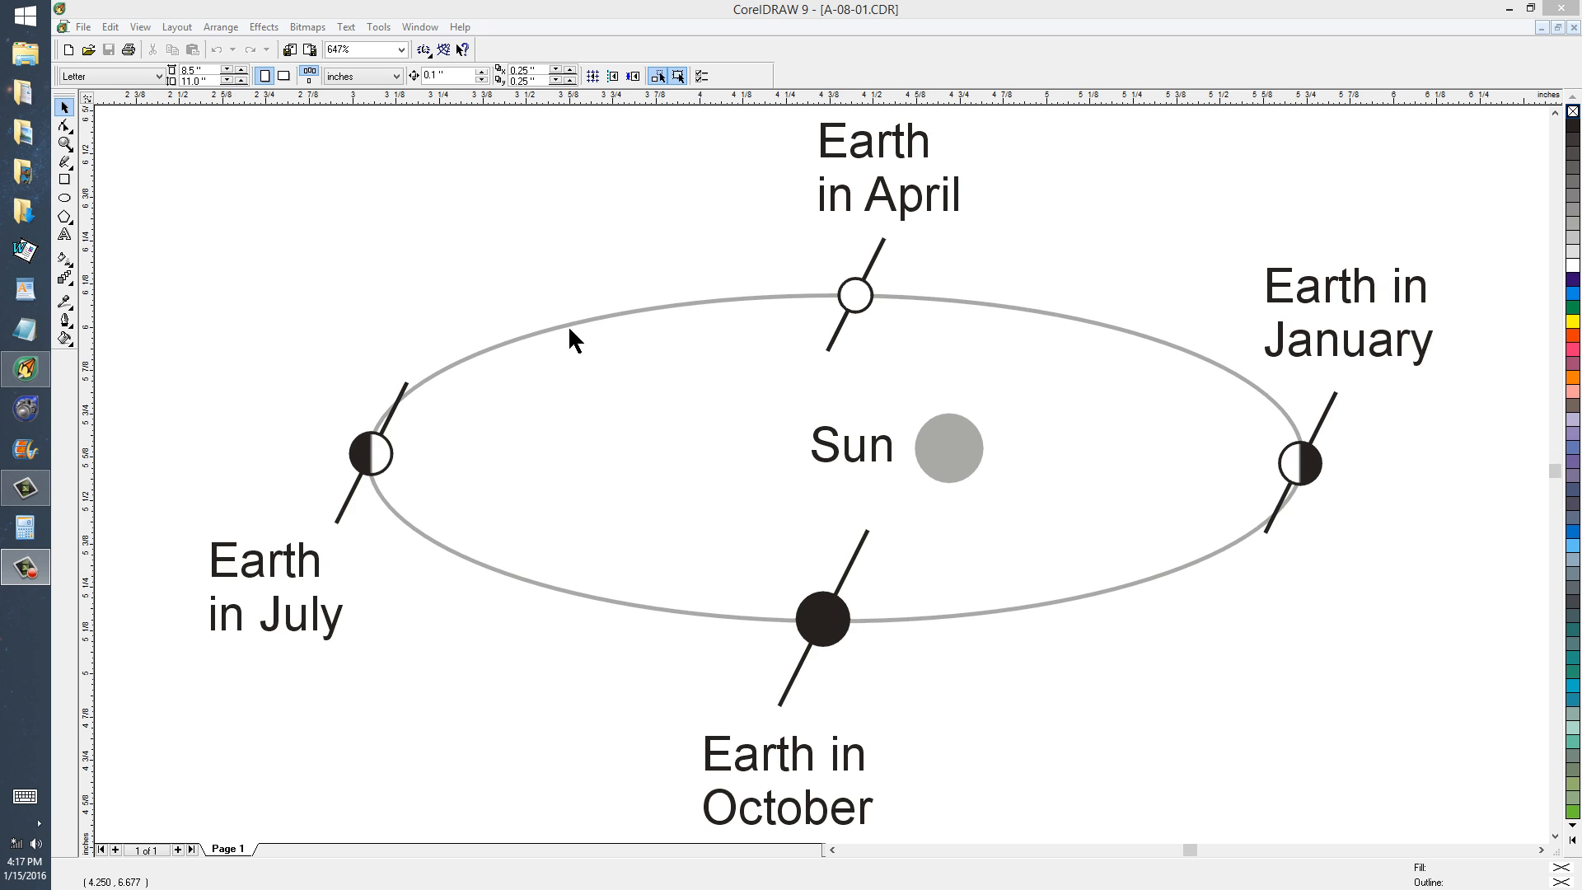
mouse_move(1073, 329)
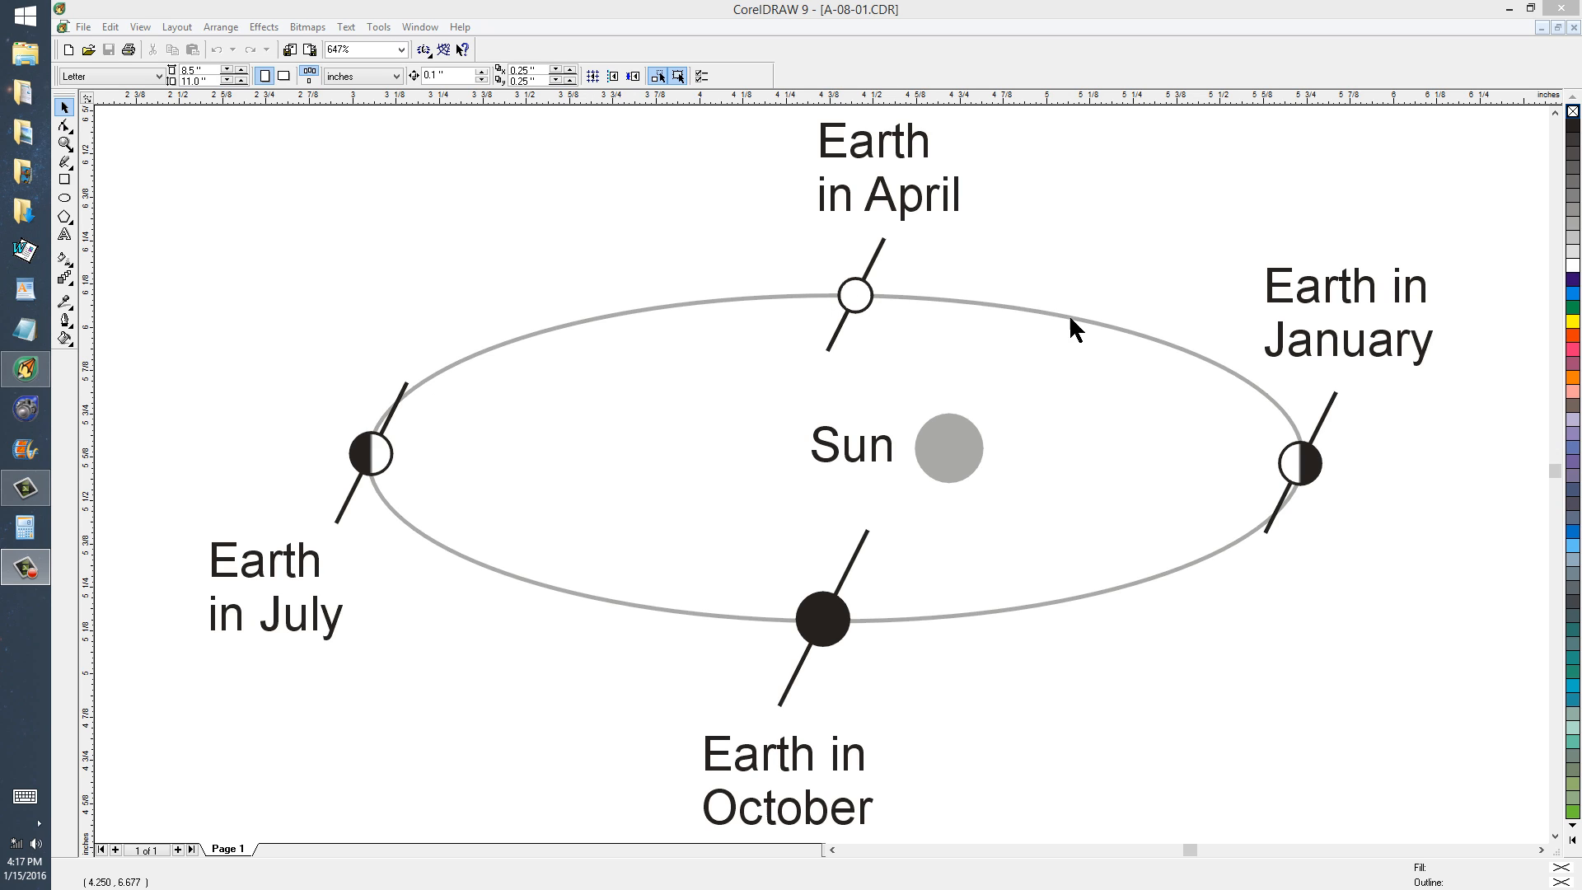
mouse_move(1208, 484)
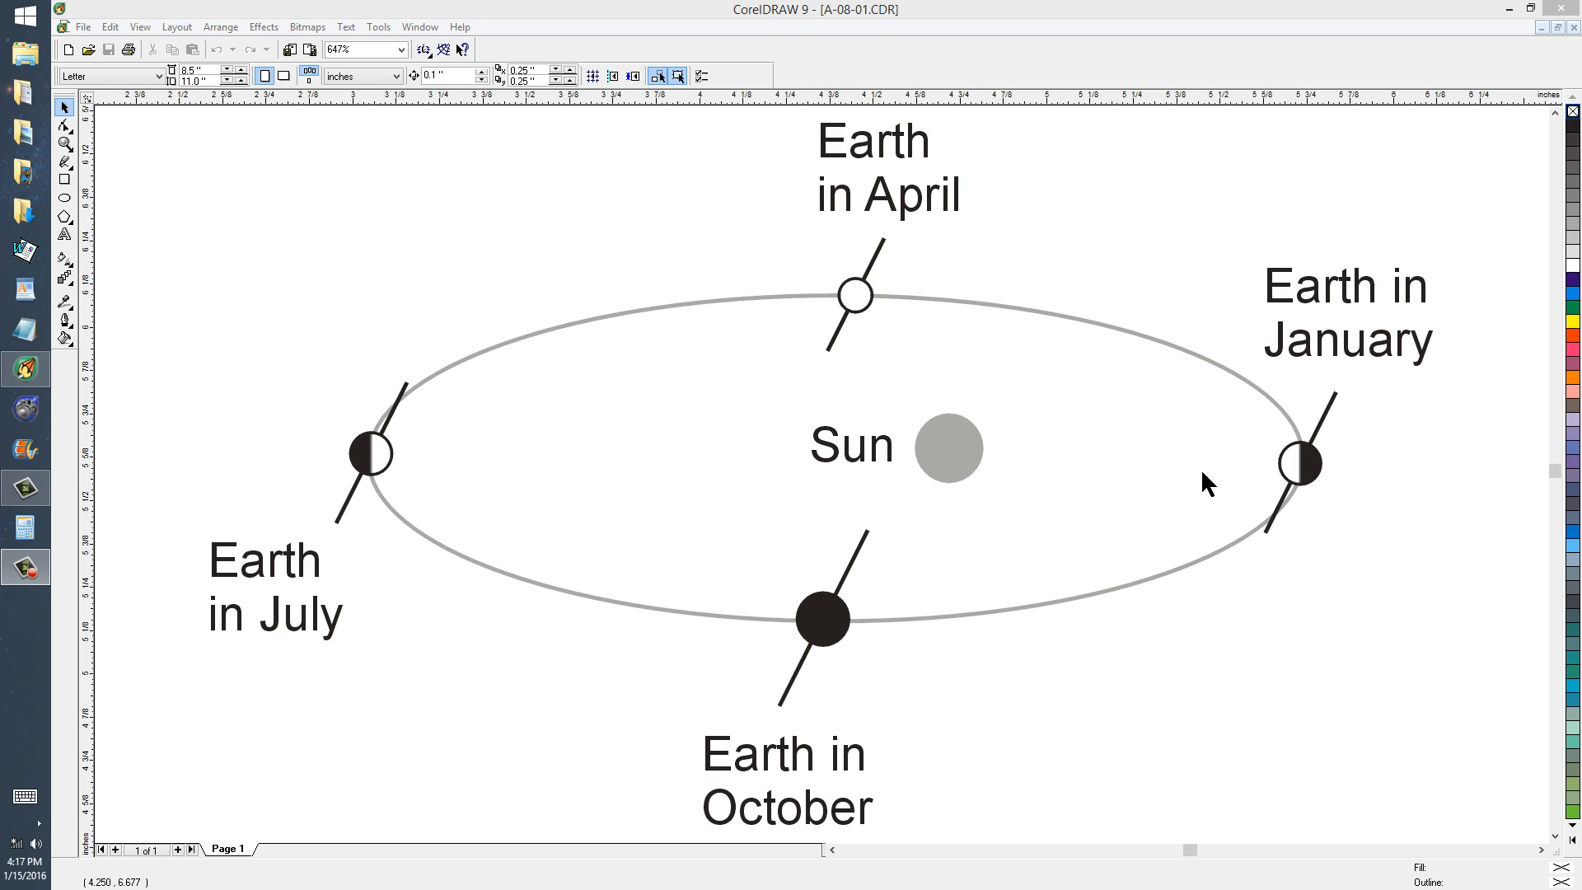
mouse_move(953, 467)
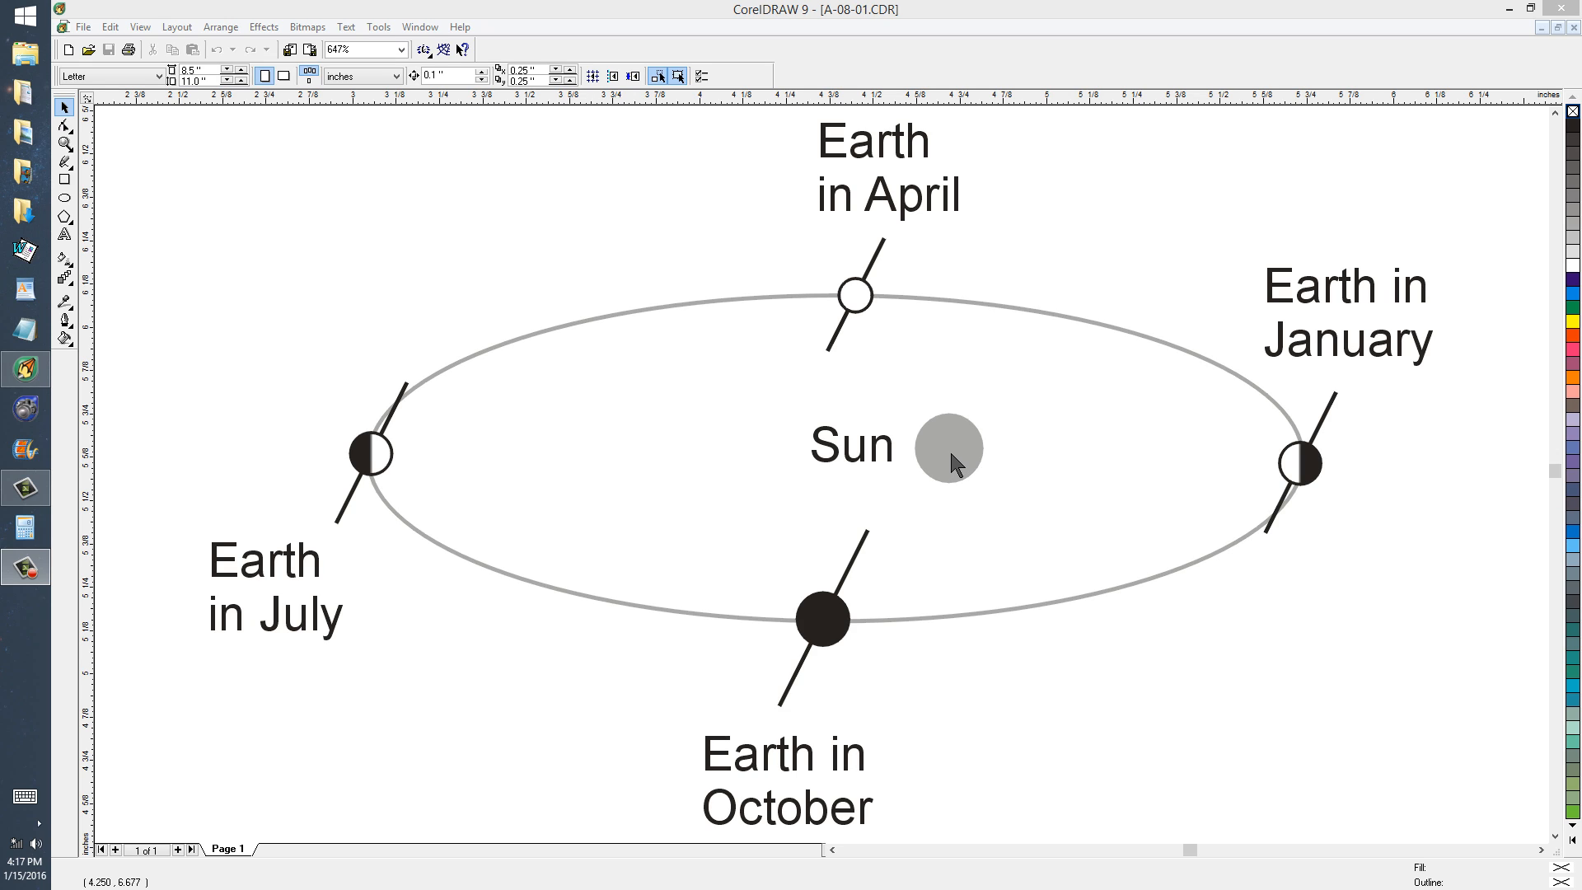
mouse_move(1281, 477)
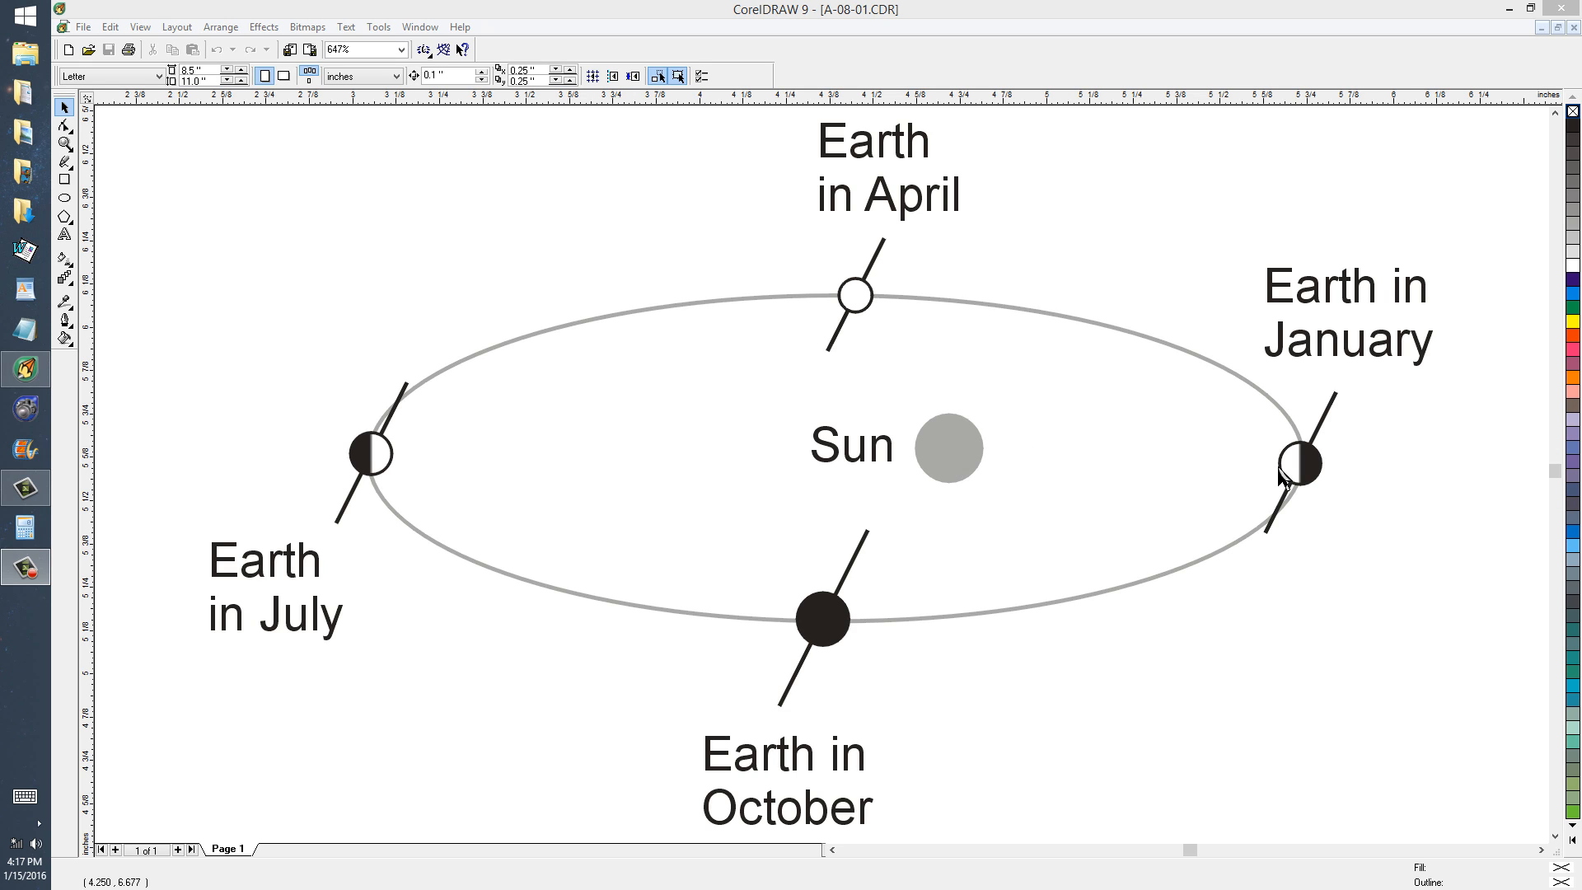
mouse_move(963, 459)
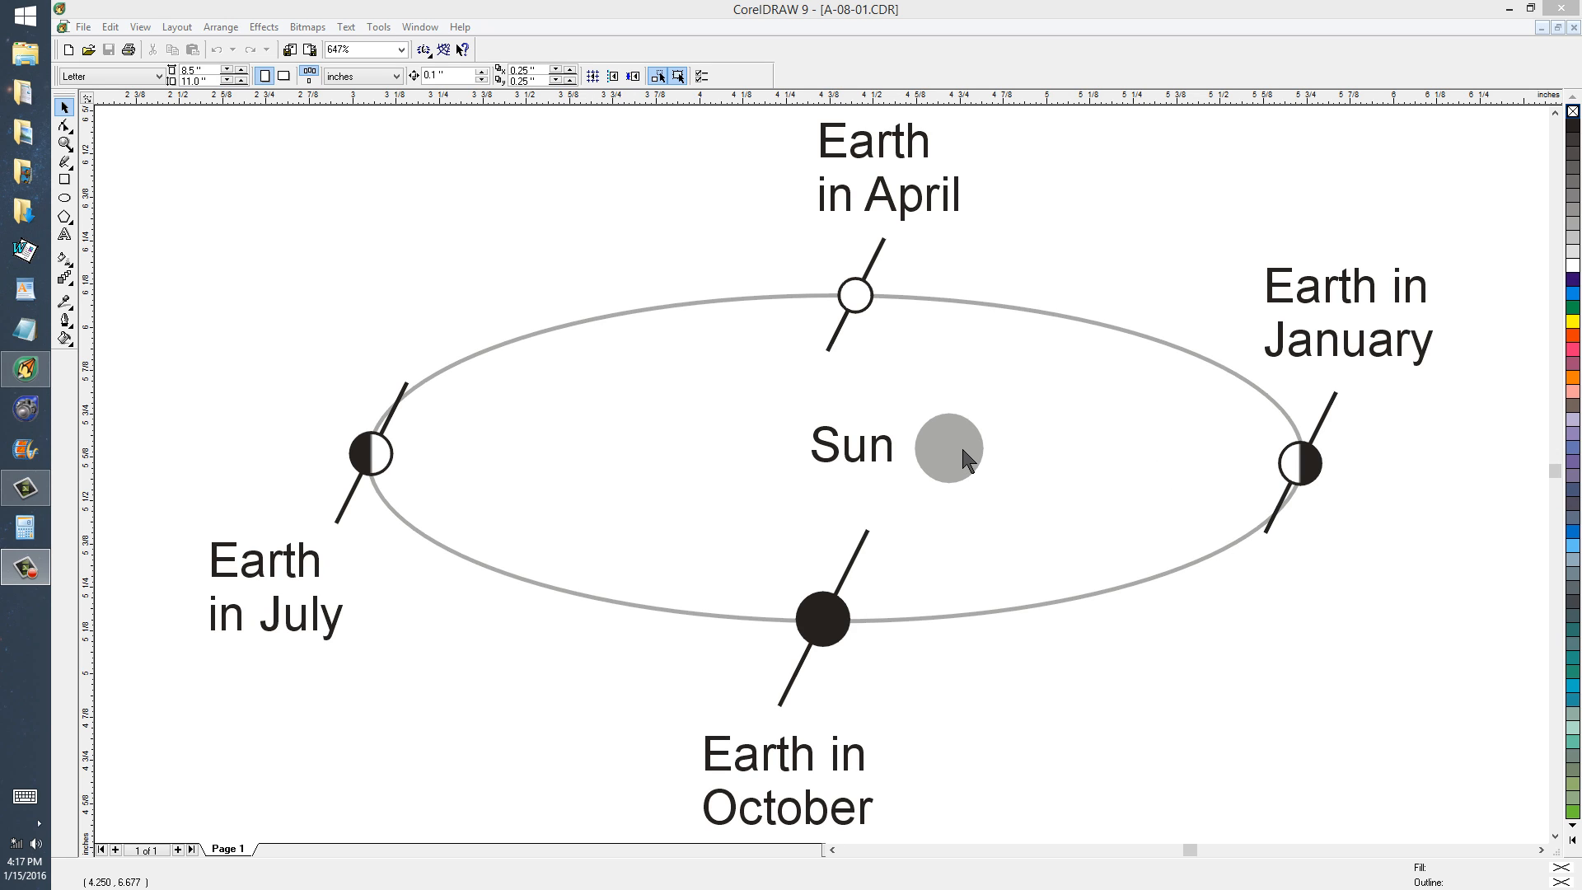
mouse_move(1286, 482)
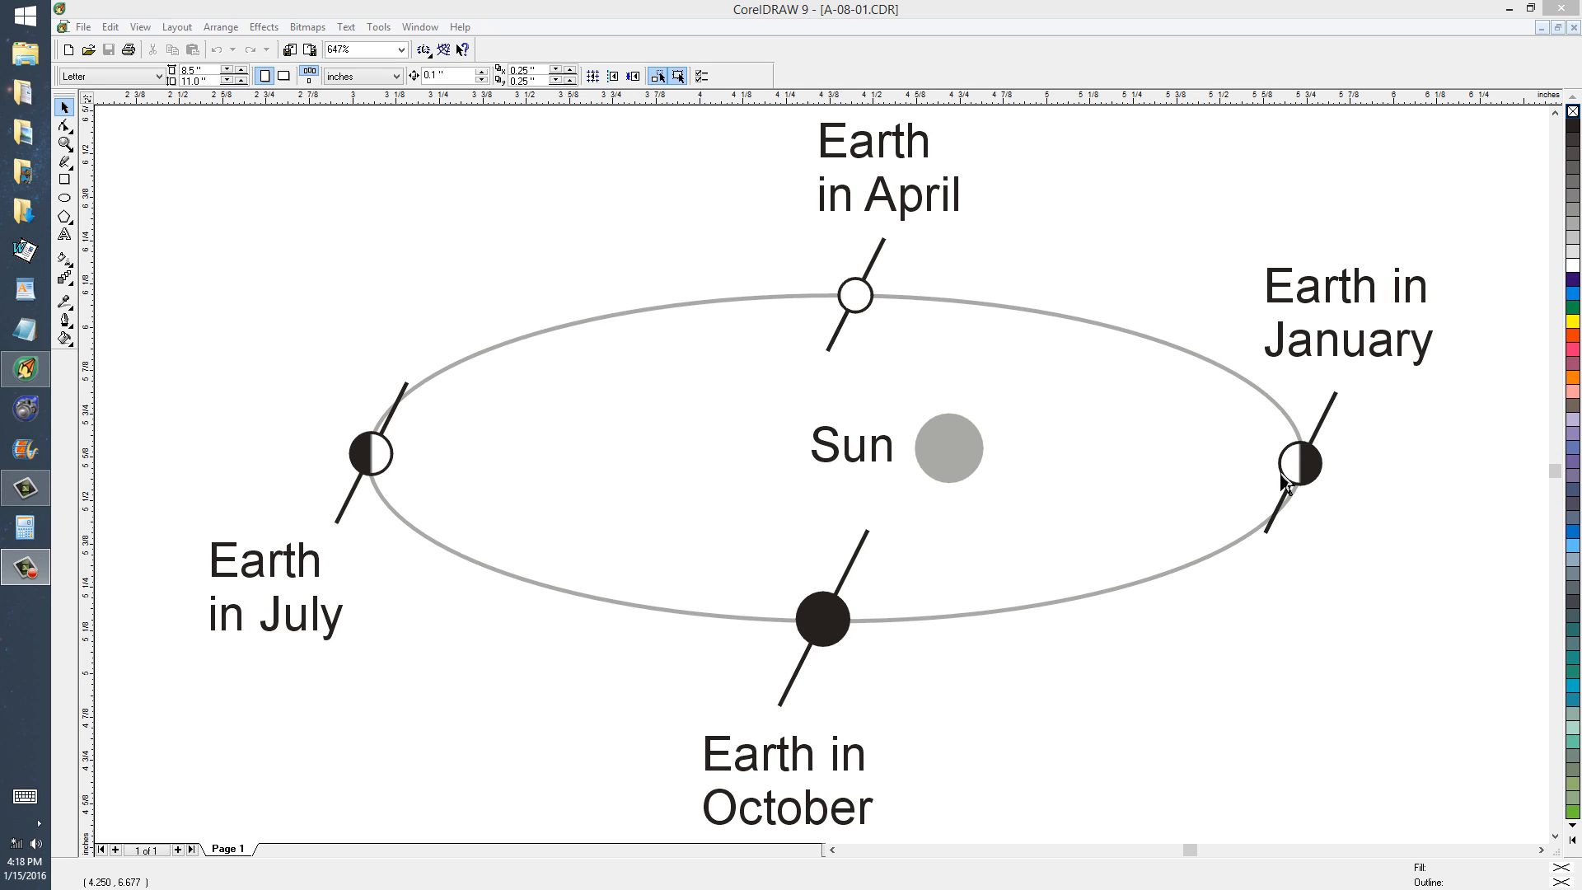
mouse_move(1293, 482)
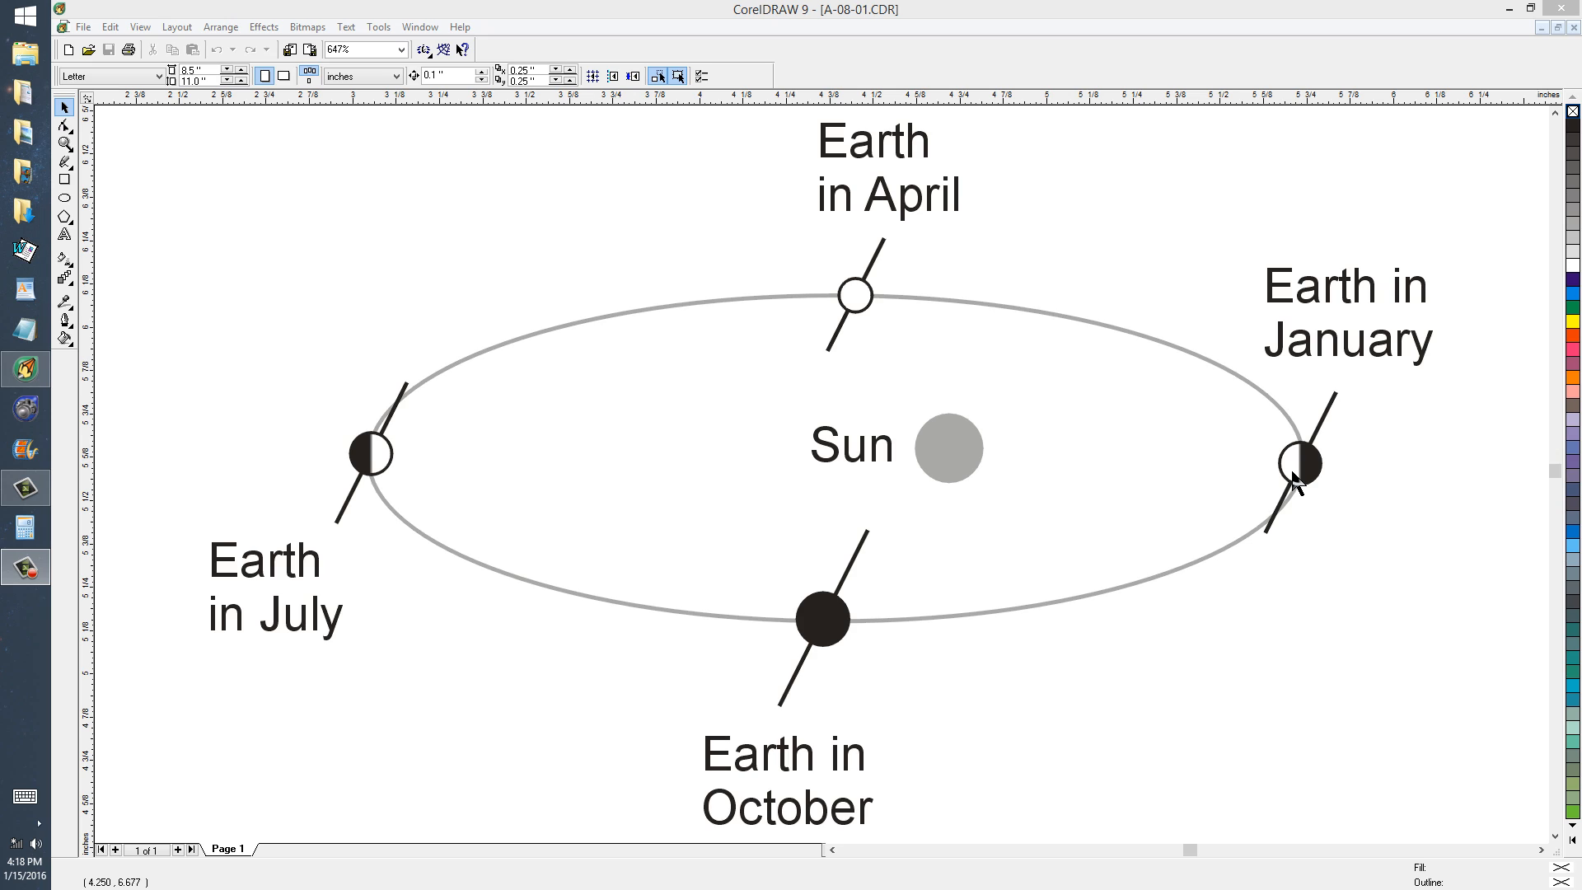
mouse_move(1226, 396)
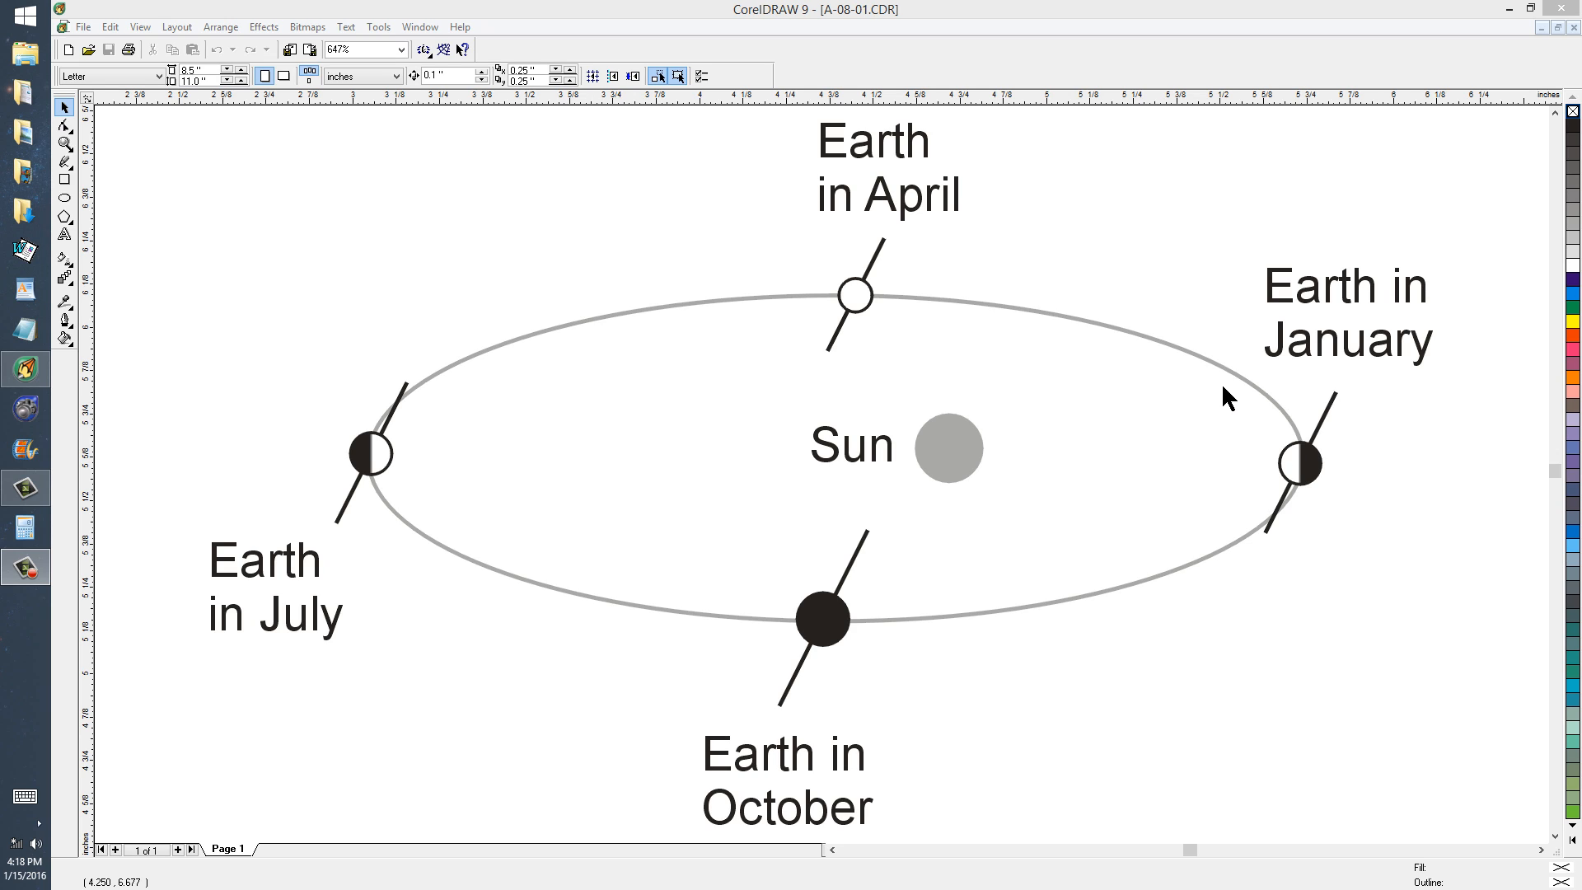
mouse_move(1030, 320)
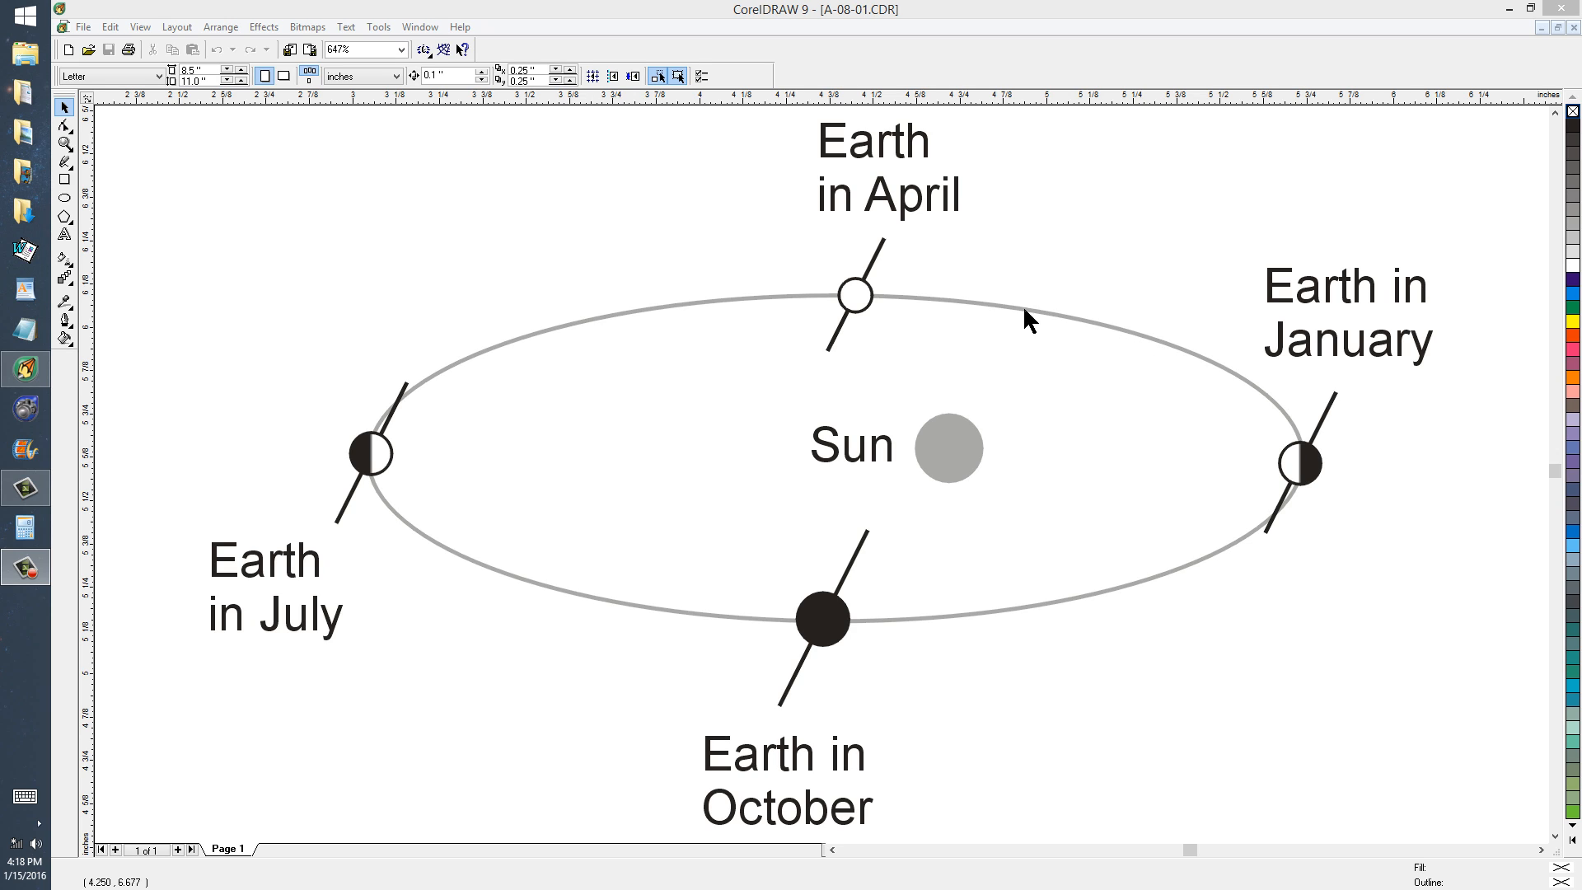
mouse_move(818, 313)
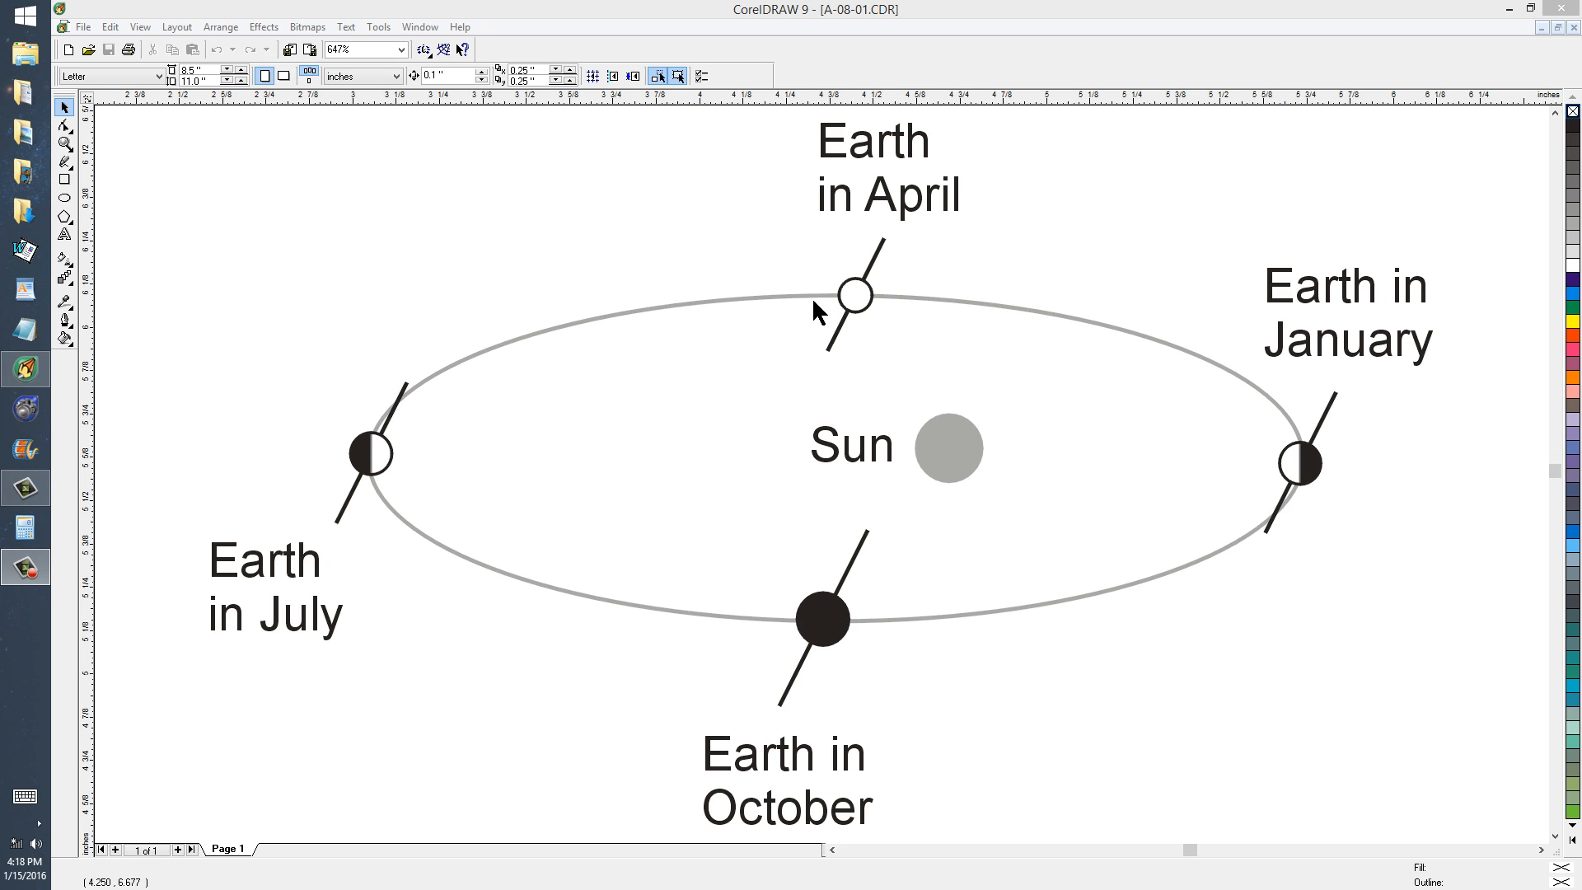
mouse_move(511, 367)
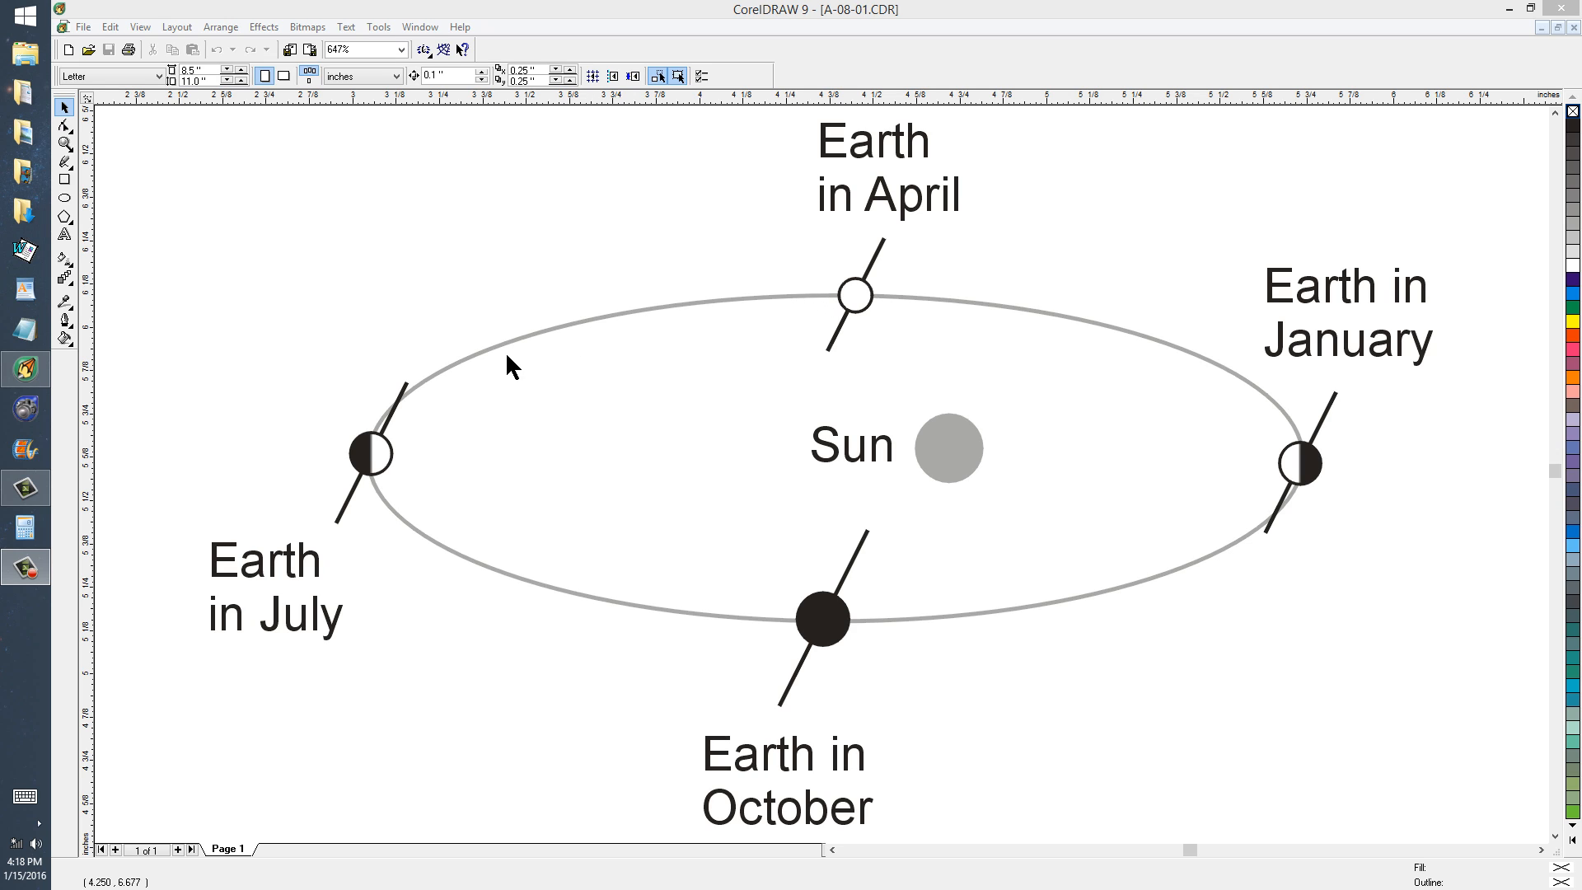
mouse_move(392, 472)
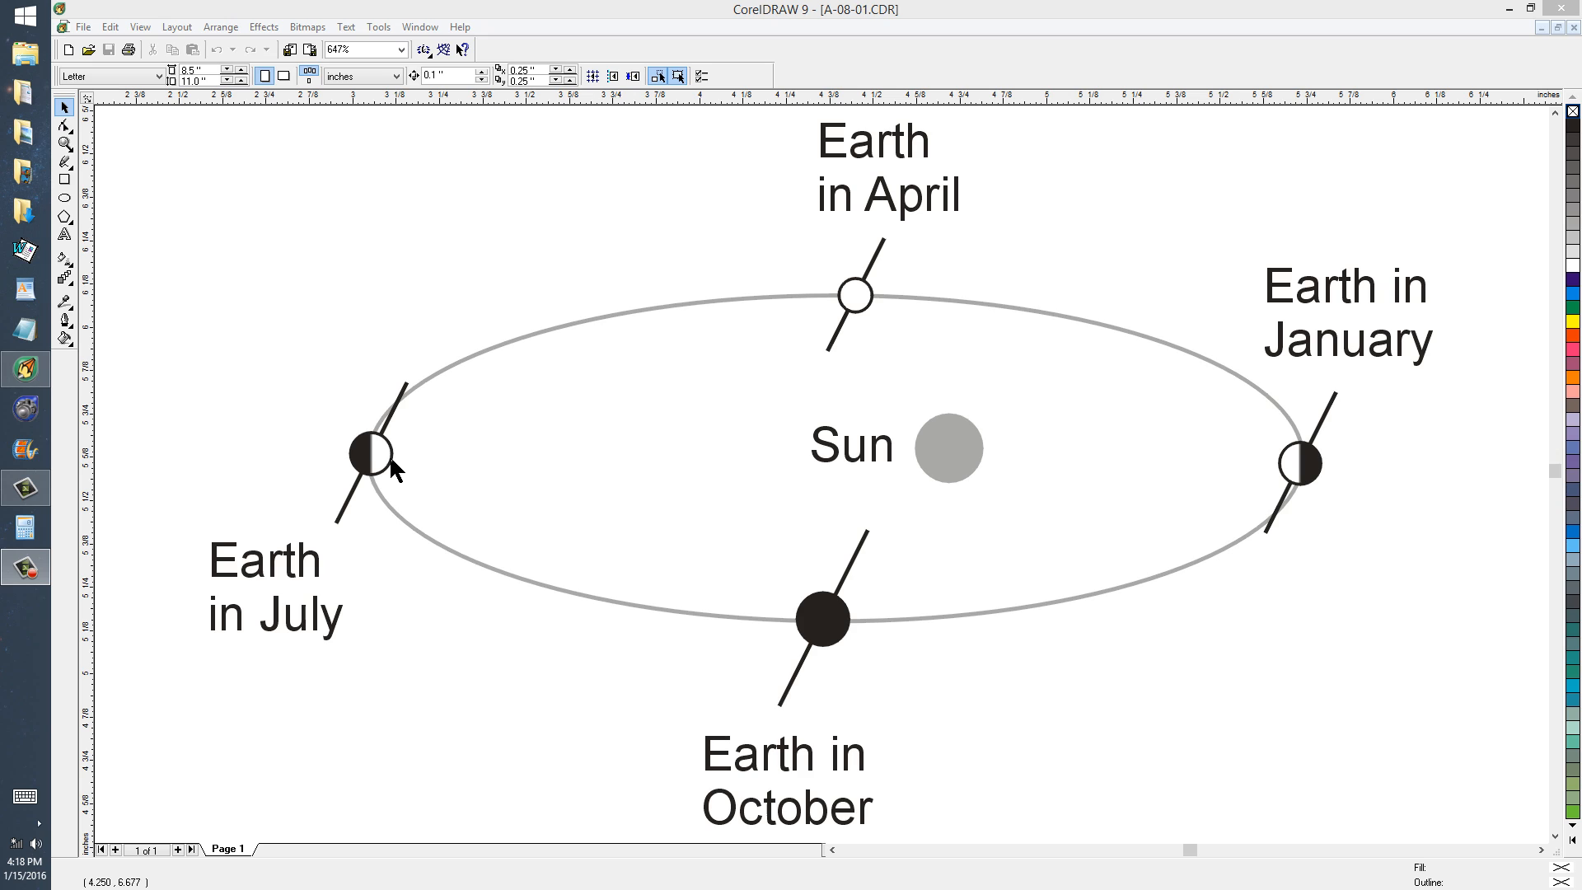
mouse_move(396, 477)
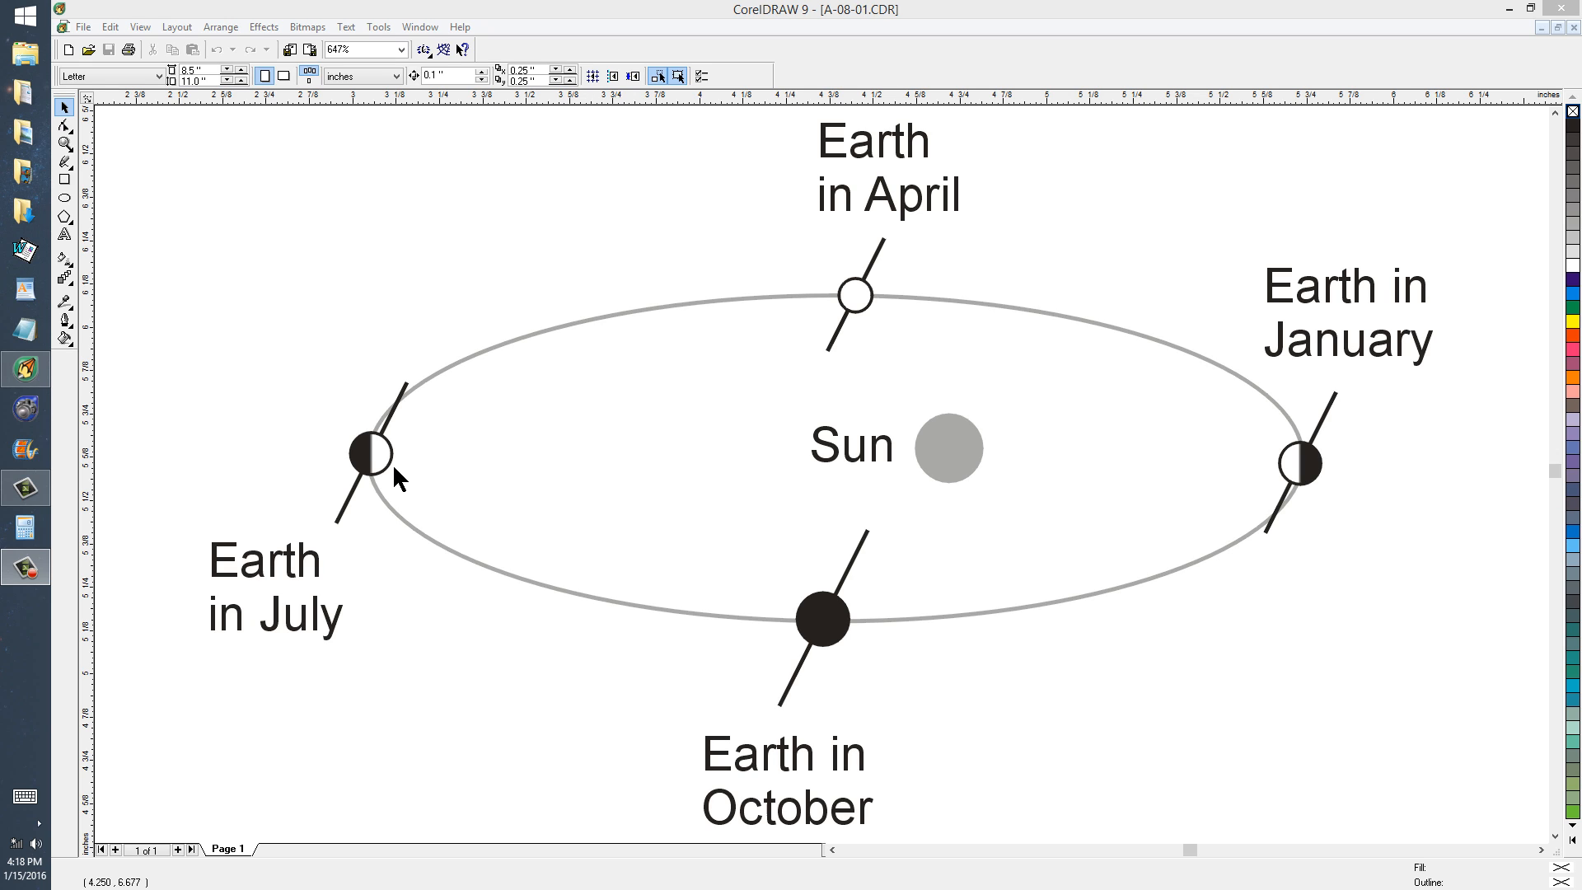
mouse_move(396, 474)
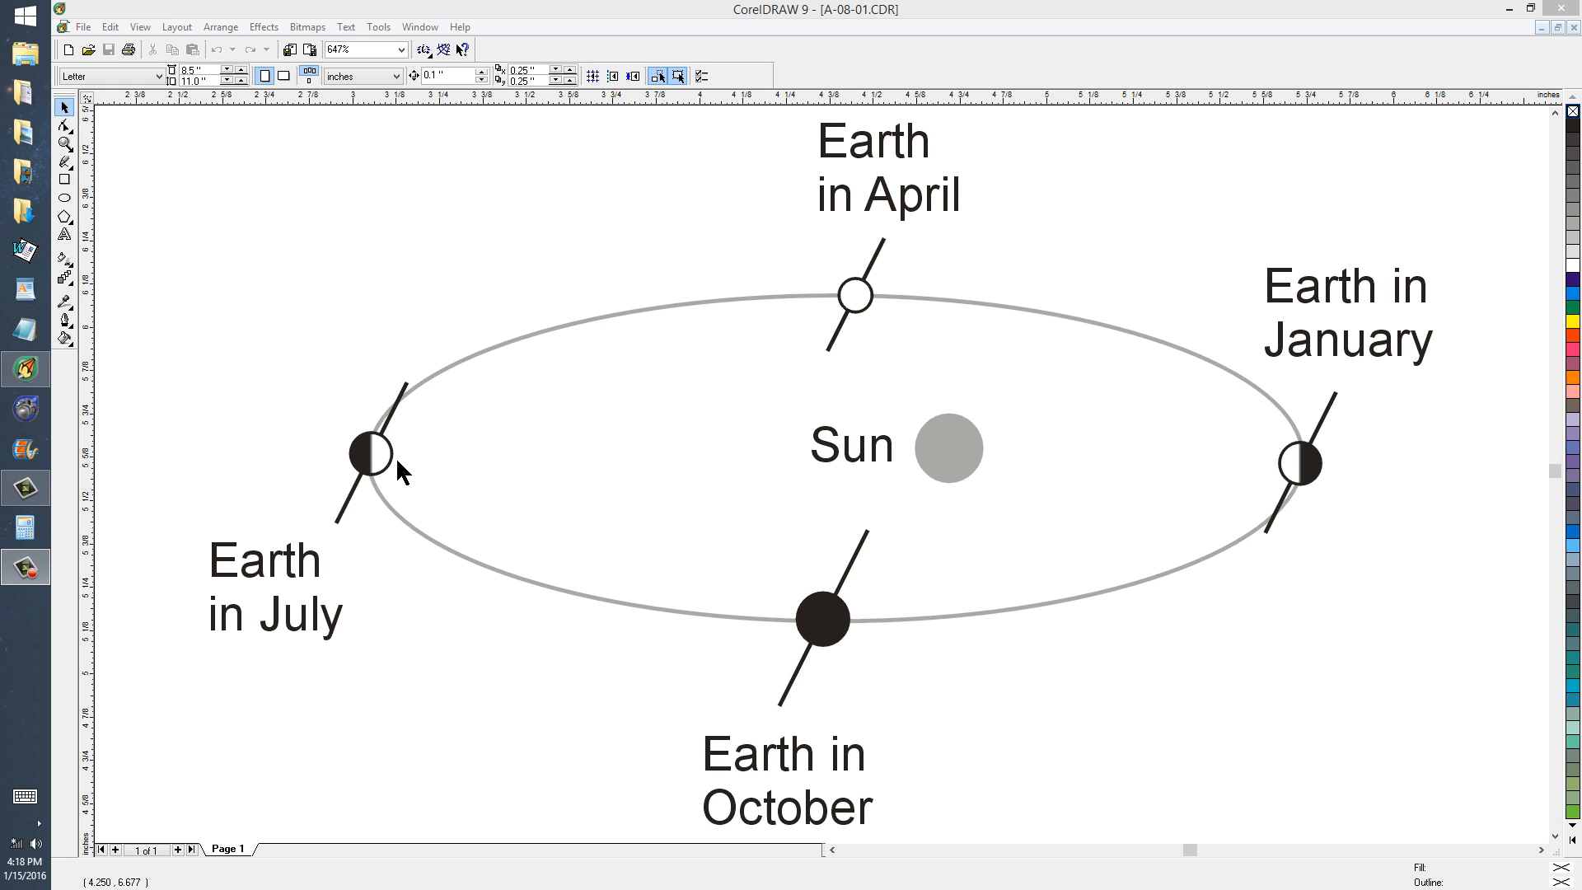
mouse_move(518, 588)
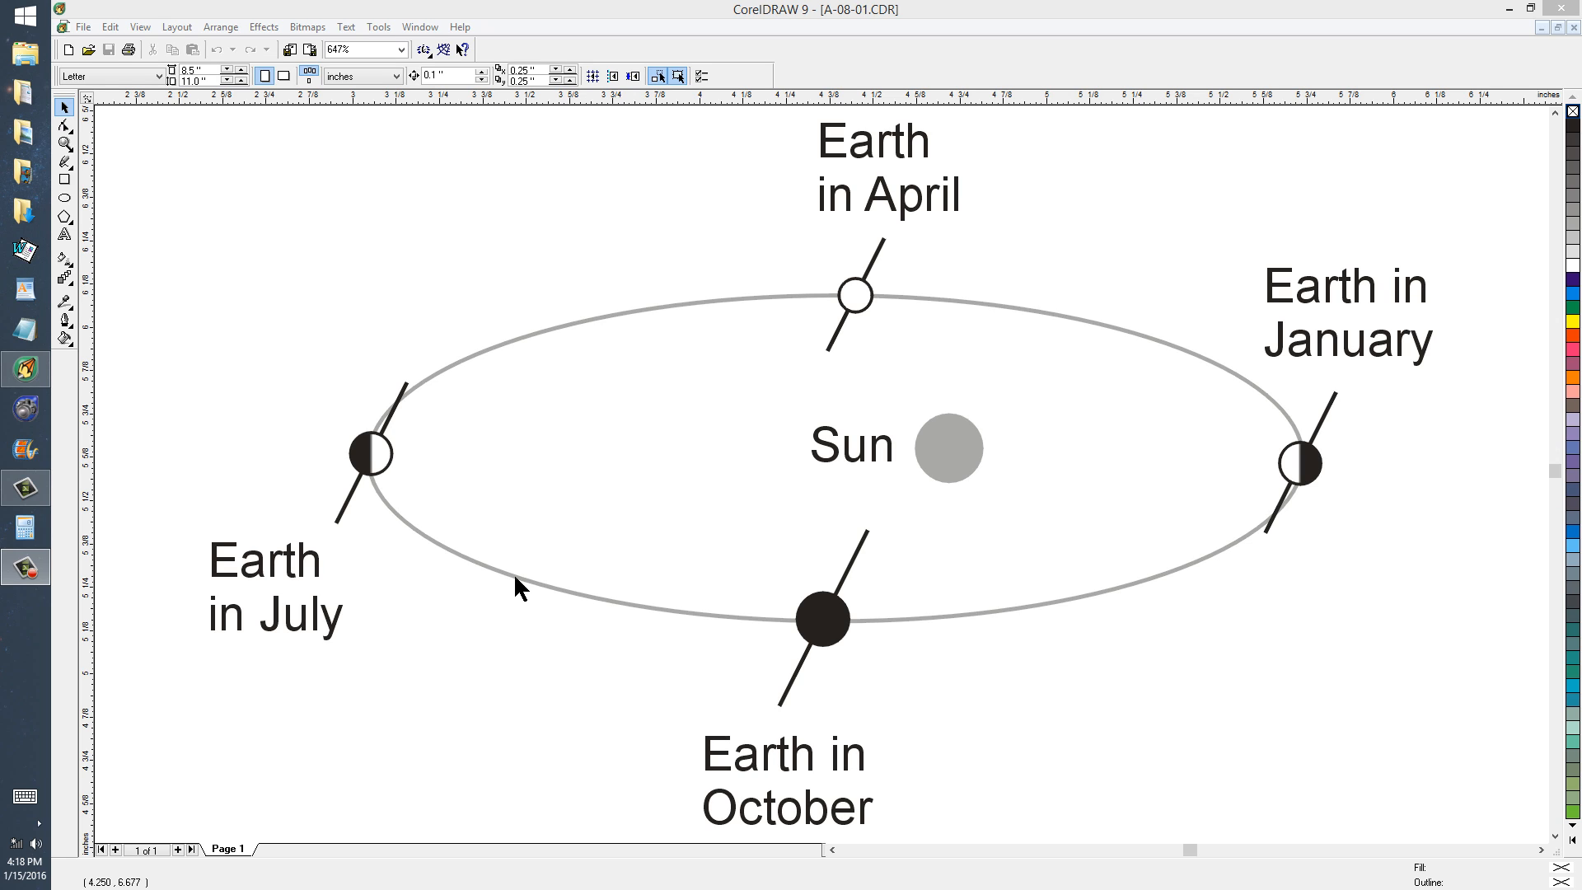
mouse_move(1186, 580)
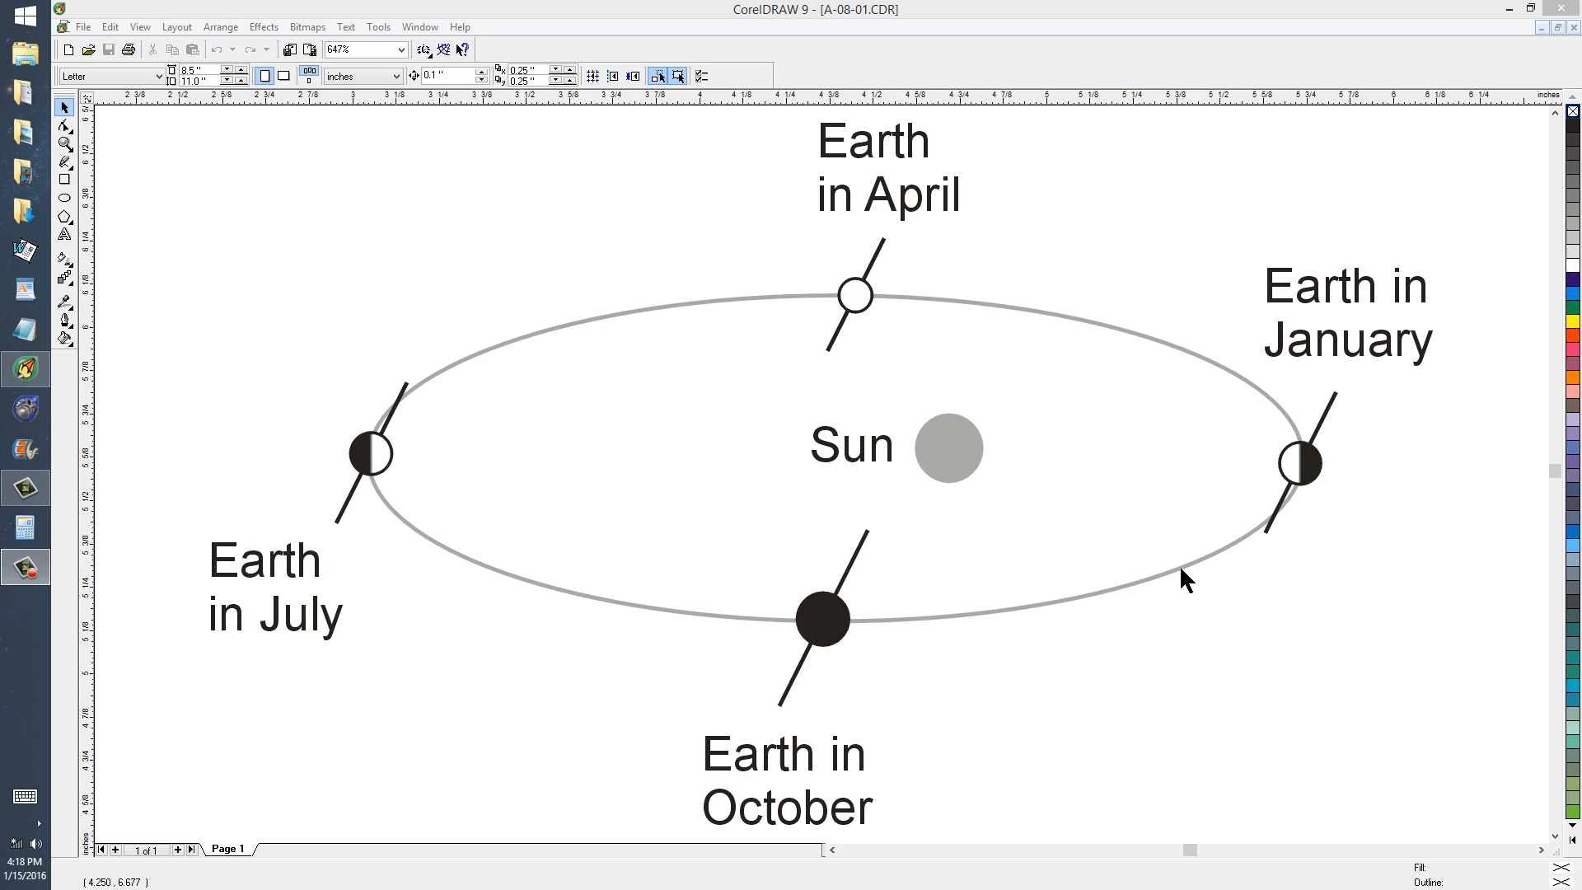
mouse_move(1322, 508)
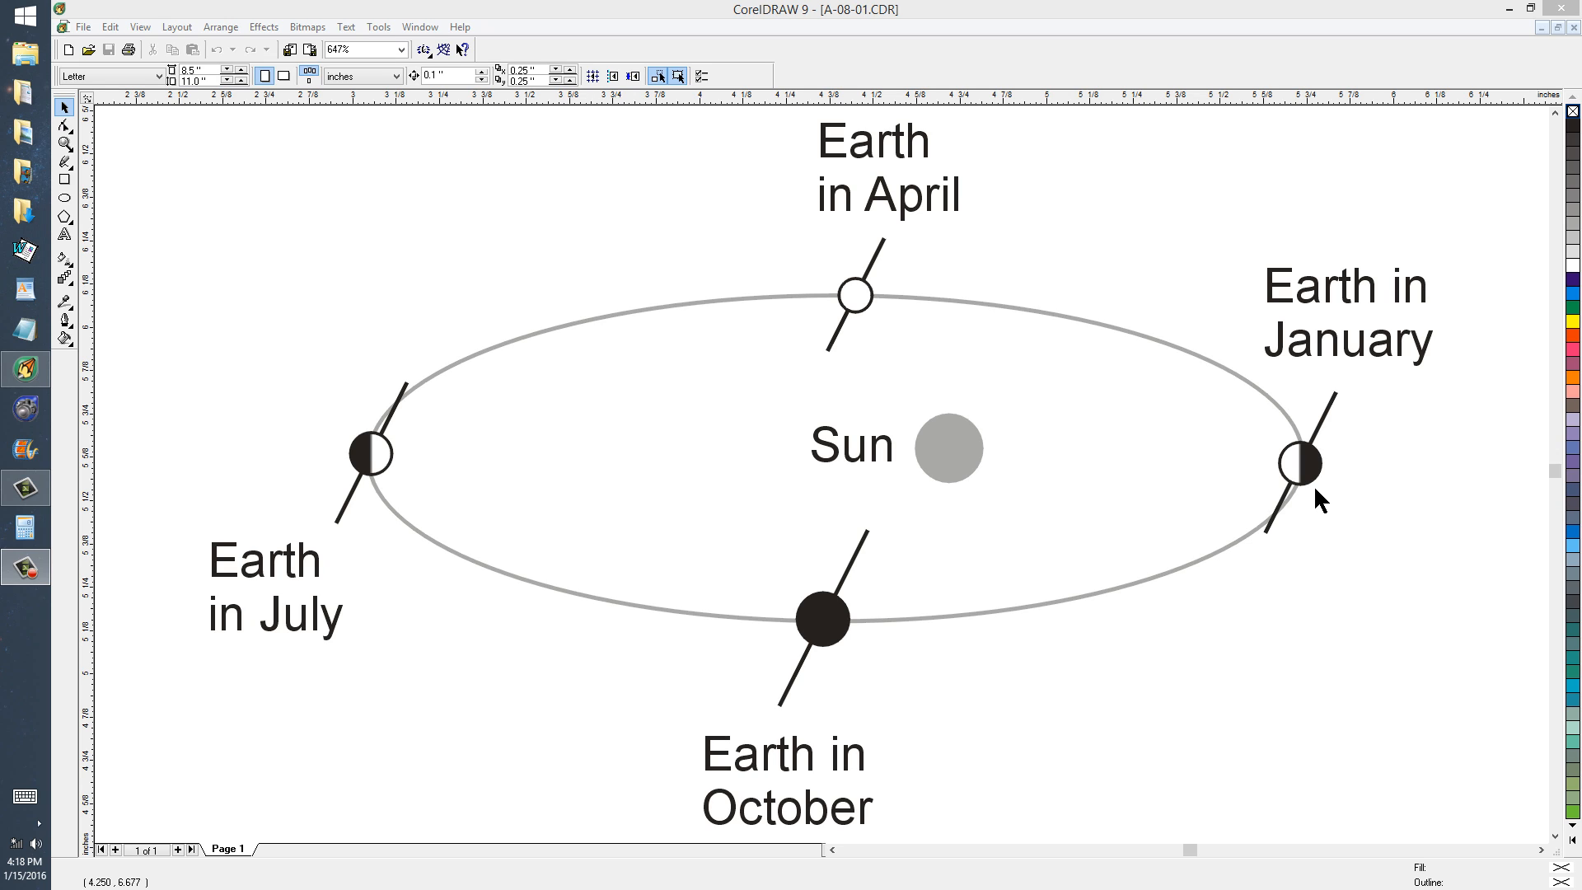
mouse_move(393, 471)
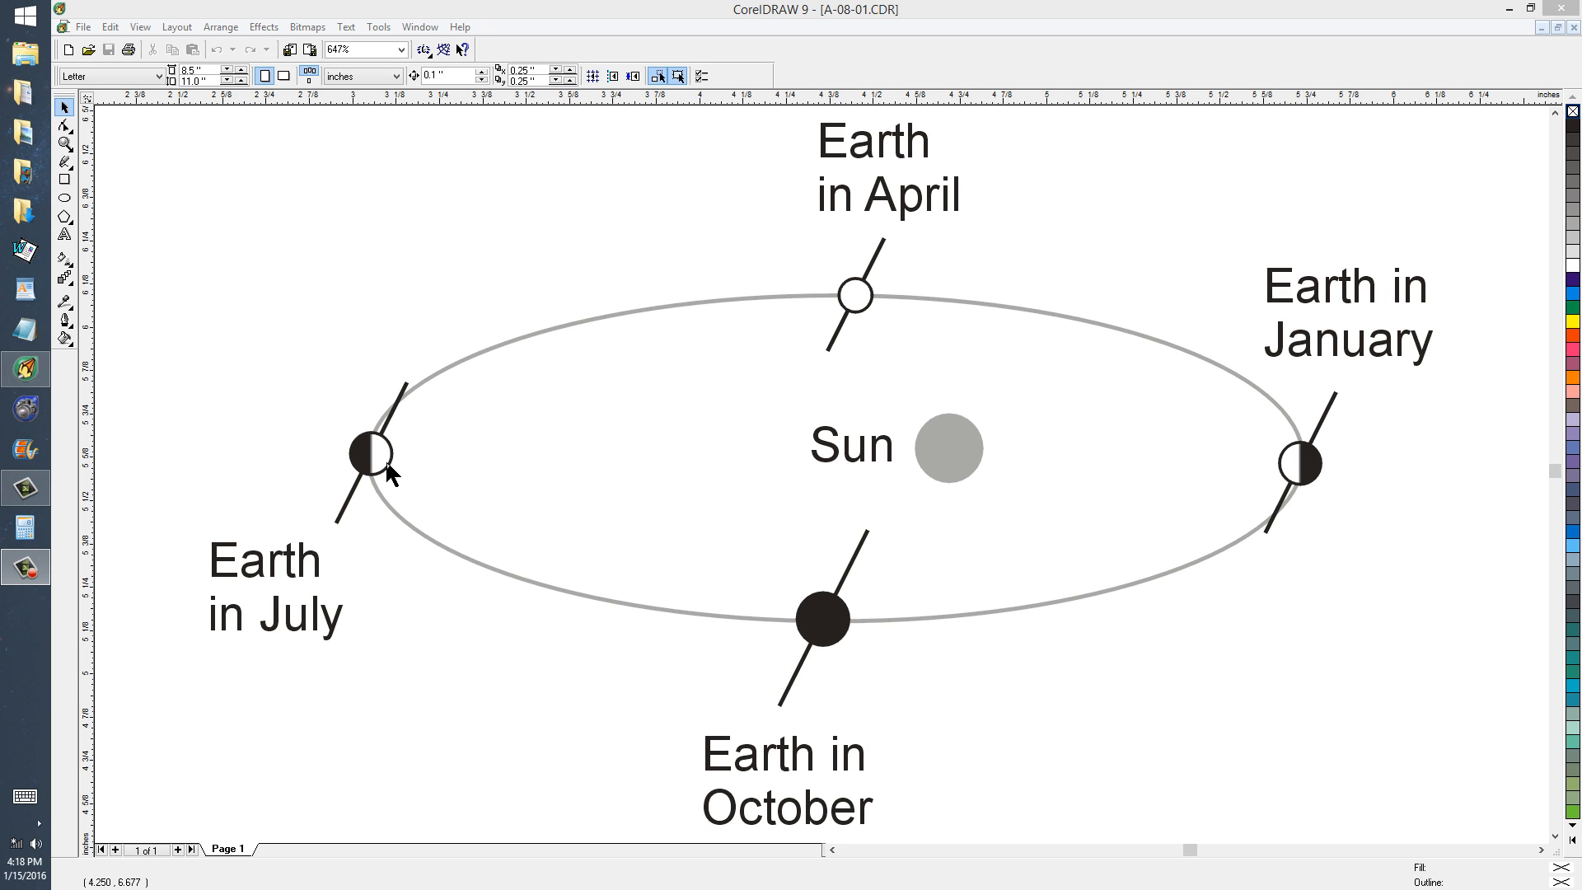
mouse_move(454, 562)
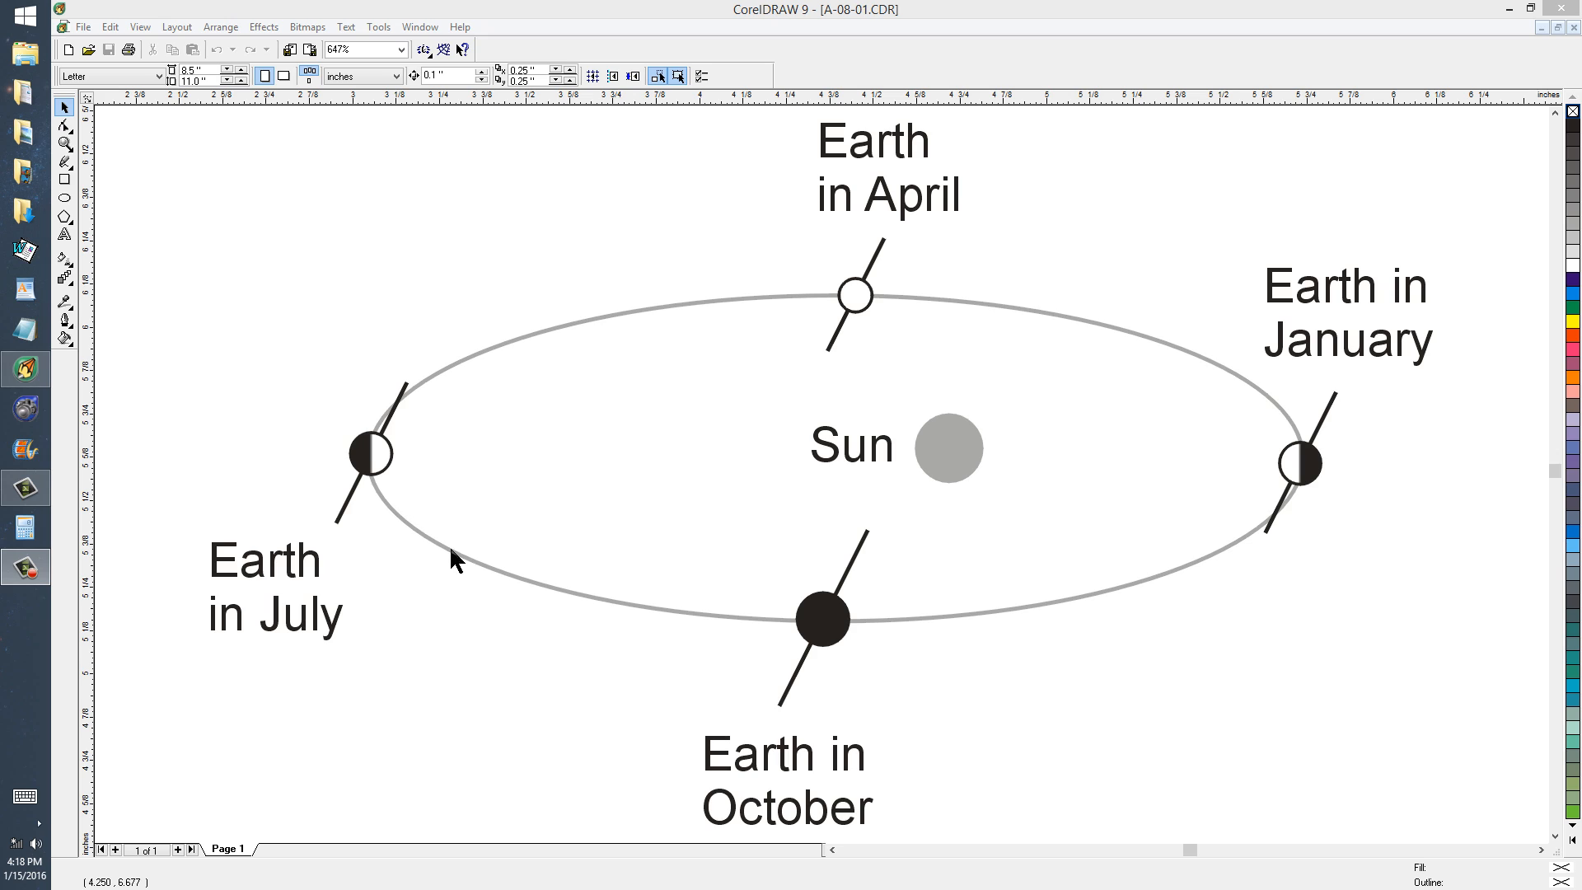
mouse_move(733, 655)
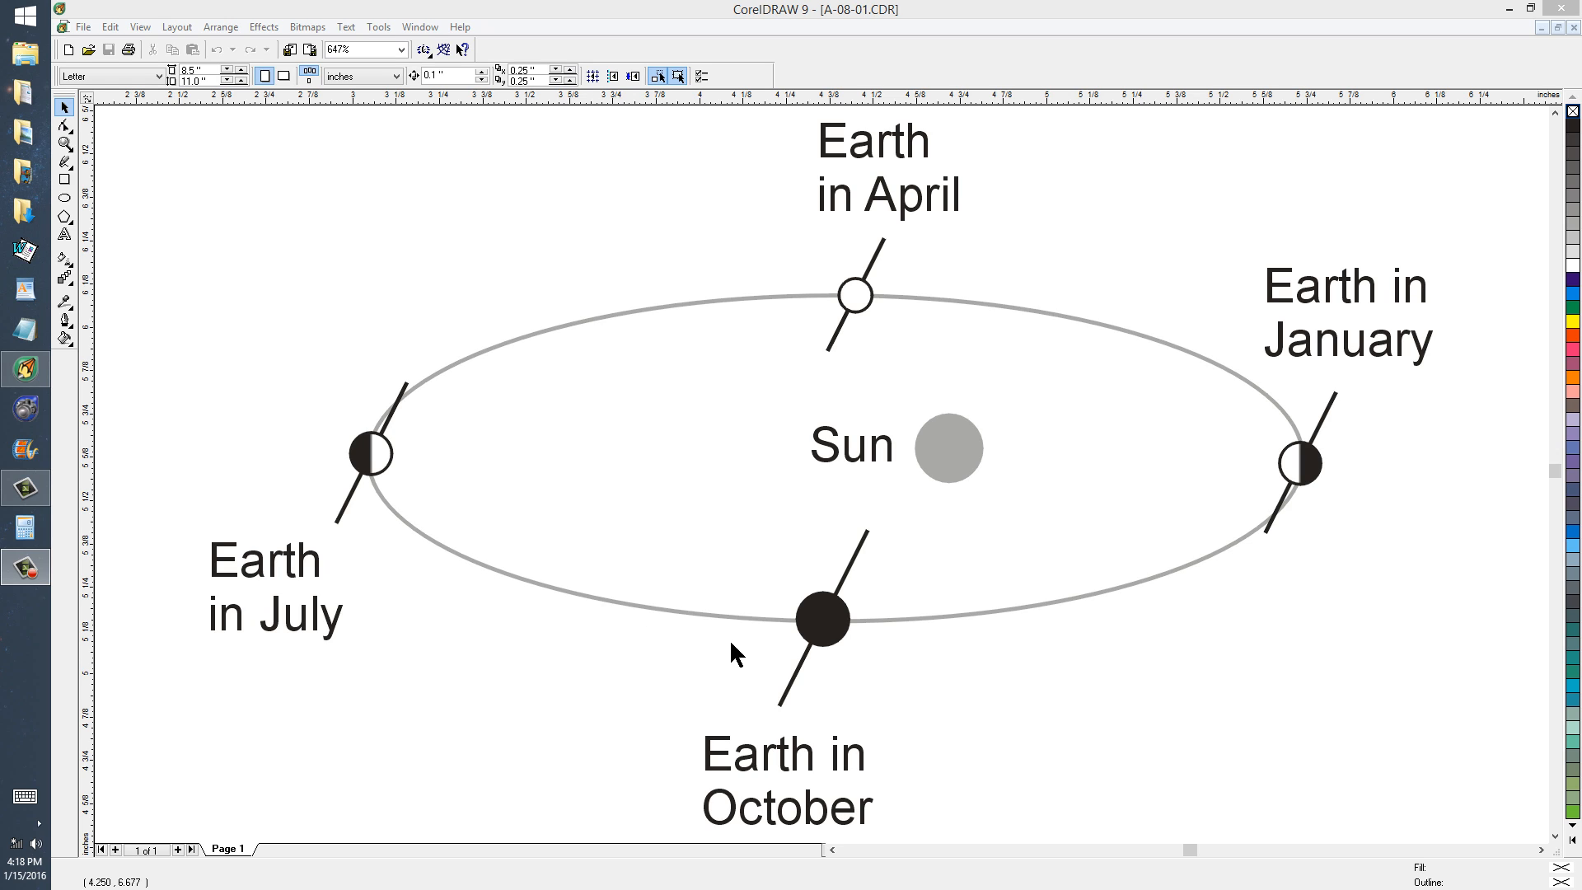
mouse_move(802, 651)
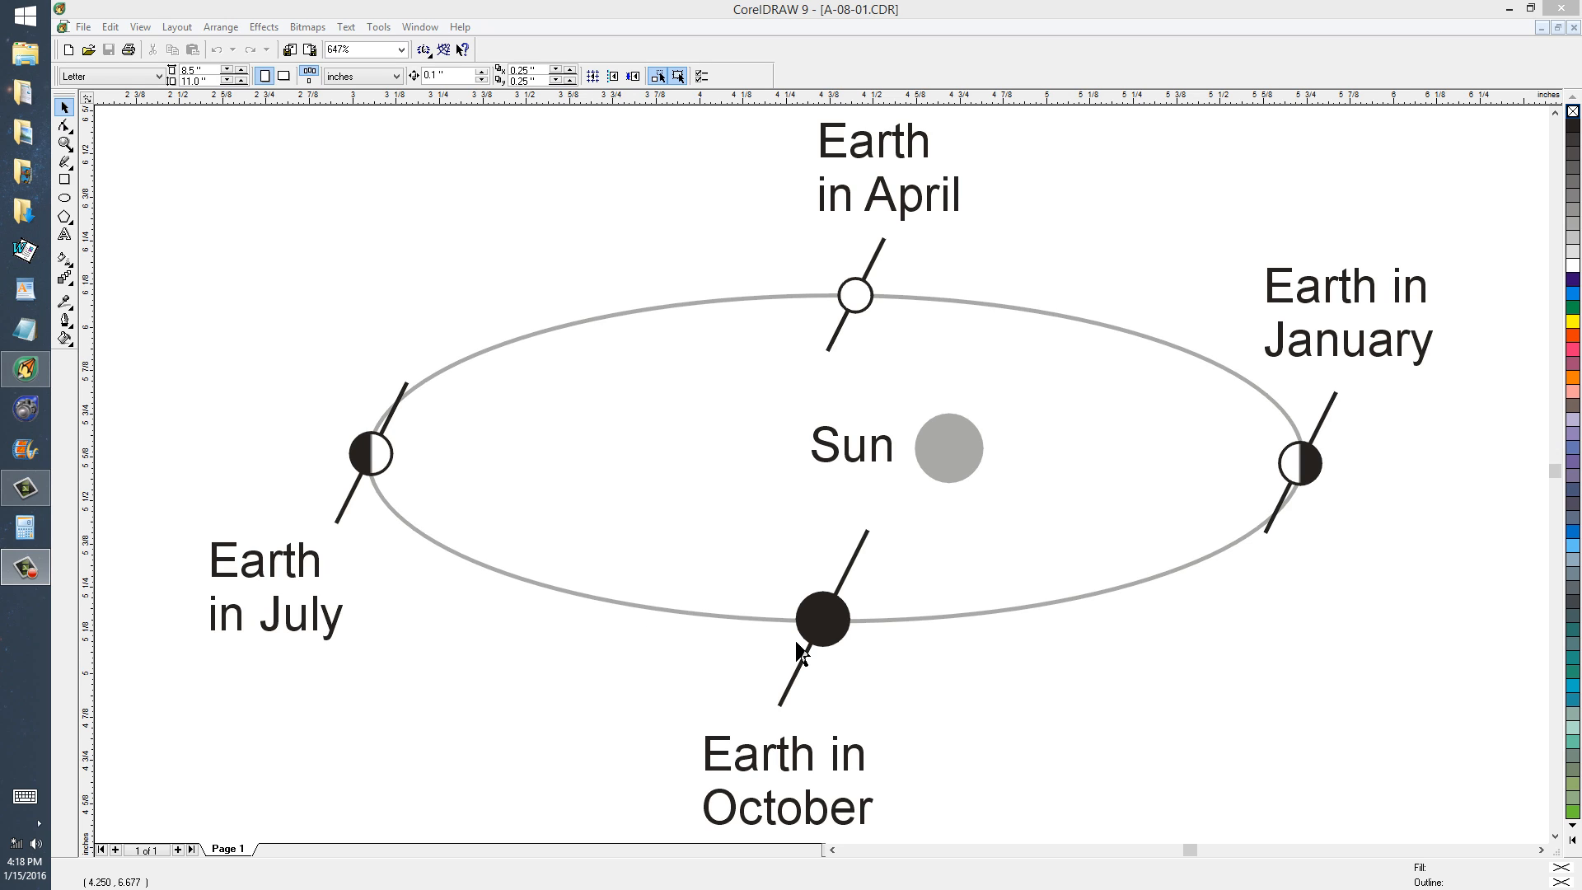
mouse_move(803, 647)
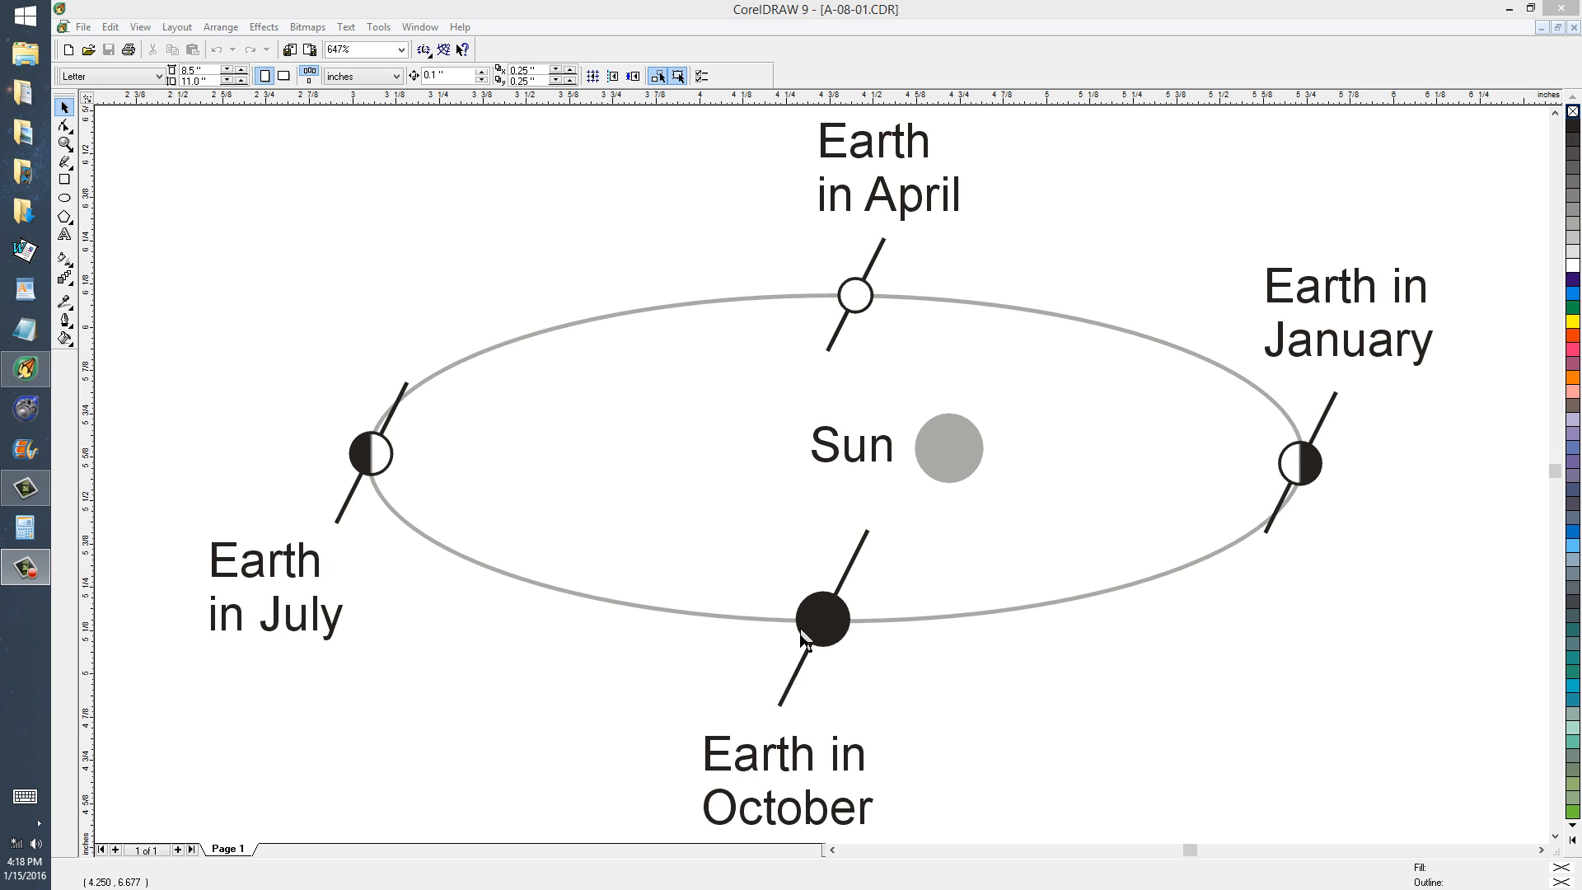
mouse_move(849, 326)
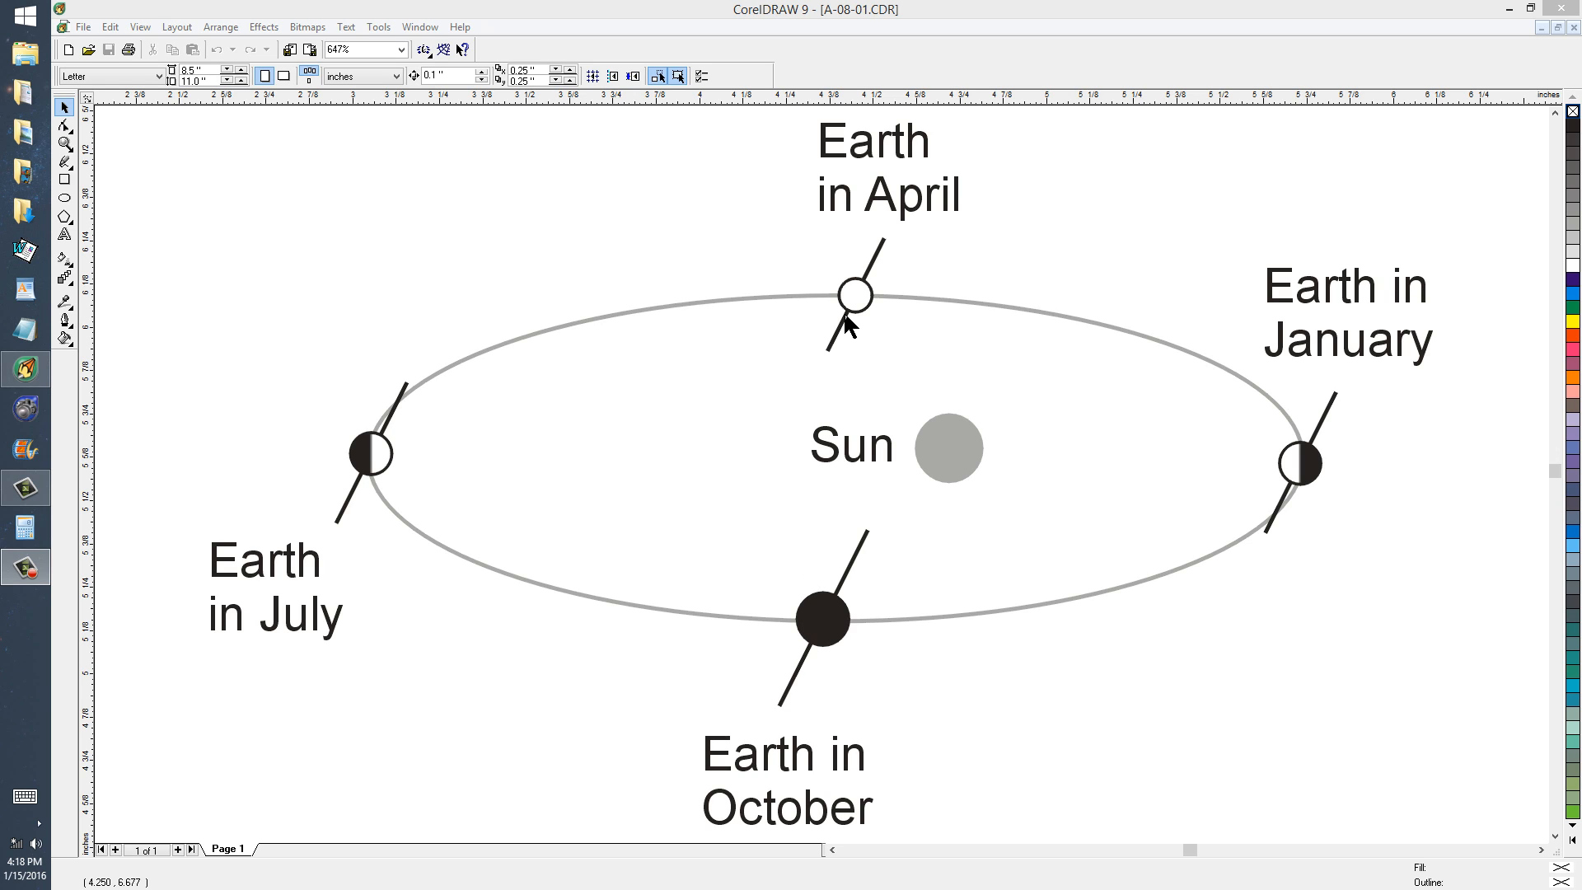
mouse_move(824, 664)
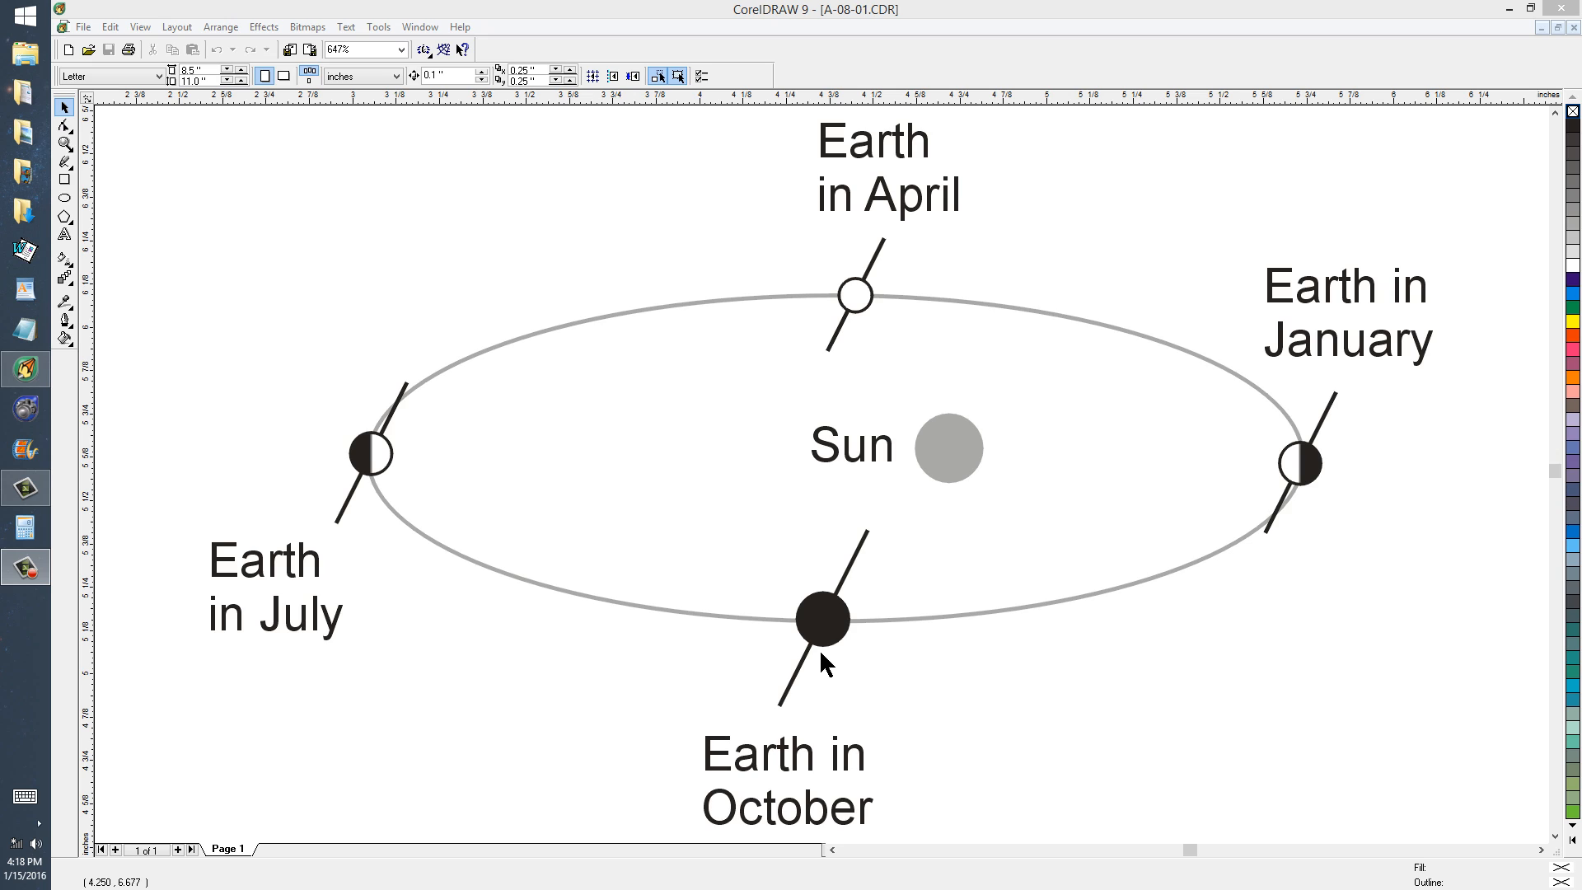
mouse_move(615, 673)
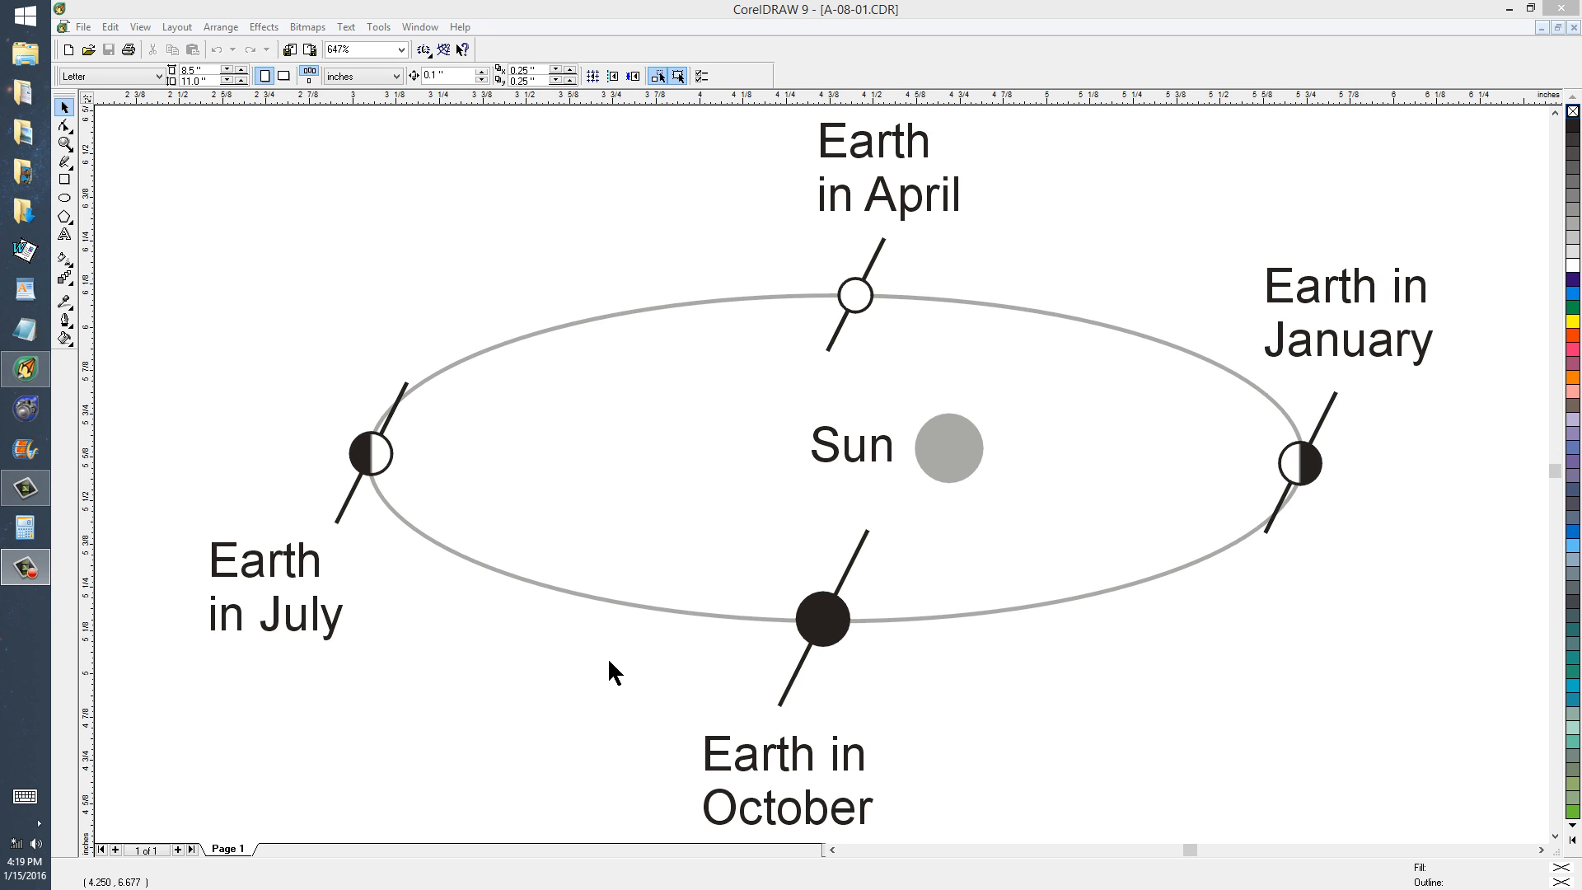
mouse_move(570, 651)
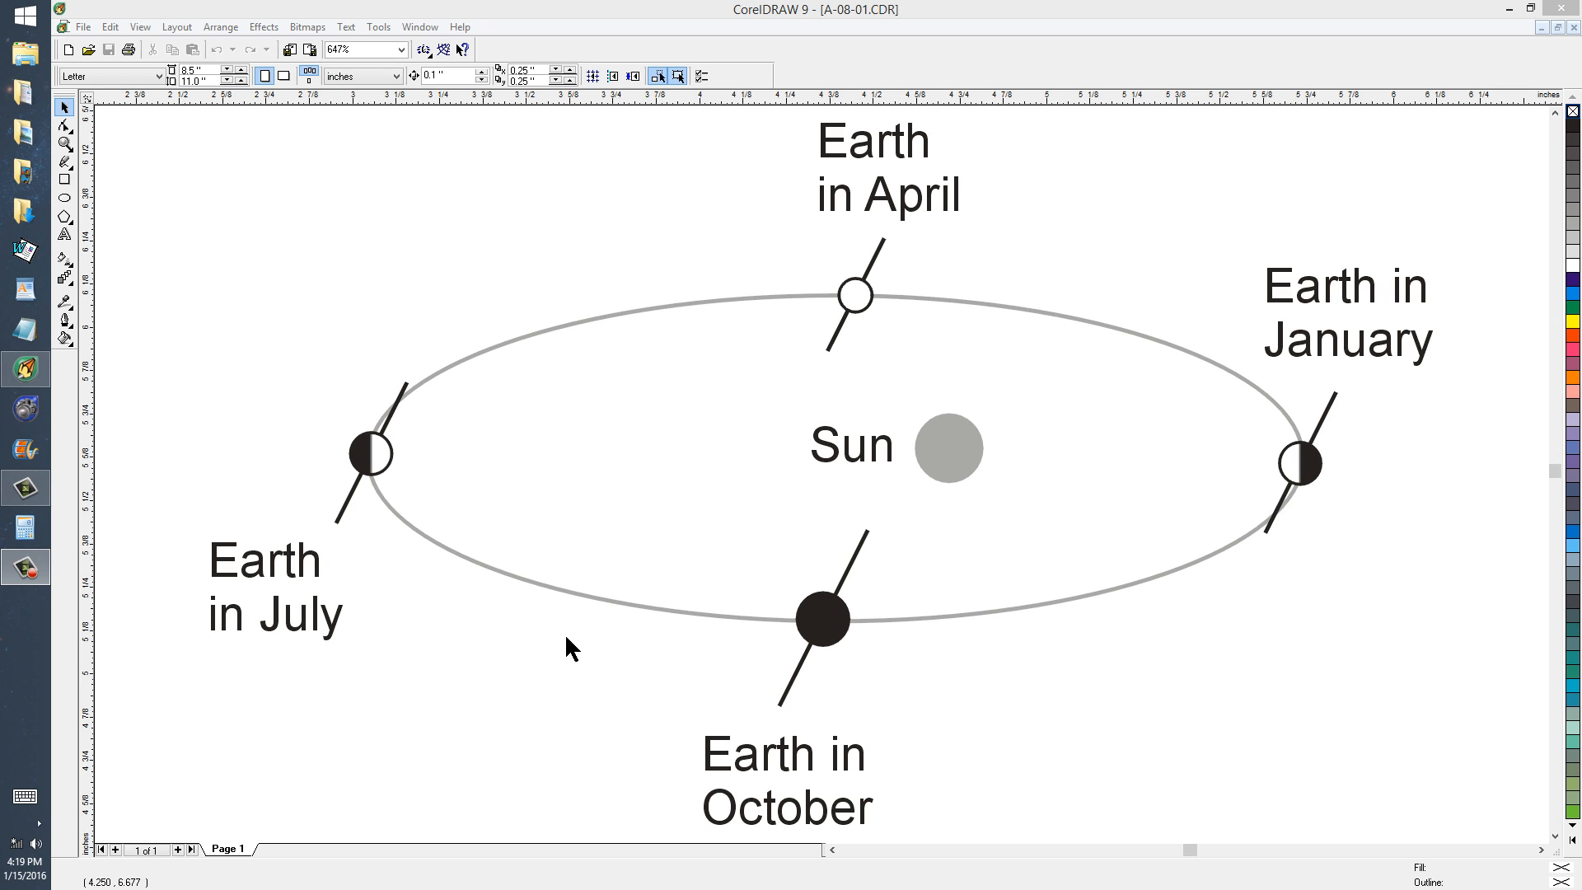
mouse_move(864, 558)
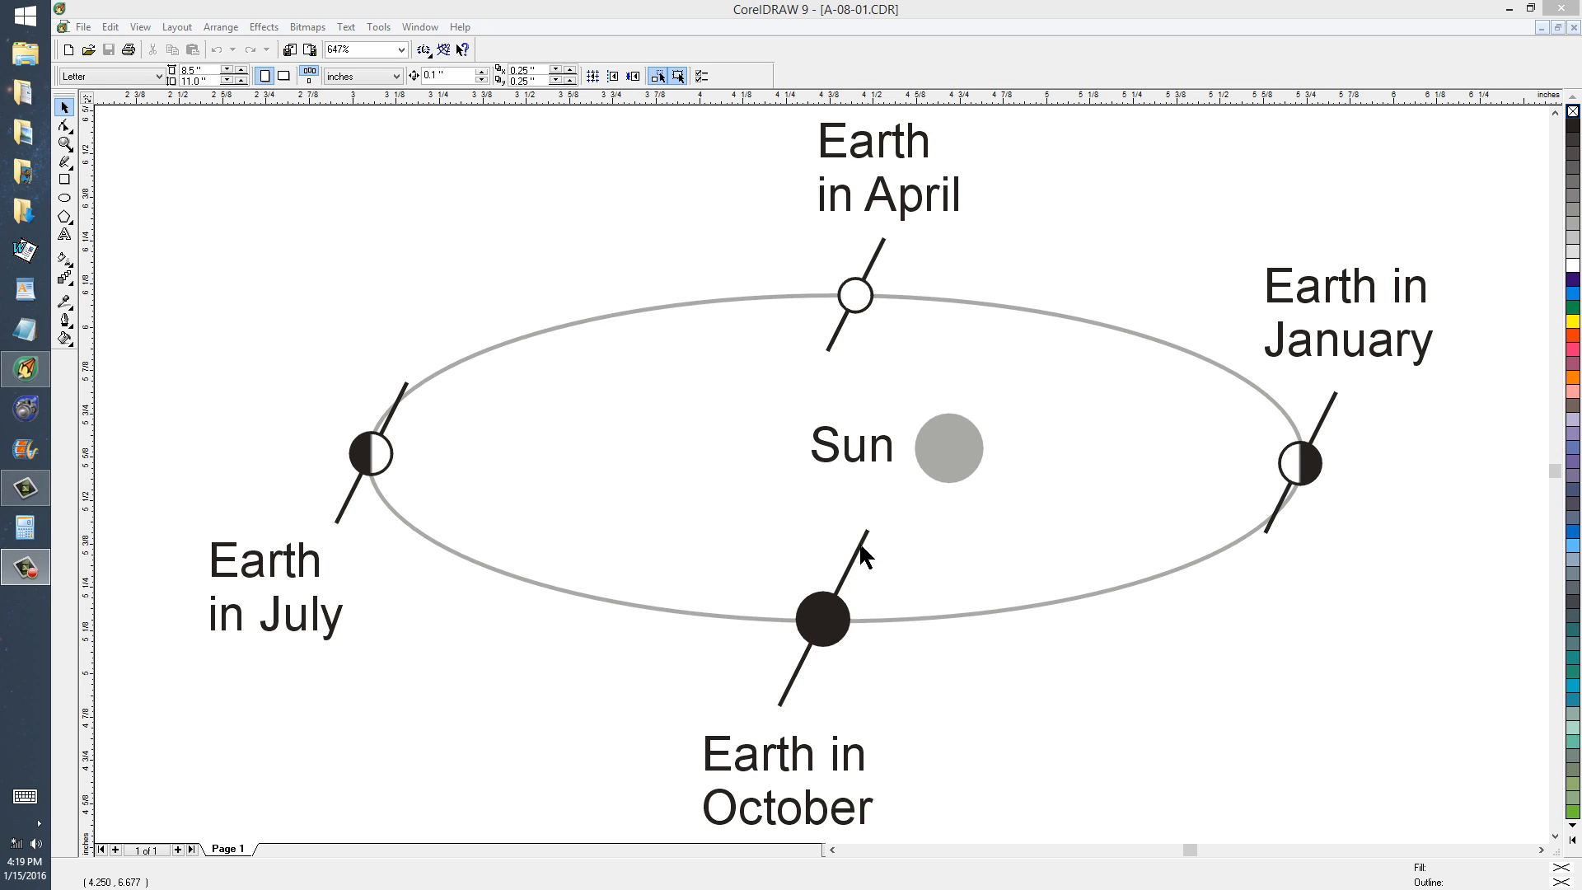
mouse_move(607, 364)
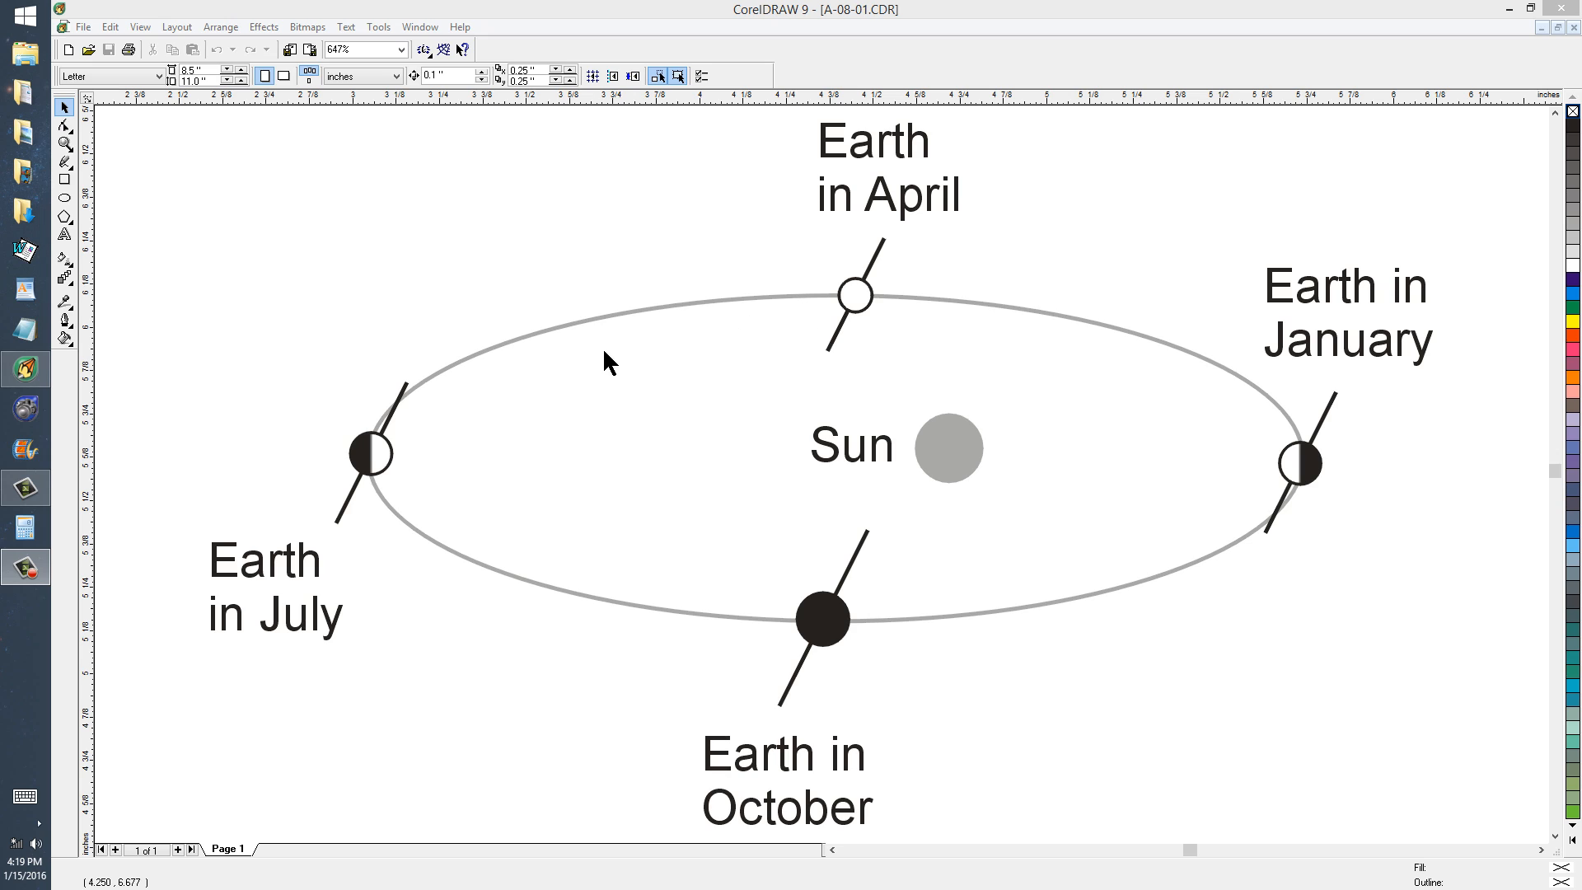
mouse_move(428, 444)
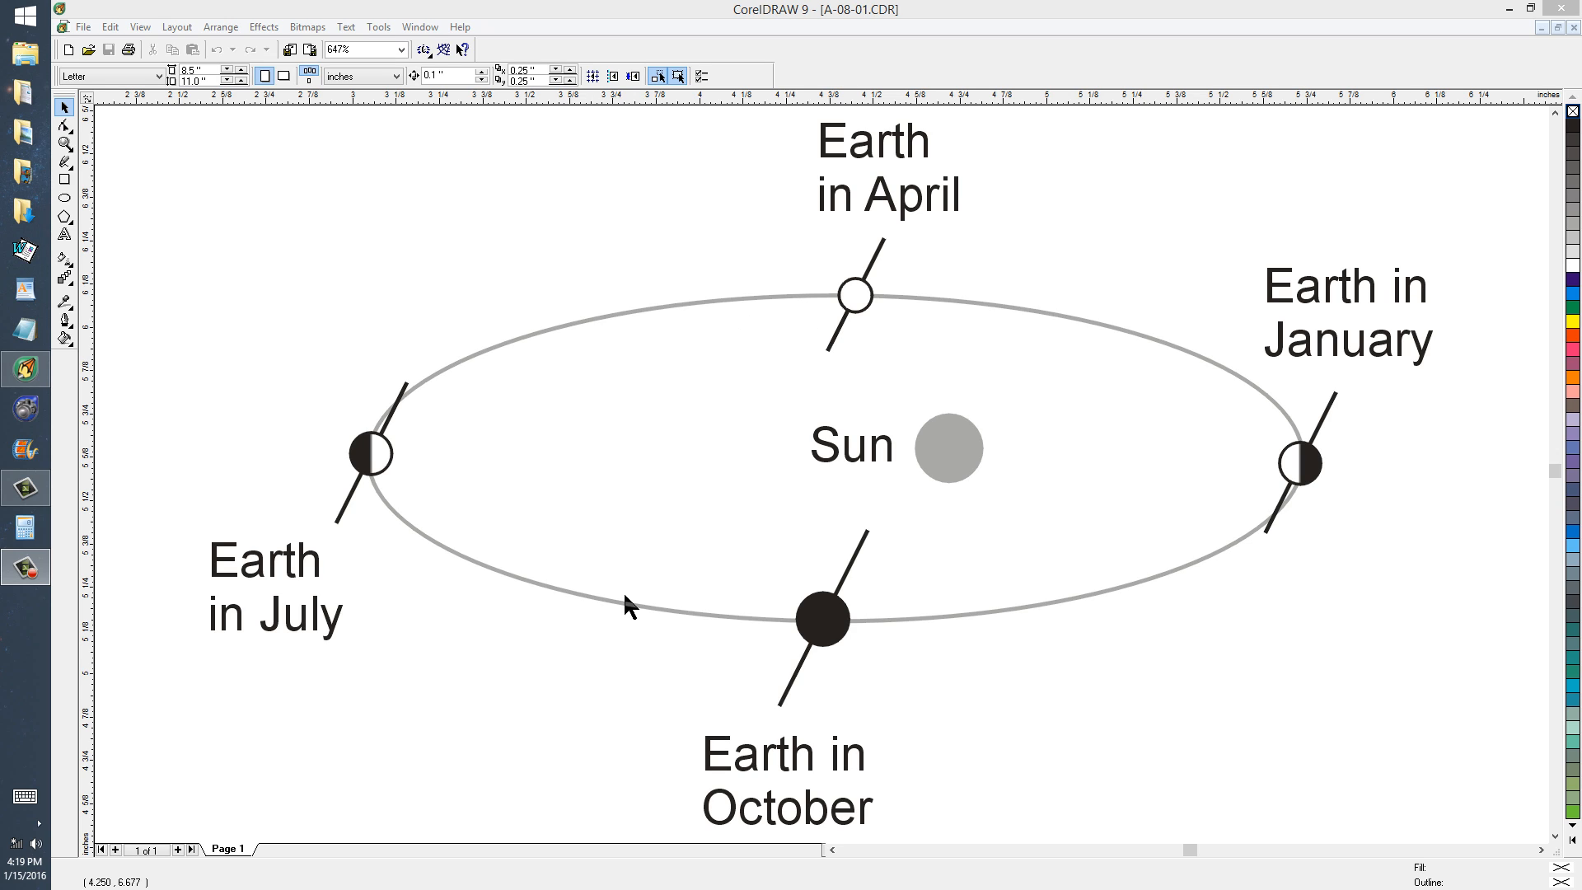
mouse_move(938, 625)
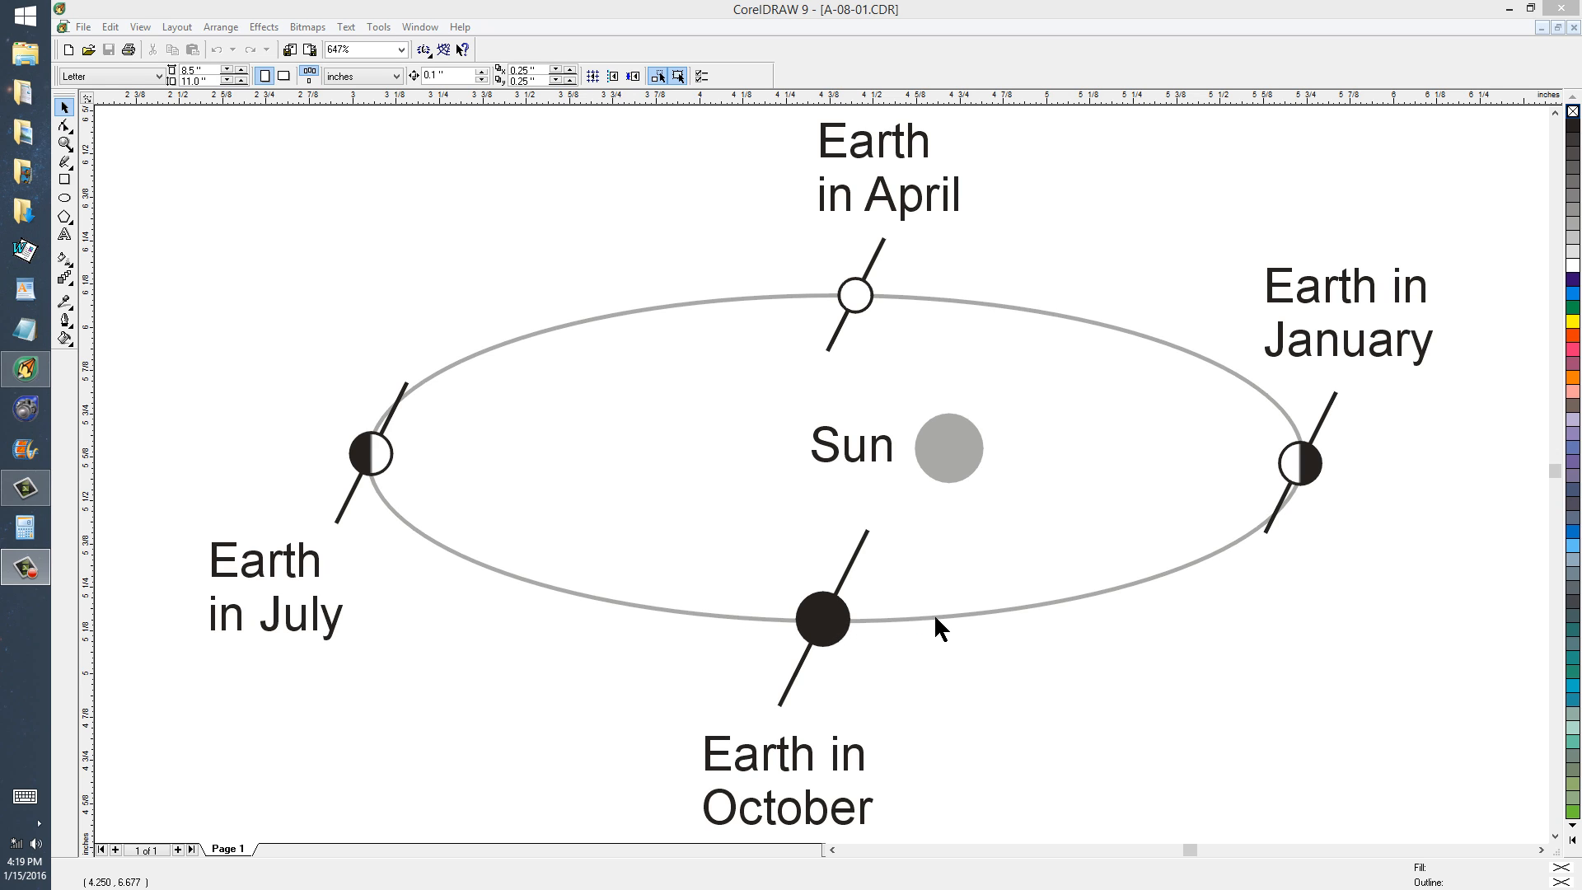
mouse_move(1308, 478)
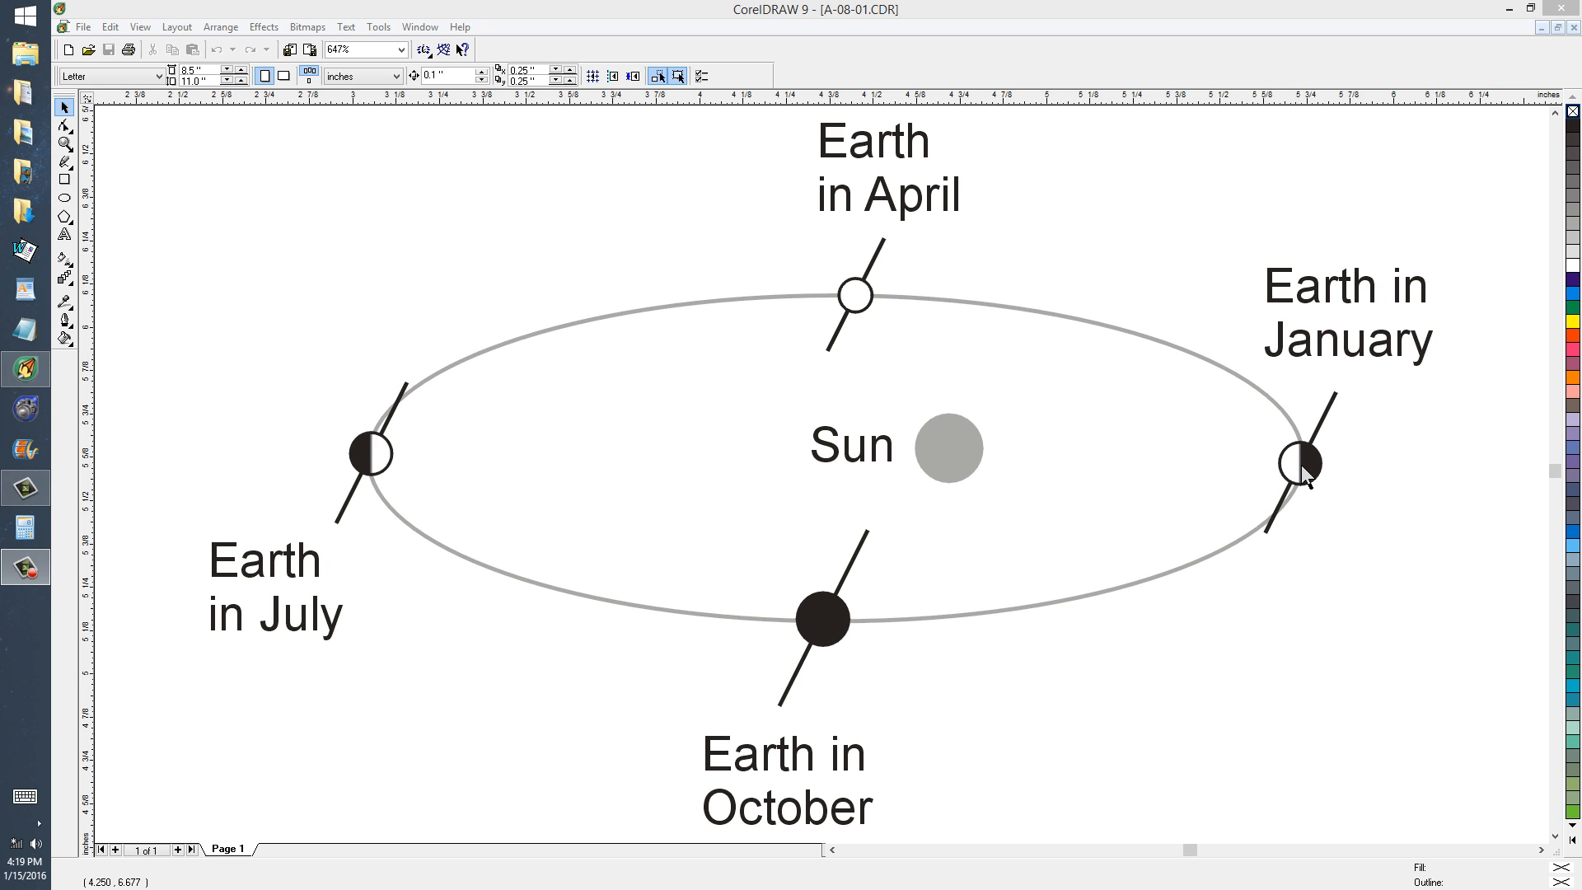
mouse_move(954, 464)
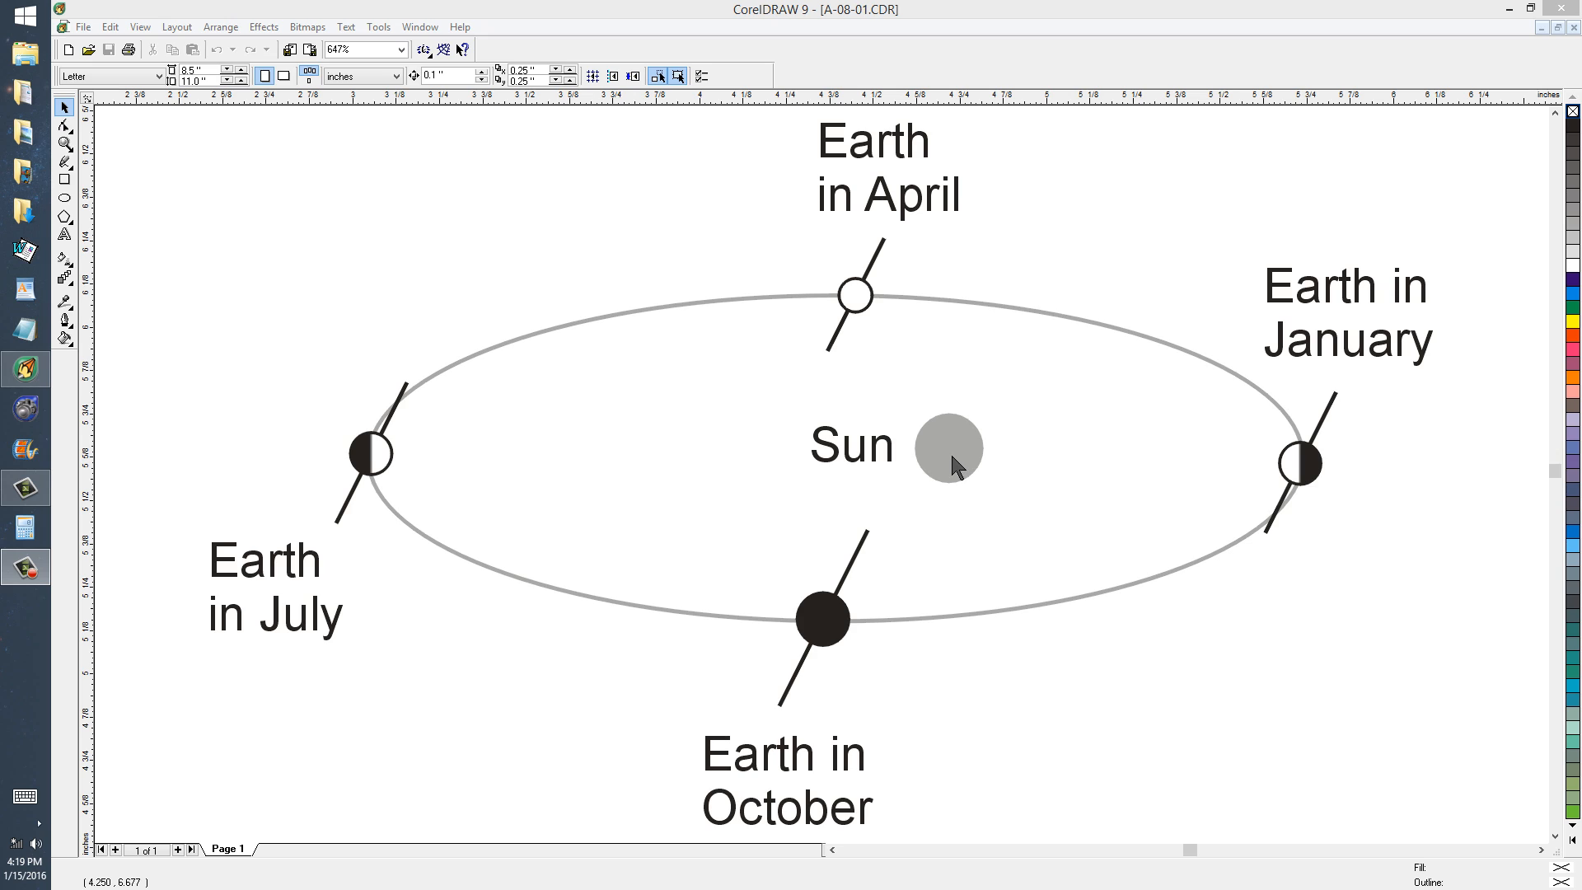
mouse_move(382, 464)
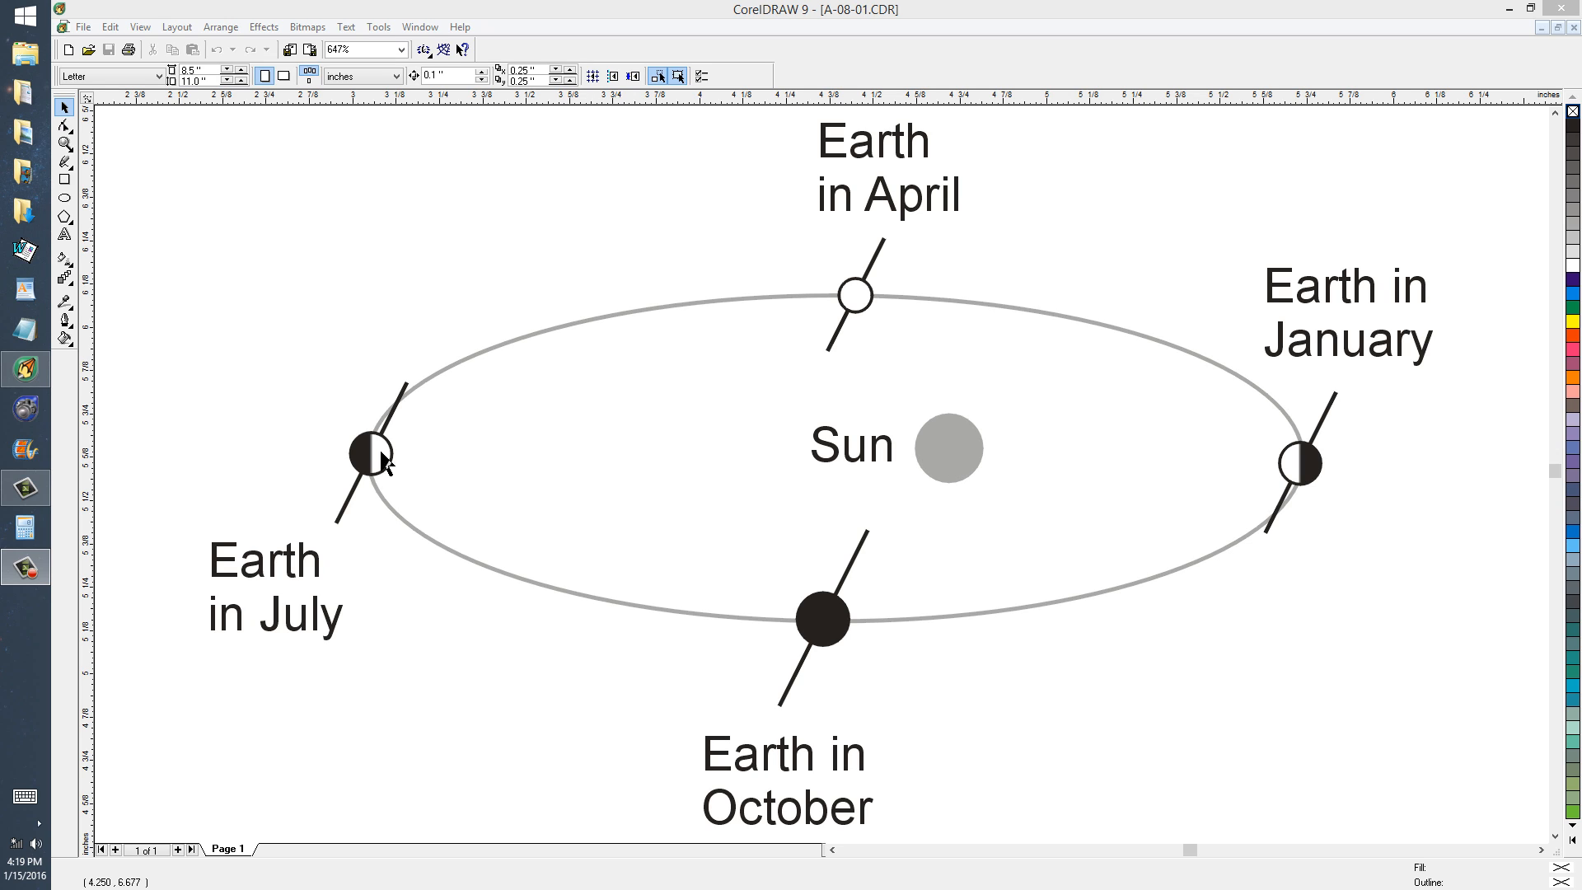
mouse_move(383, 462)
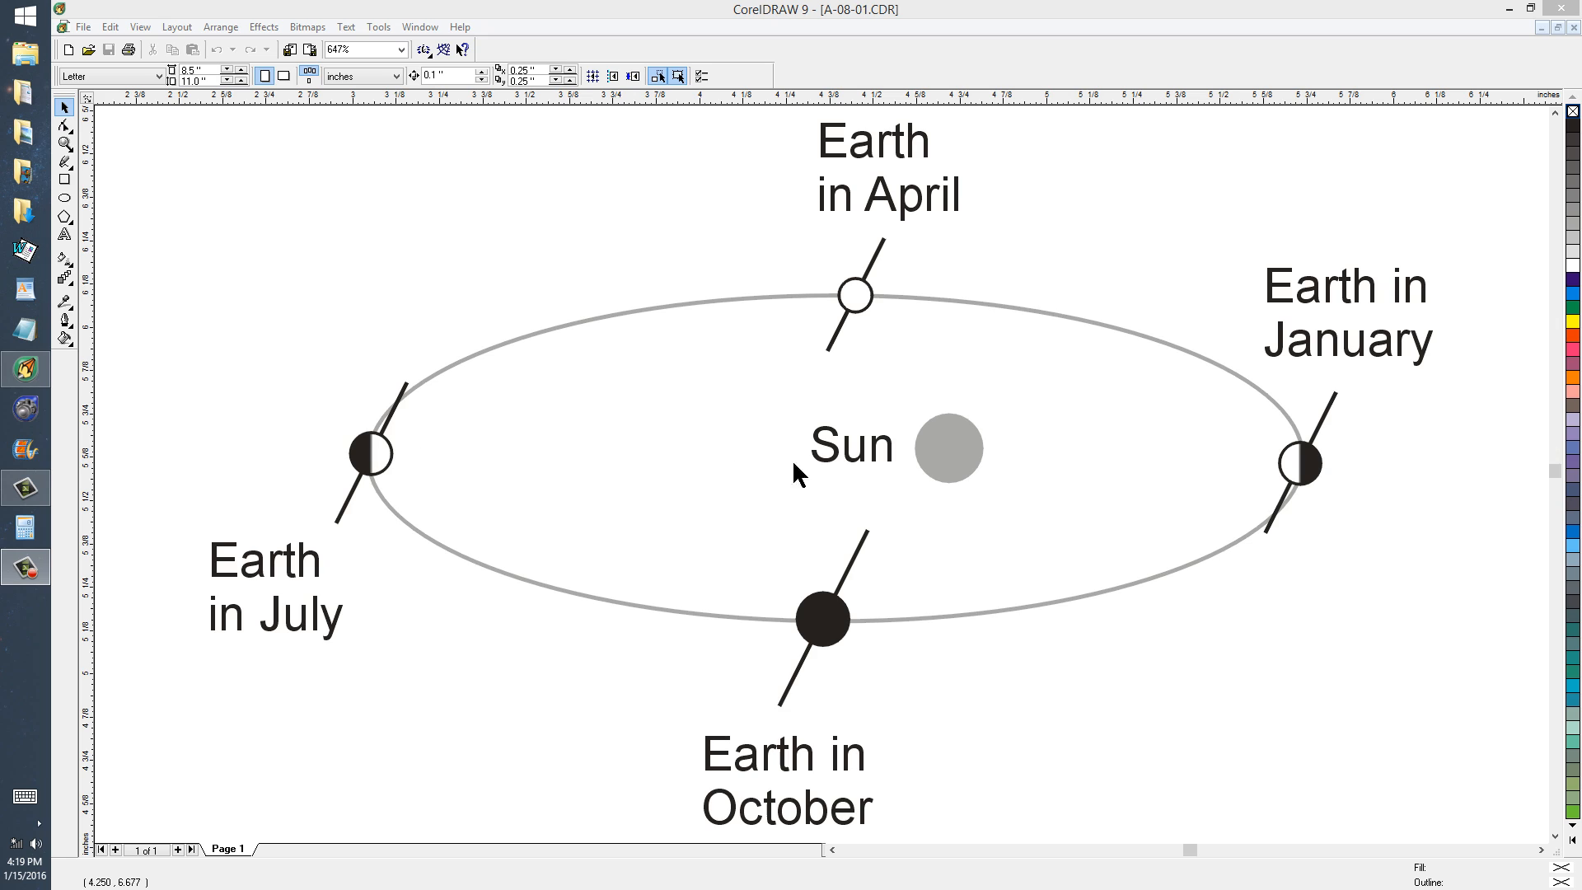
mouse_move(1316, 470)
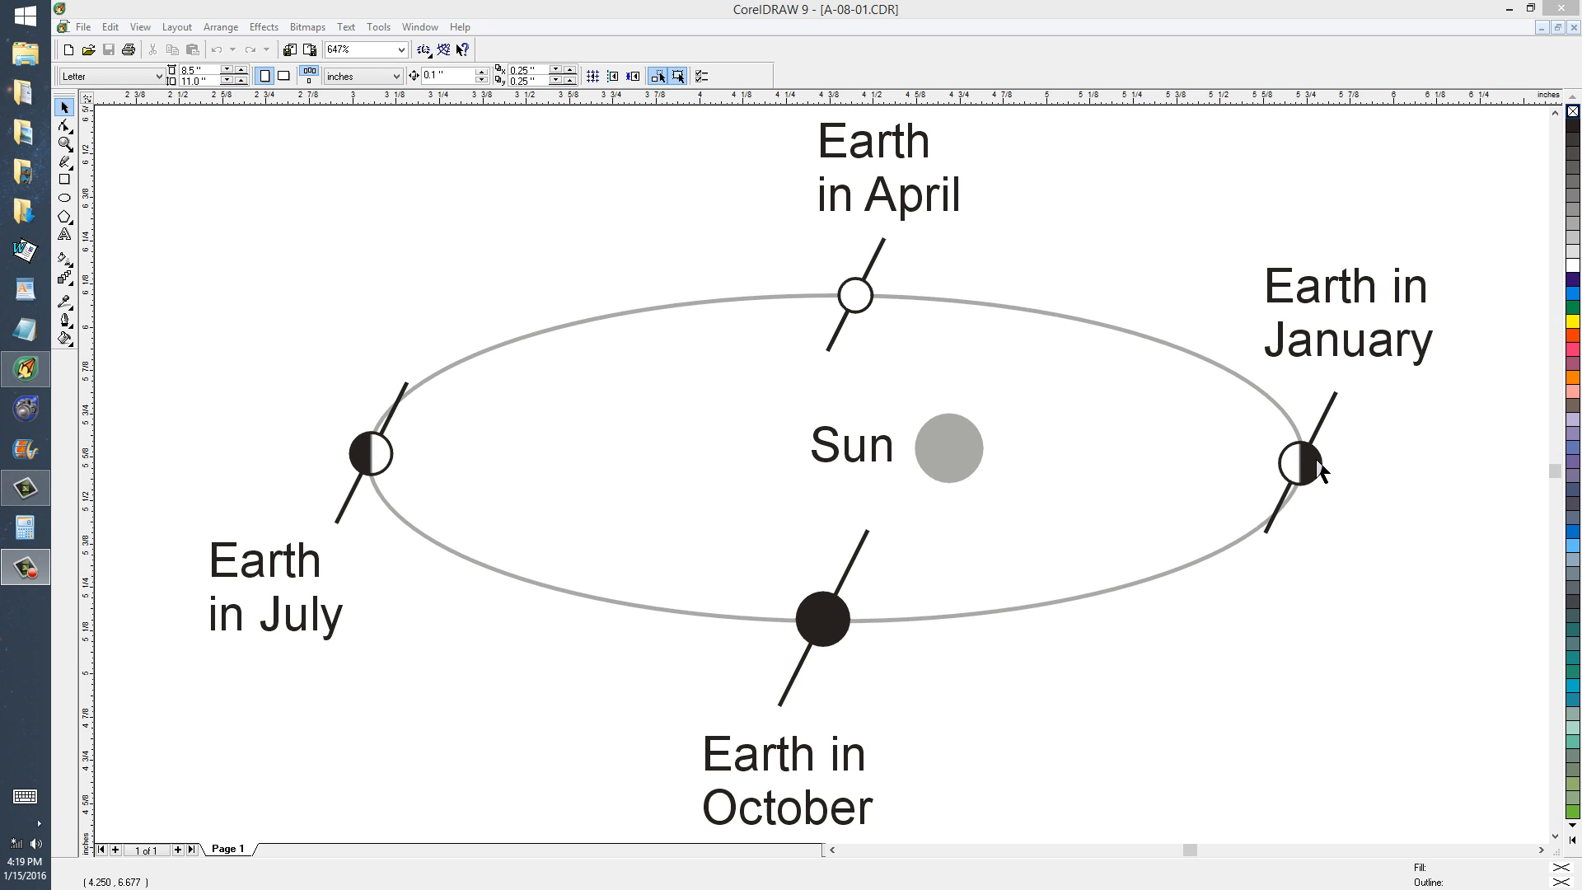
mouse_move(378, 464)
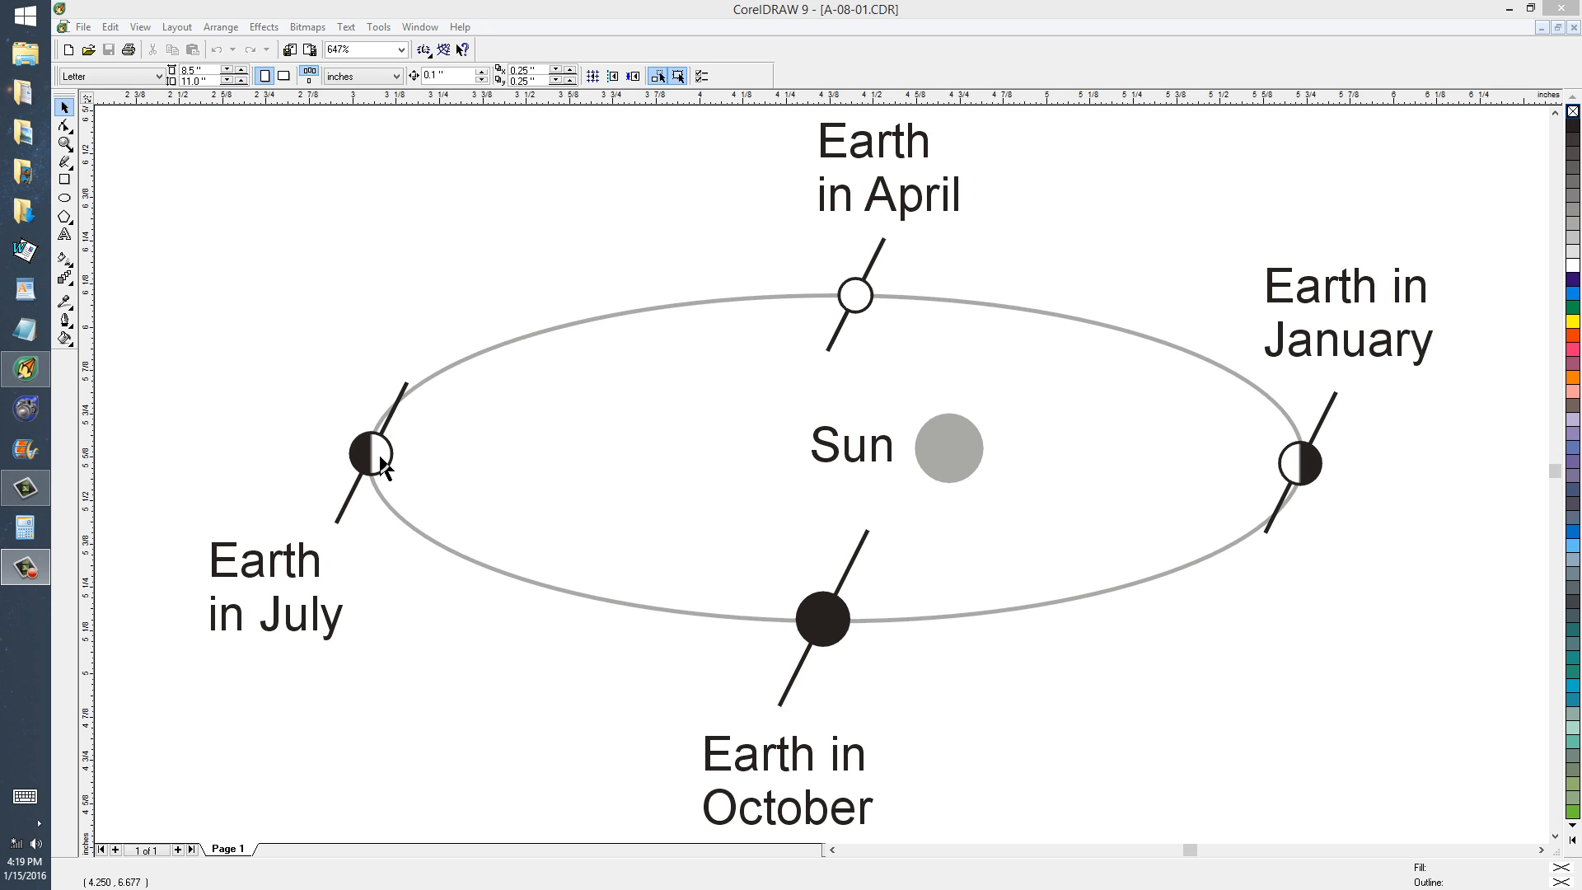
mouse_move(1267, 473)
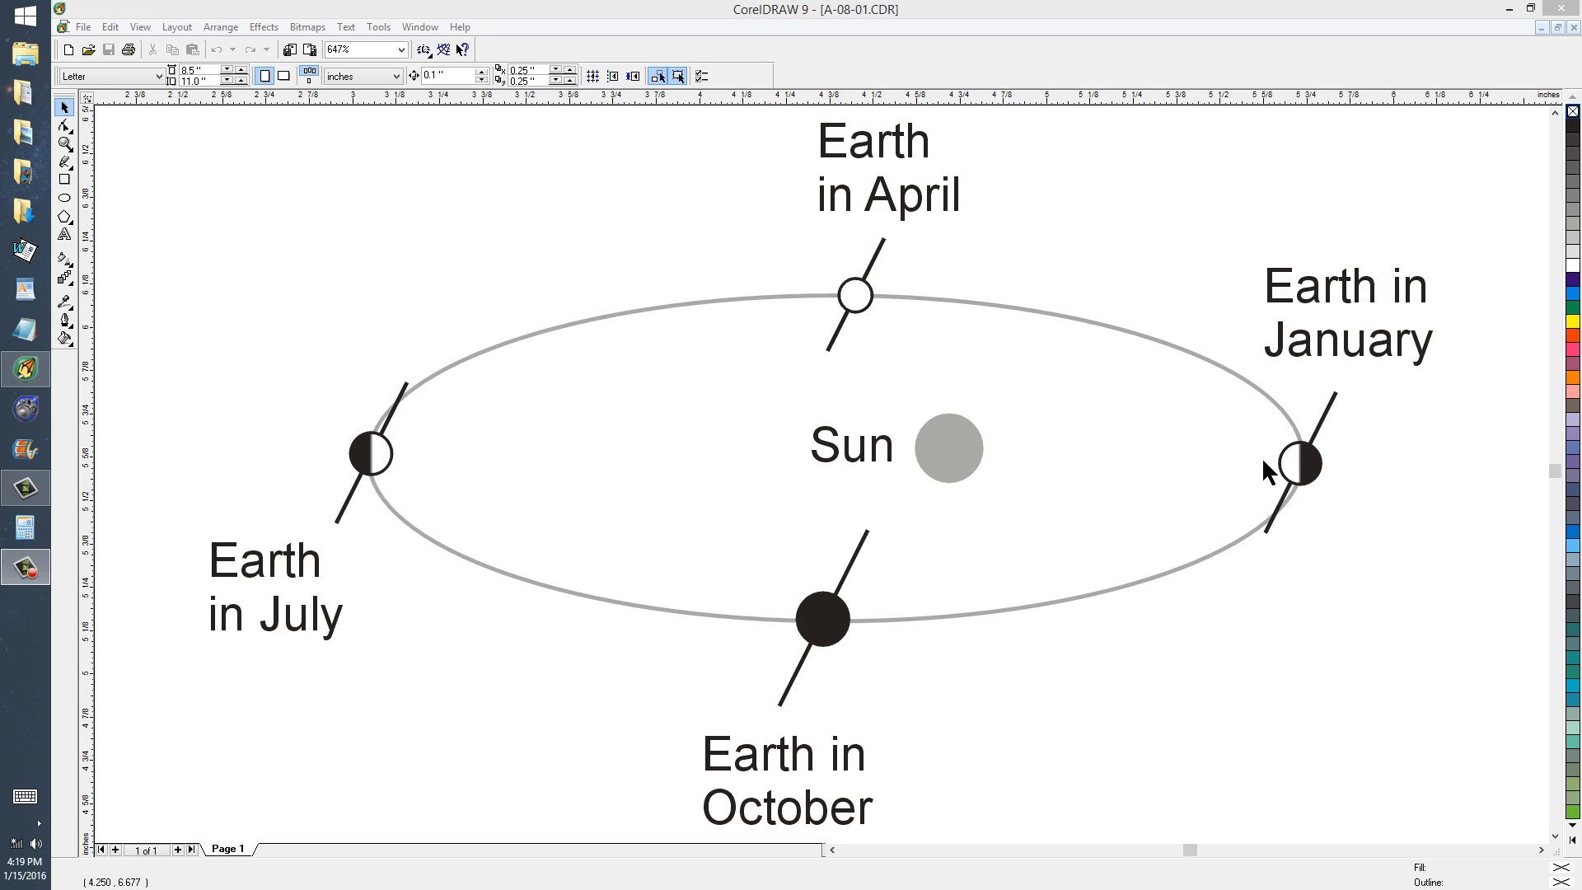
mouse_move(416, 468)
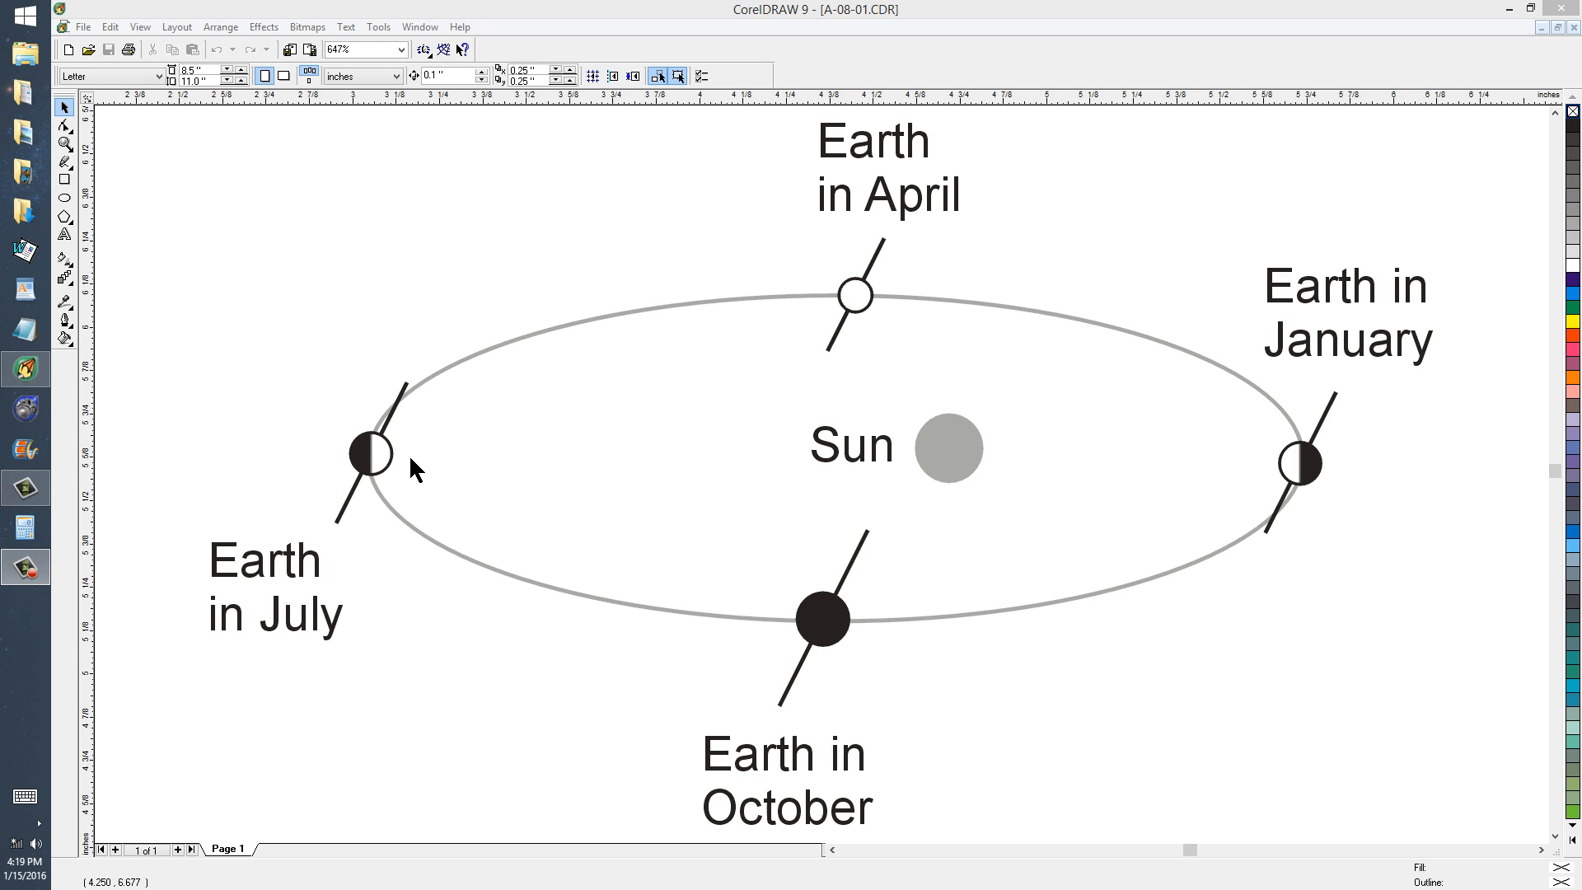
mouse_move(420, 469)
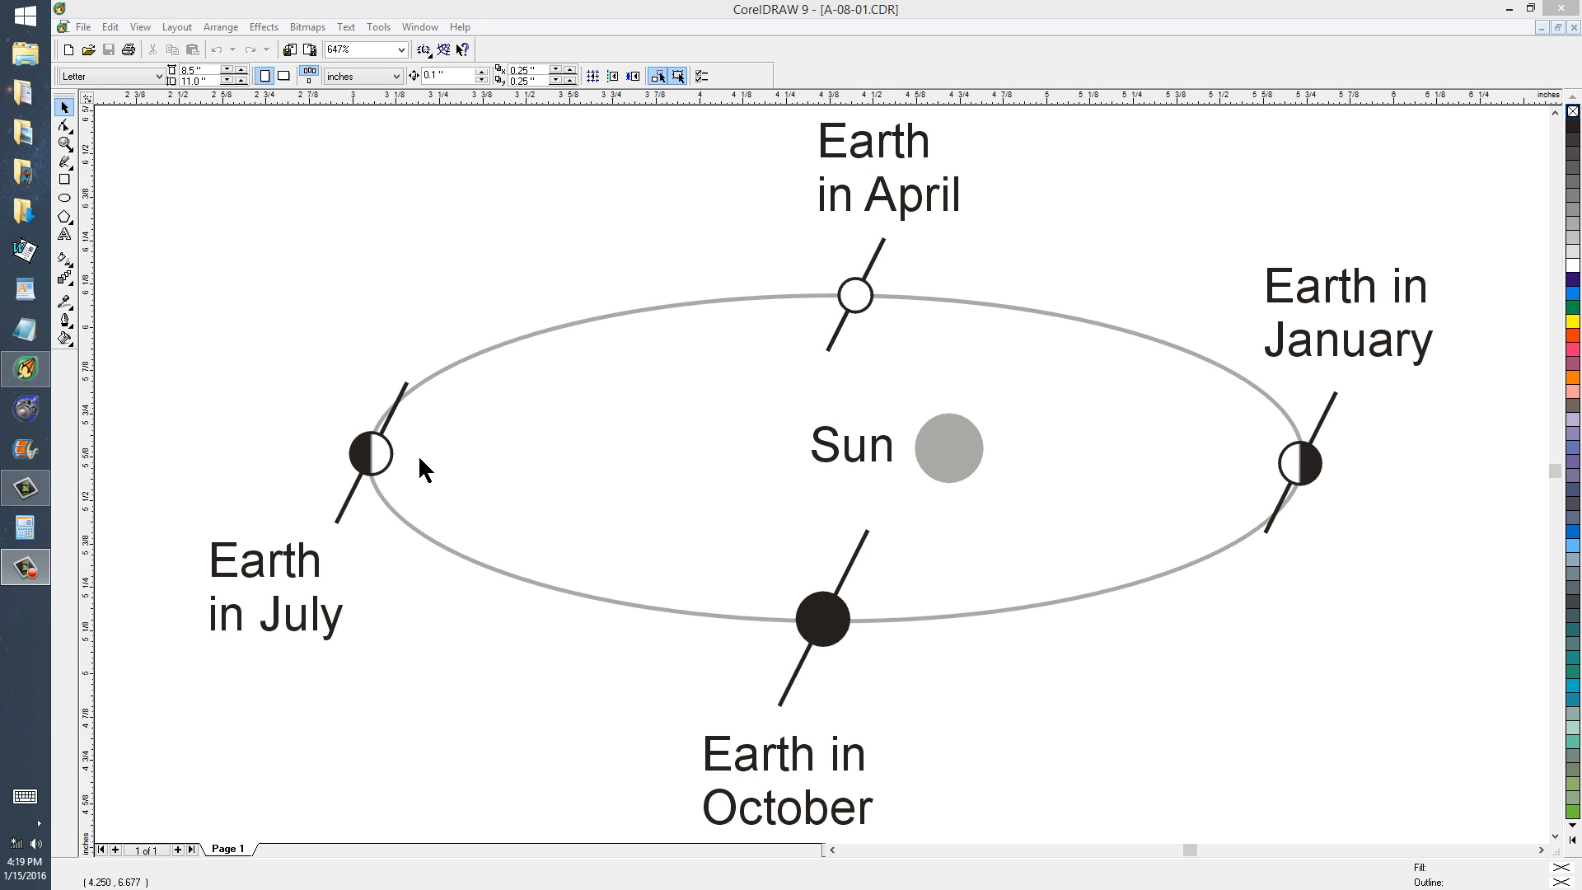
mouse_move(410, 396)
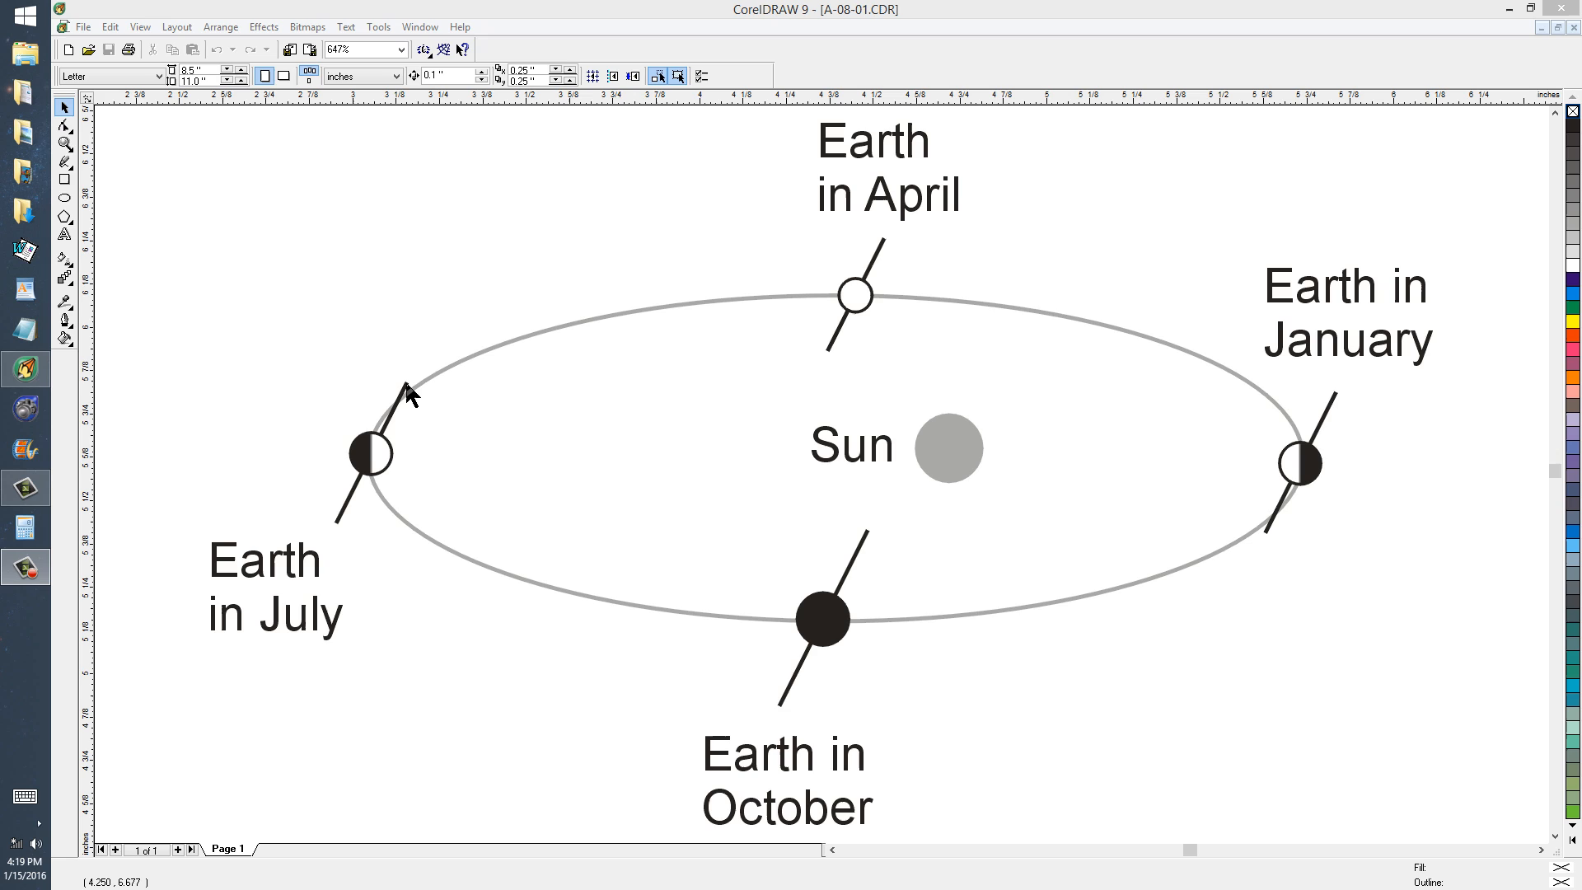
mouse_move(350, 515)
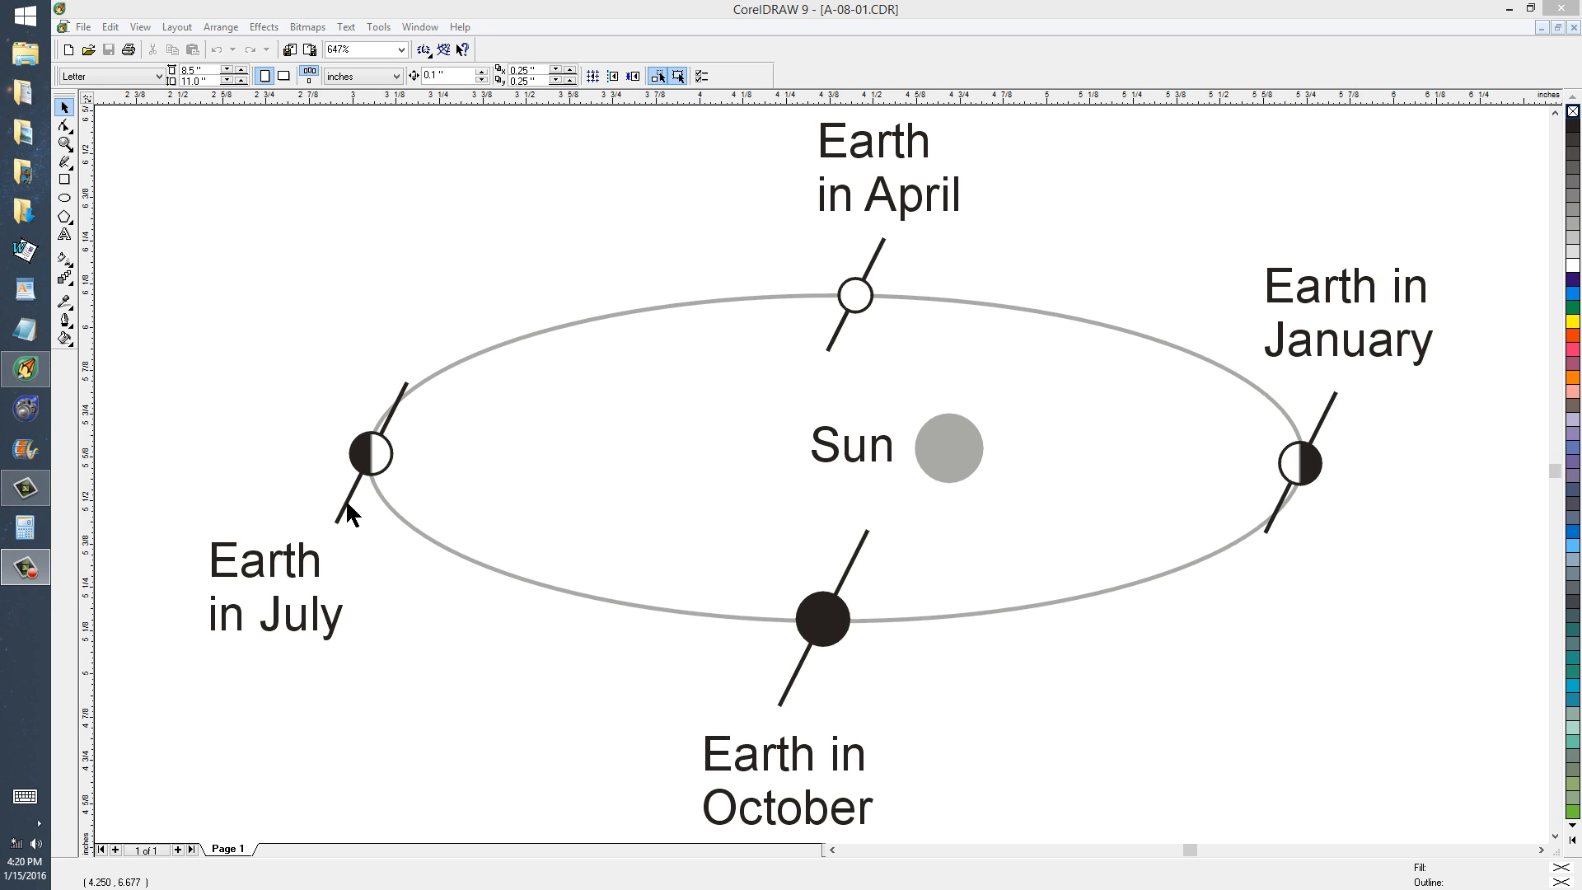
mouse_move(396, 455)
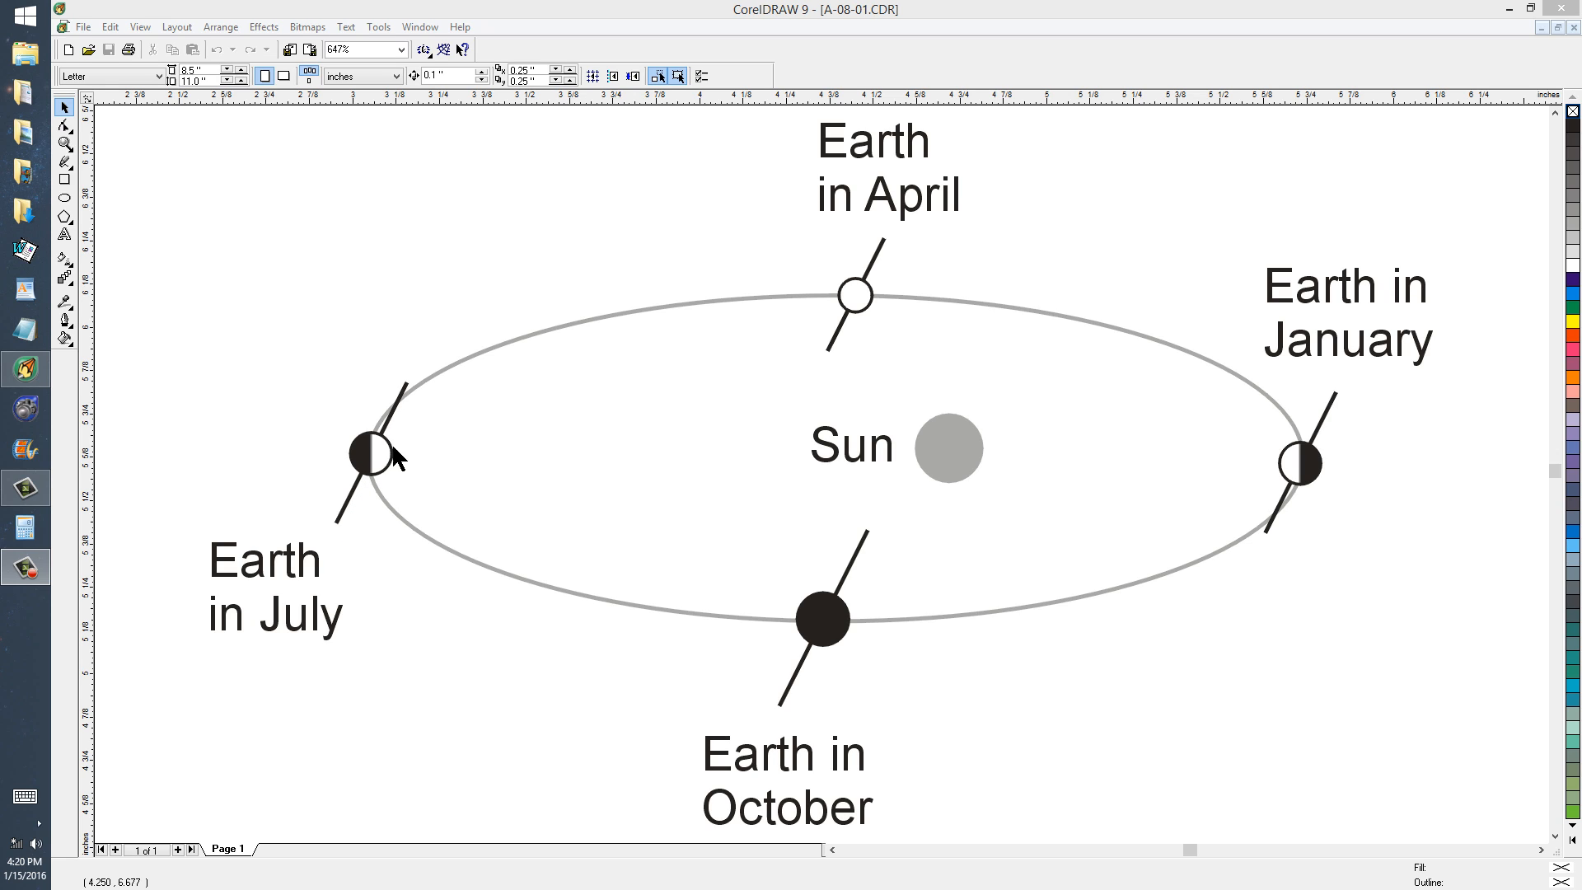
mouse_move(999, 458)
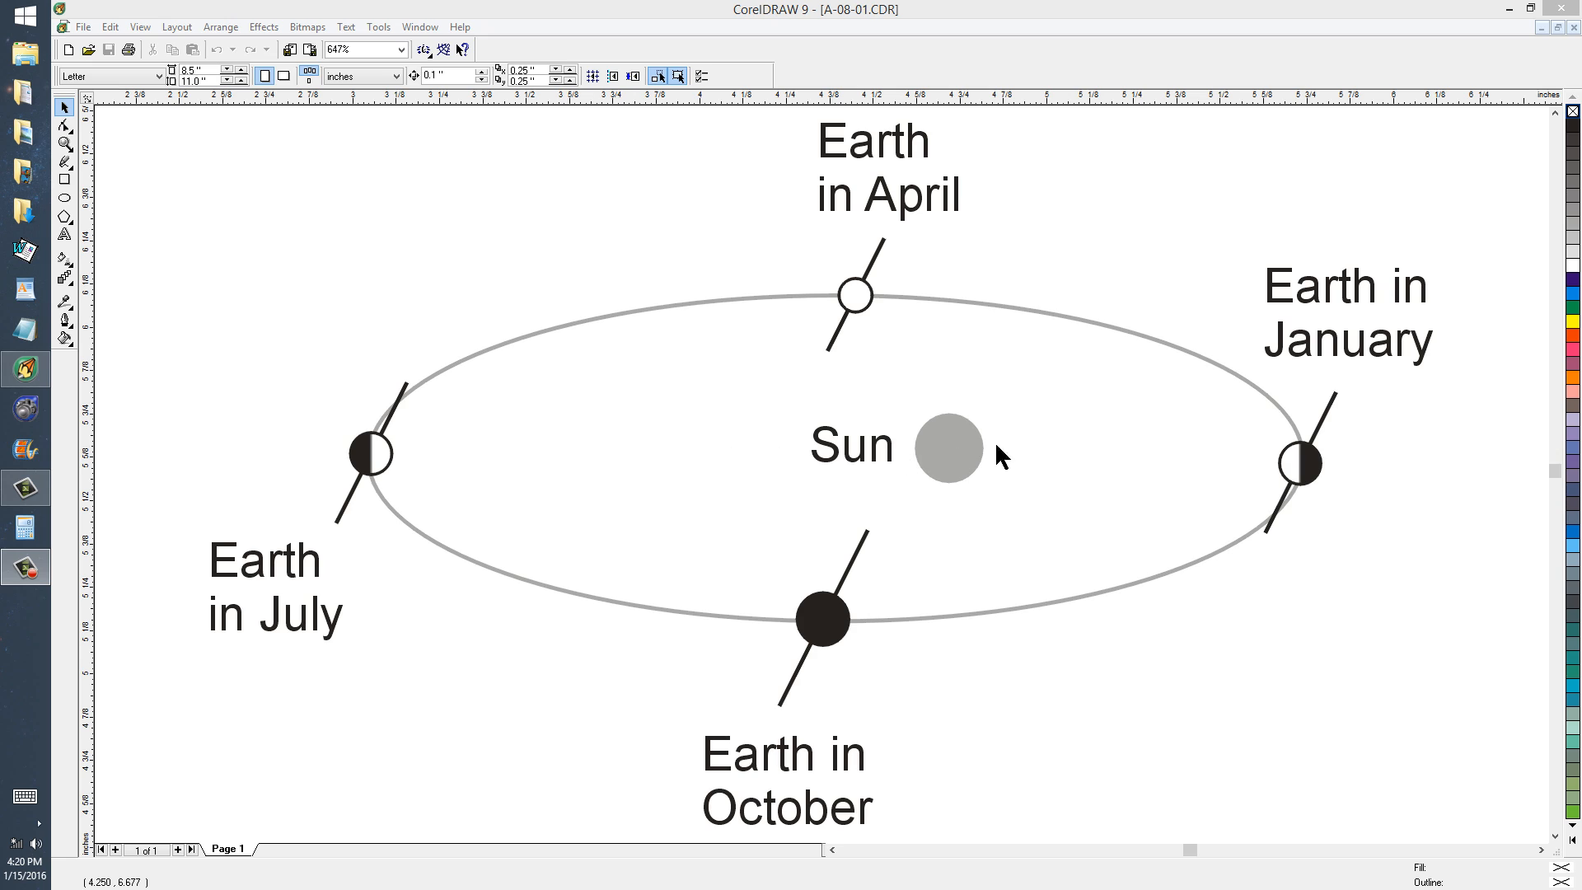
mouse_move(1303, 477)
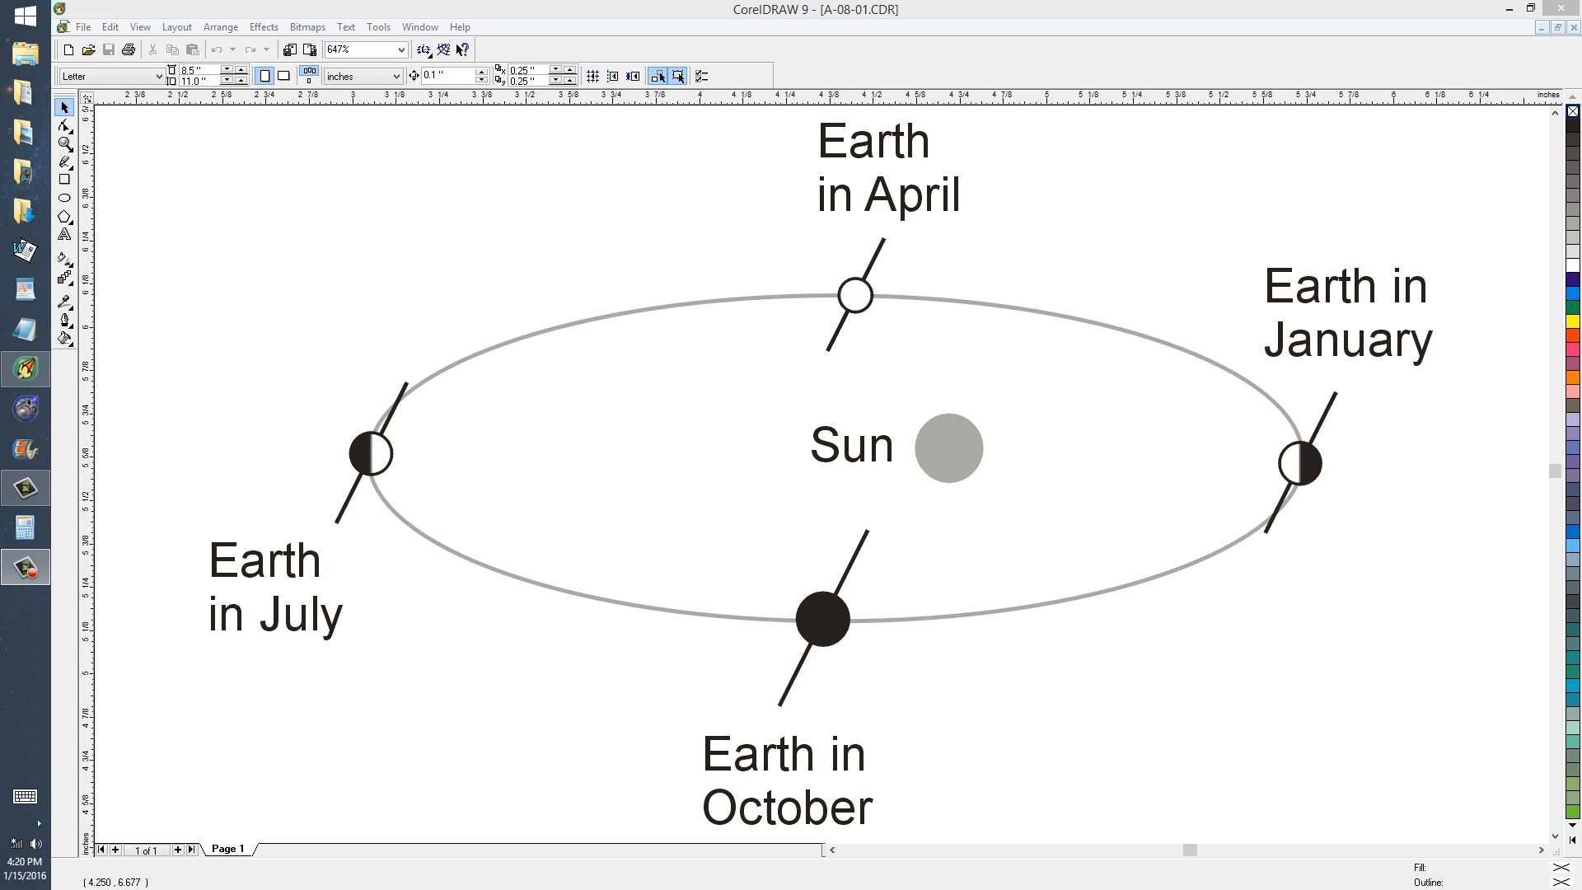
mouse_move(1542, 20)
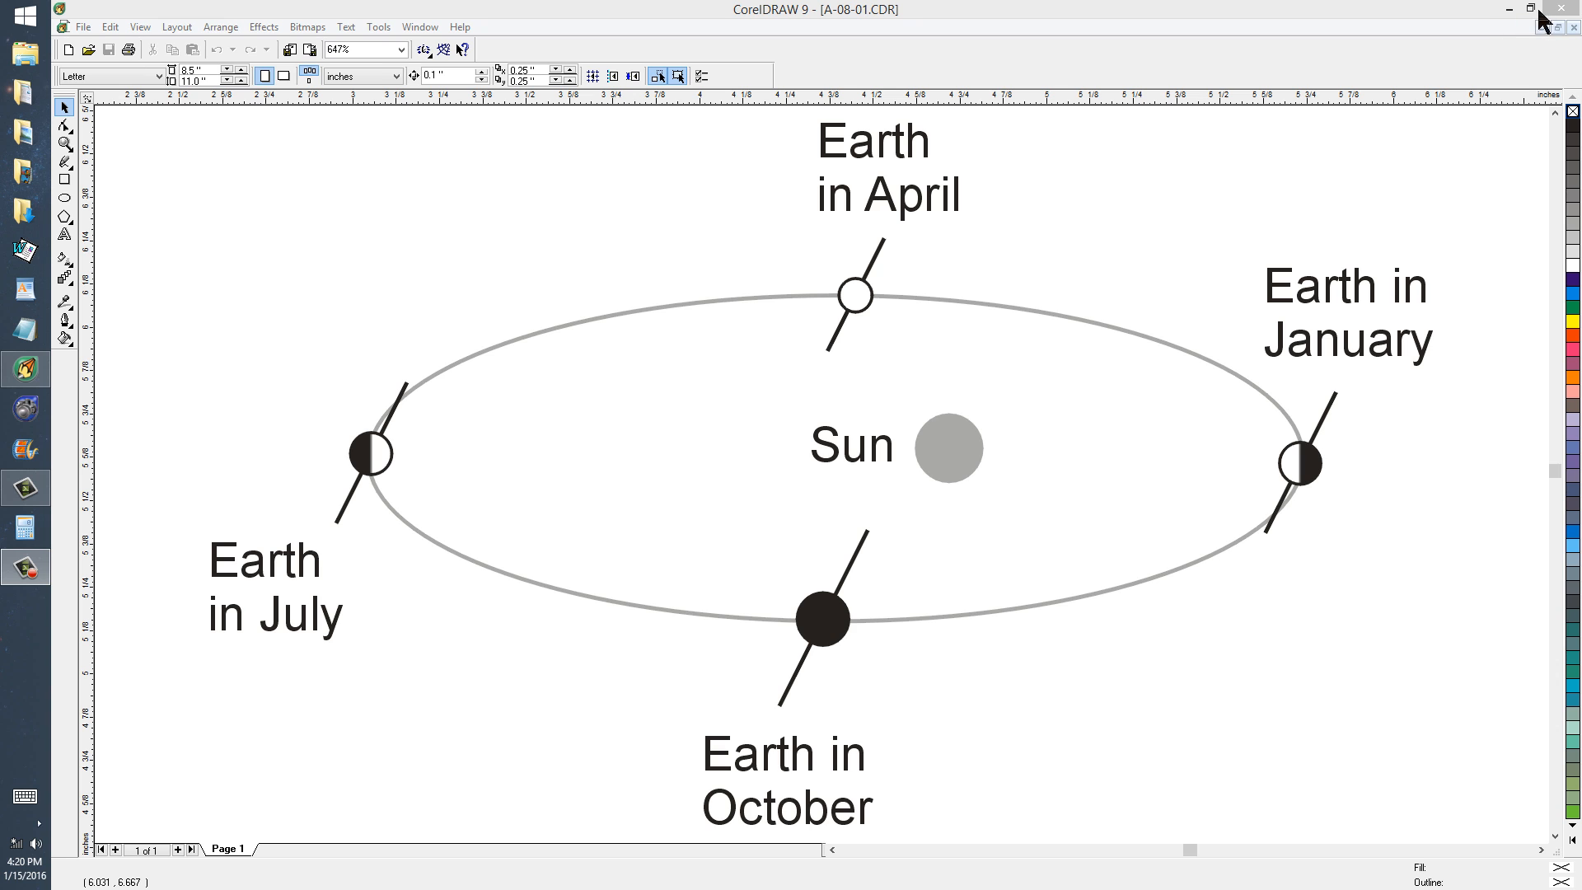
mouse_move(1562, 10)
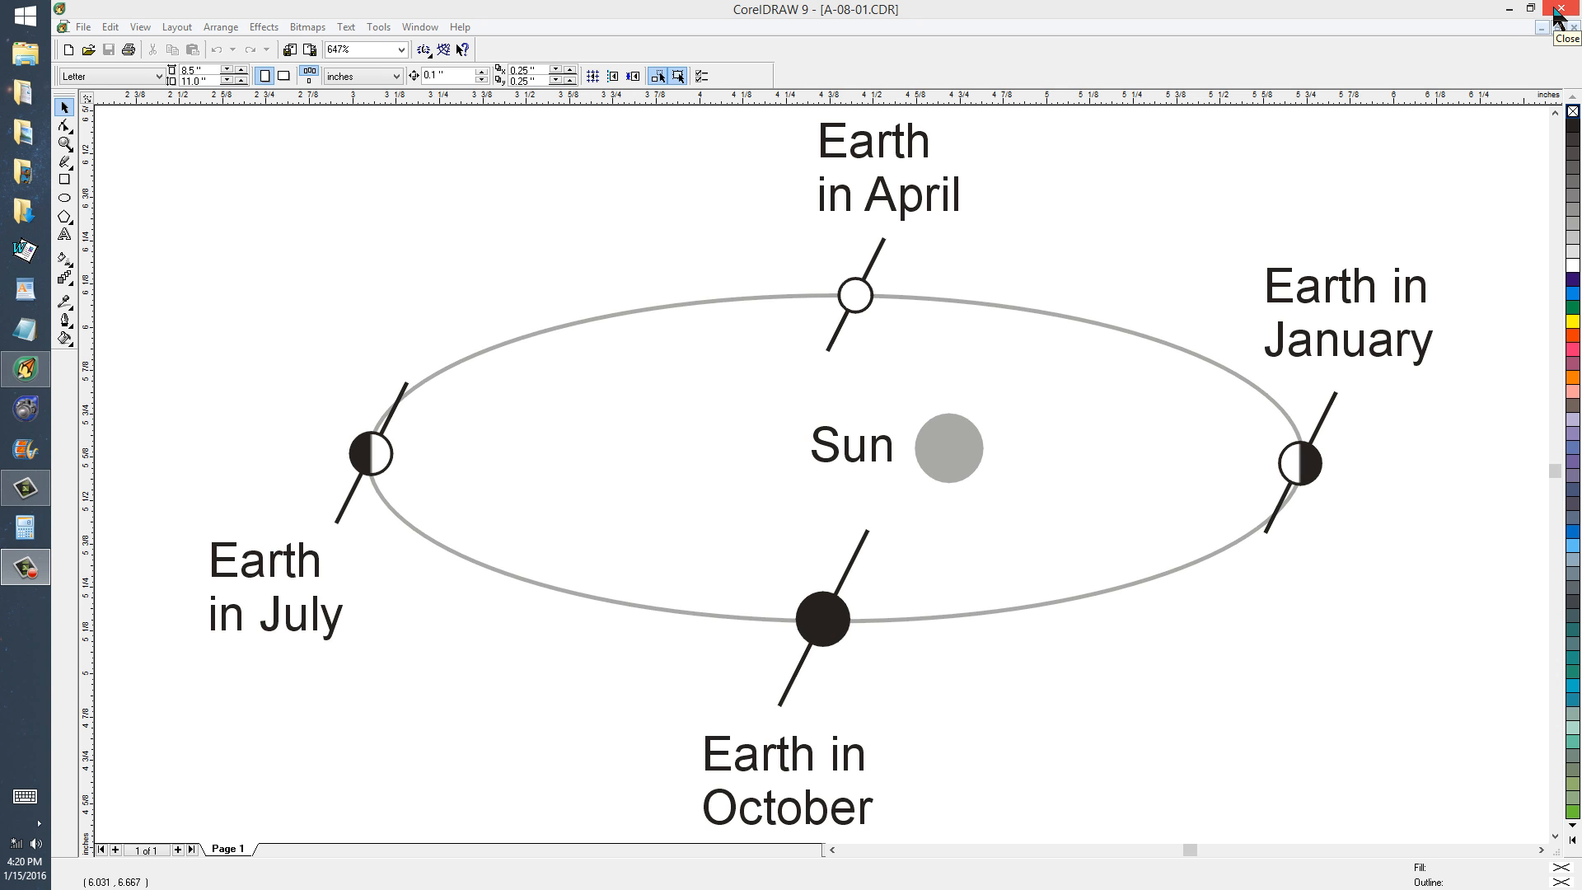